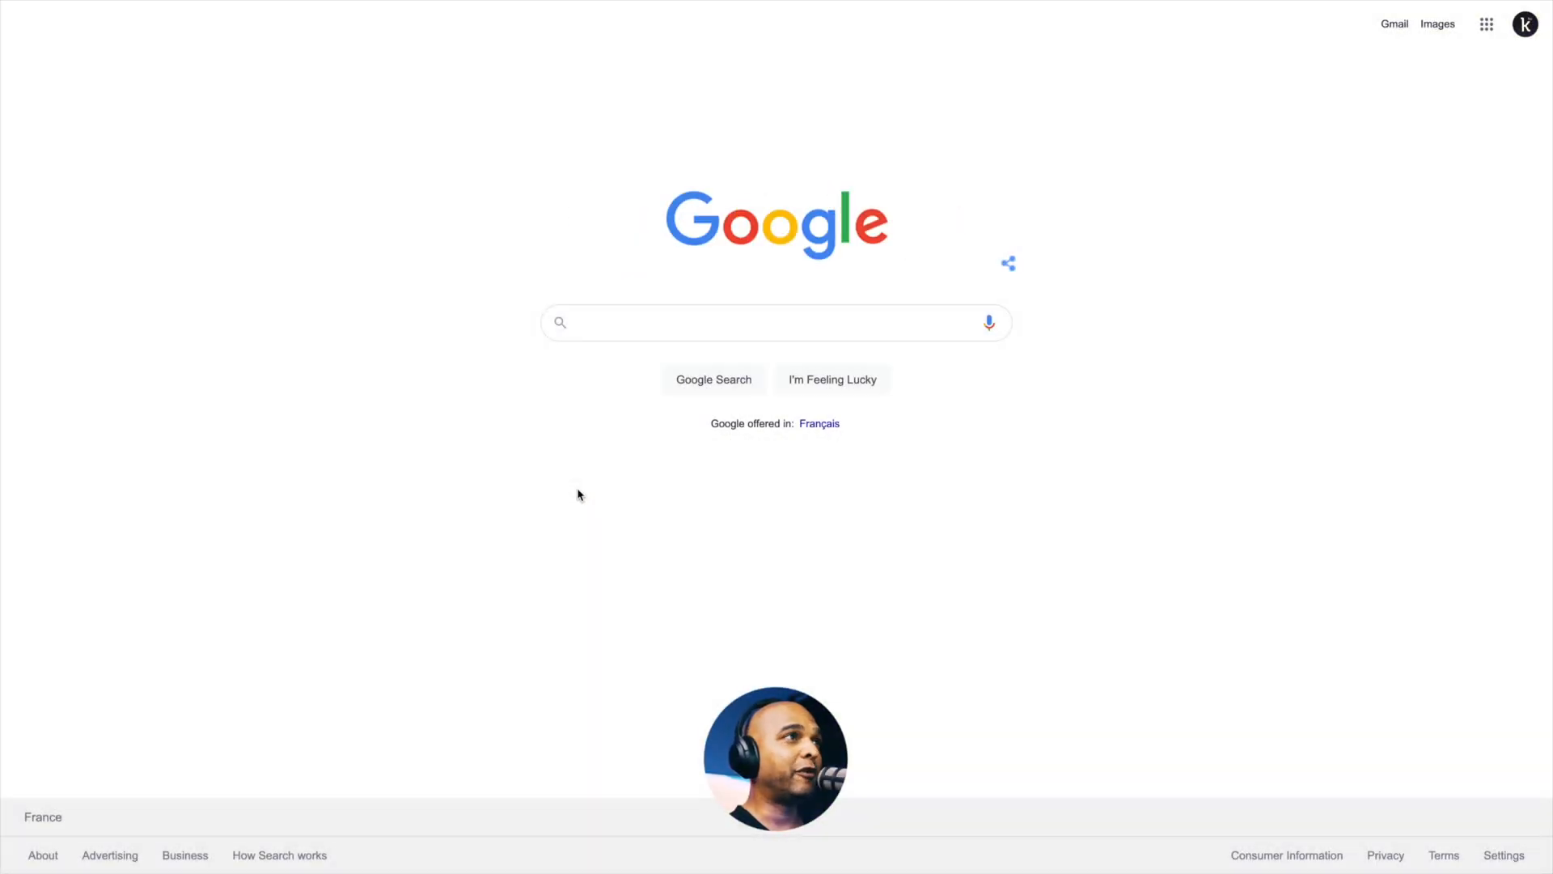
# Step: Search Google for 'architect tulsa oklahoma' via the suggested query
pyautogui.write('architect tulsa')
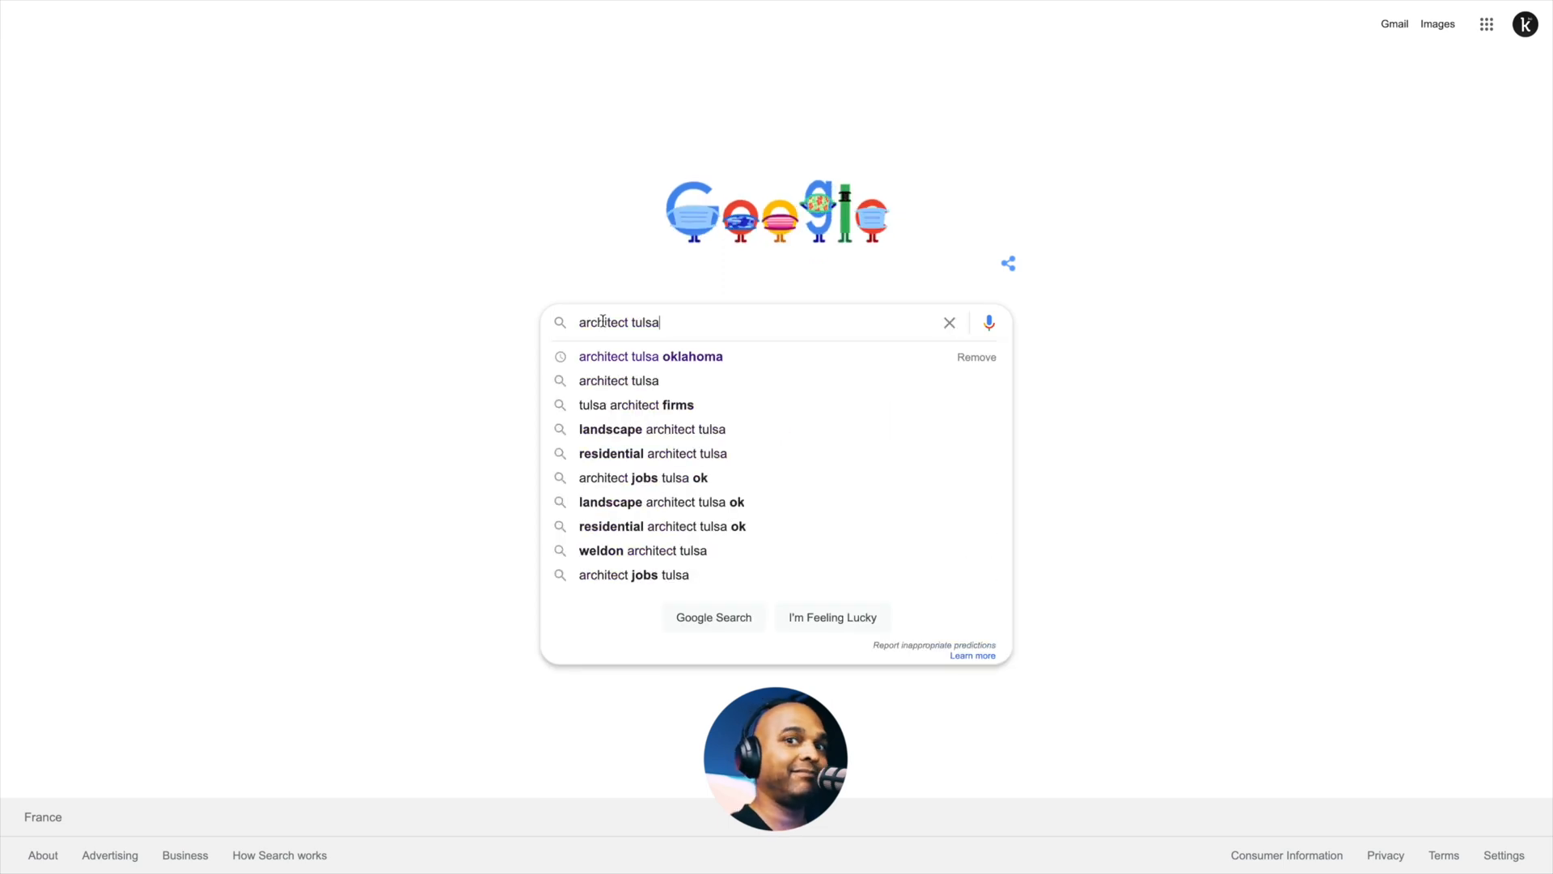
pyautogui.click(650, 357)
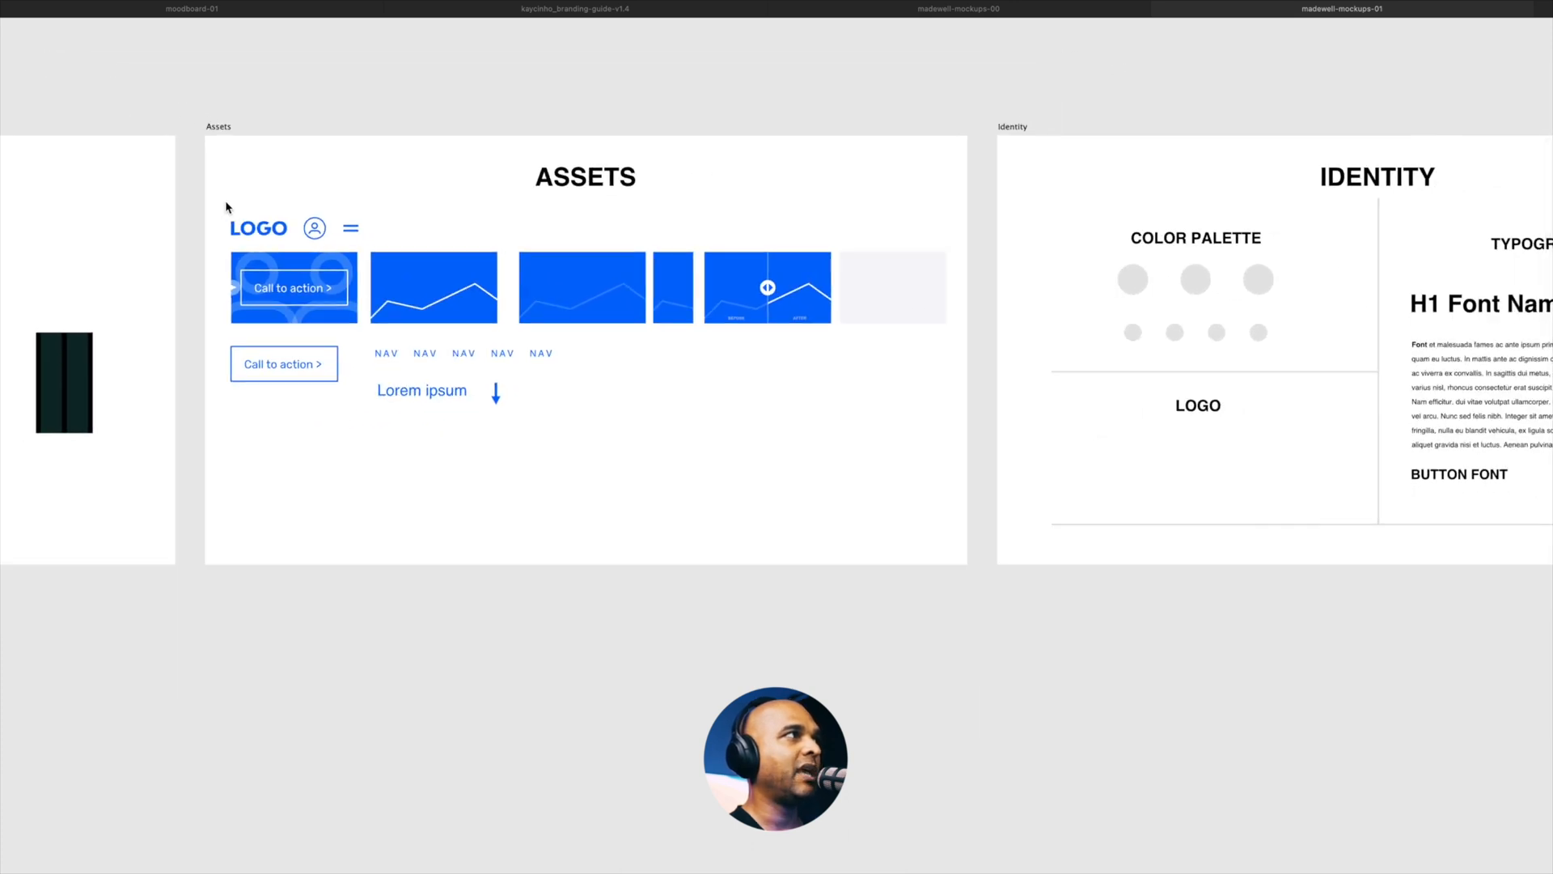
pyautogui.moveTo(226, 207); pyautogui.dragTo(654, 519)
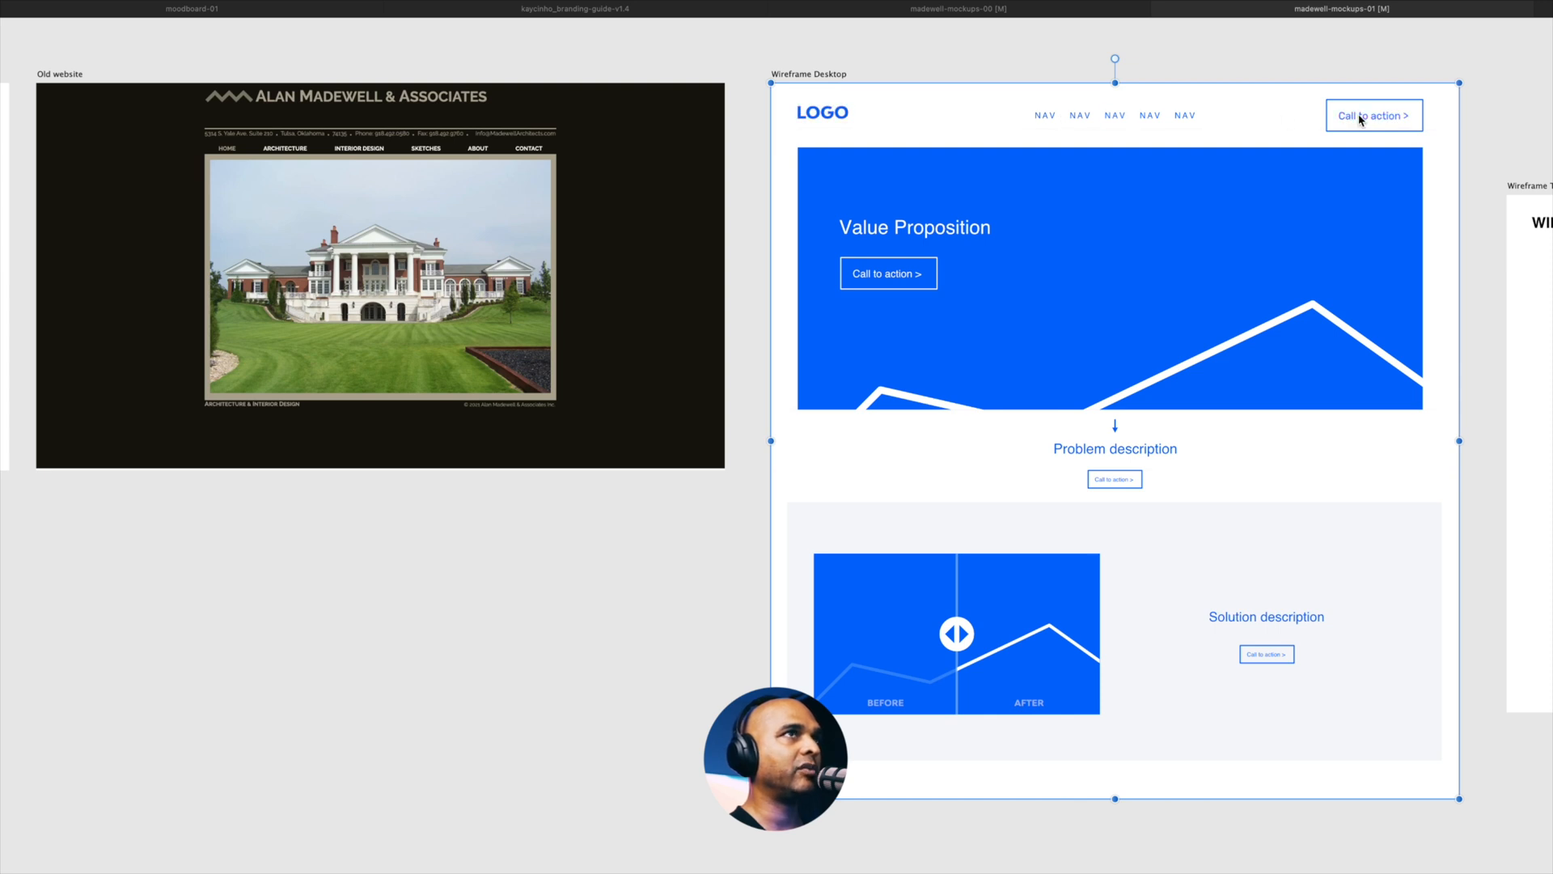
pyautogui.moveTo(1109, 310)
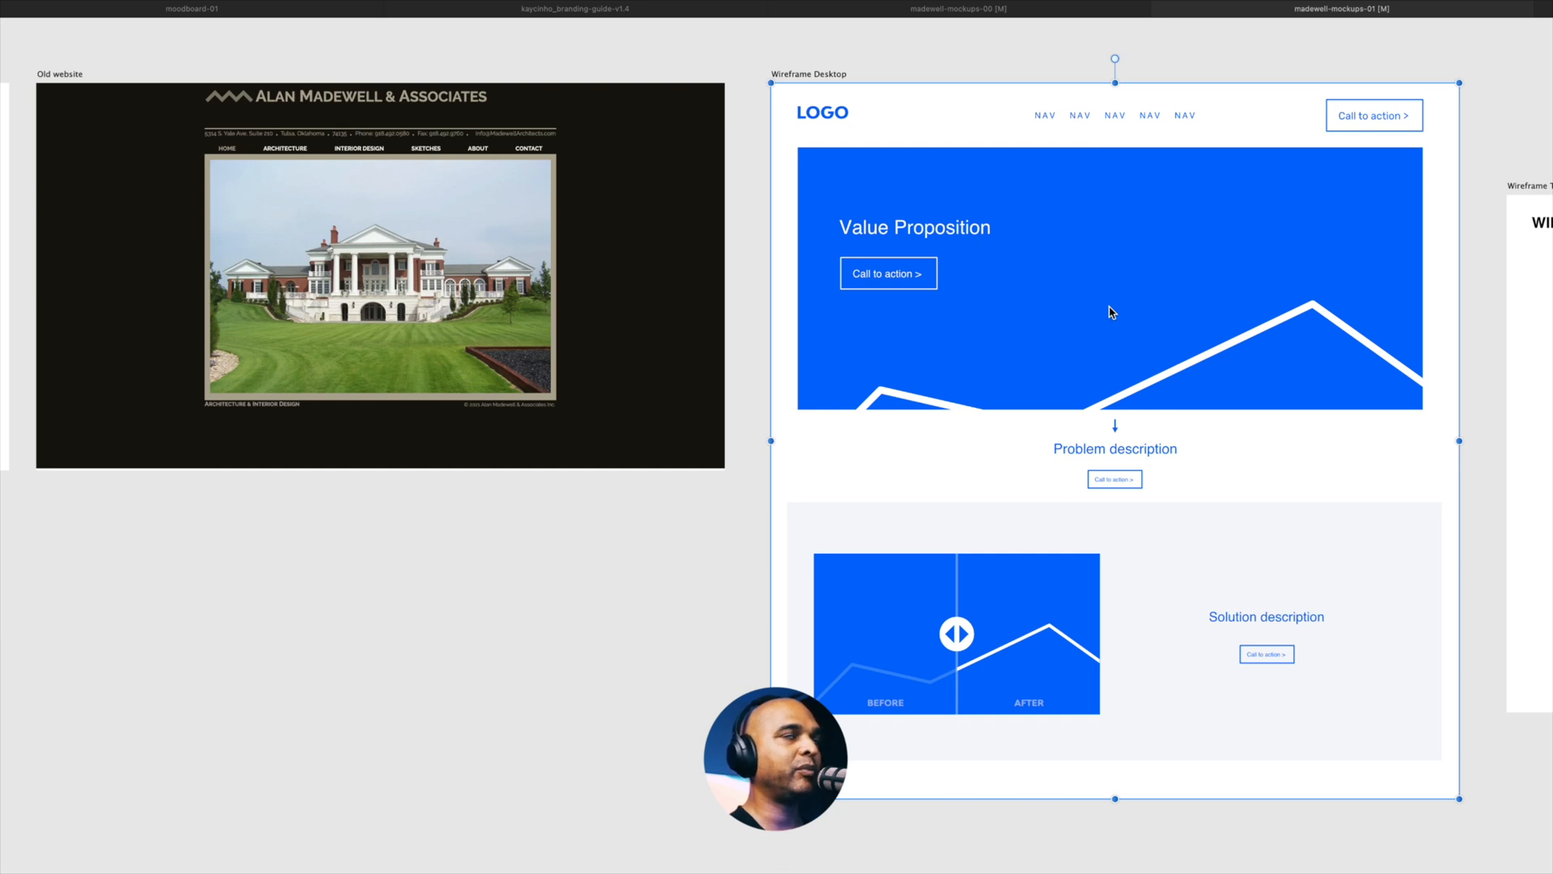
pyautogui.moveTo(911, 235)
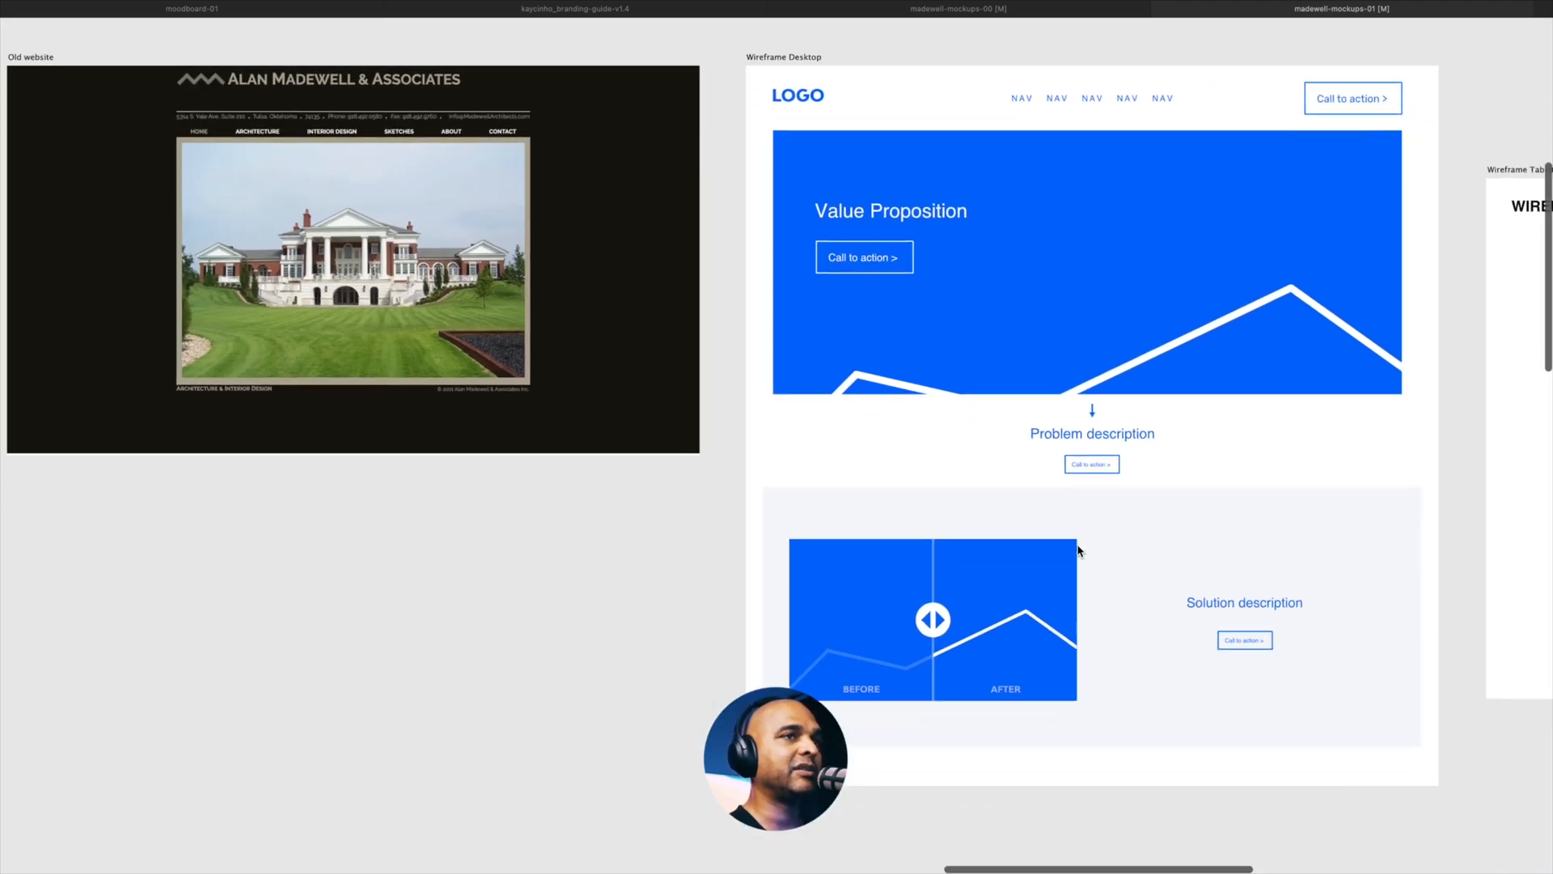
pyautogui.scroll(-3)
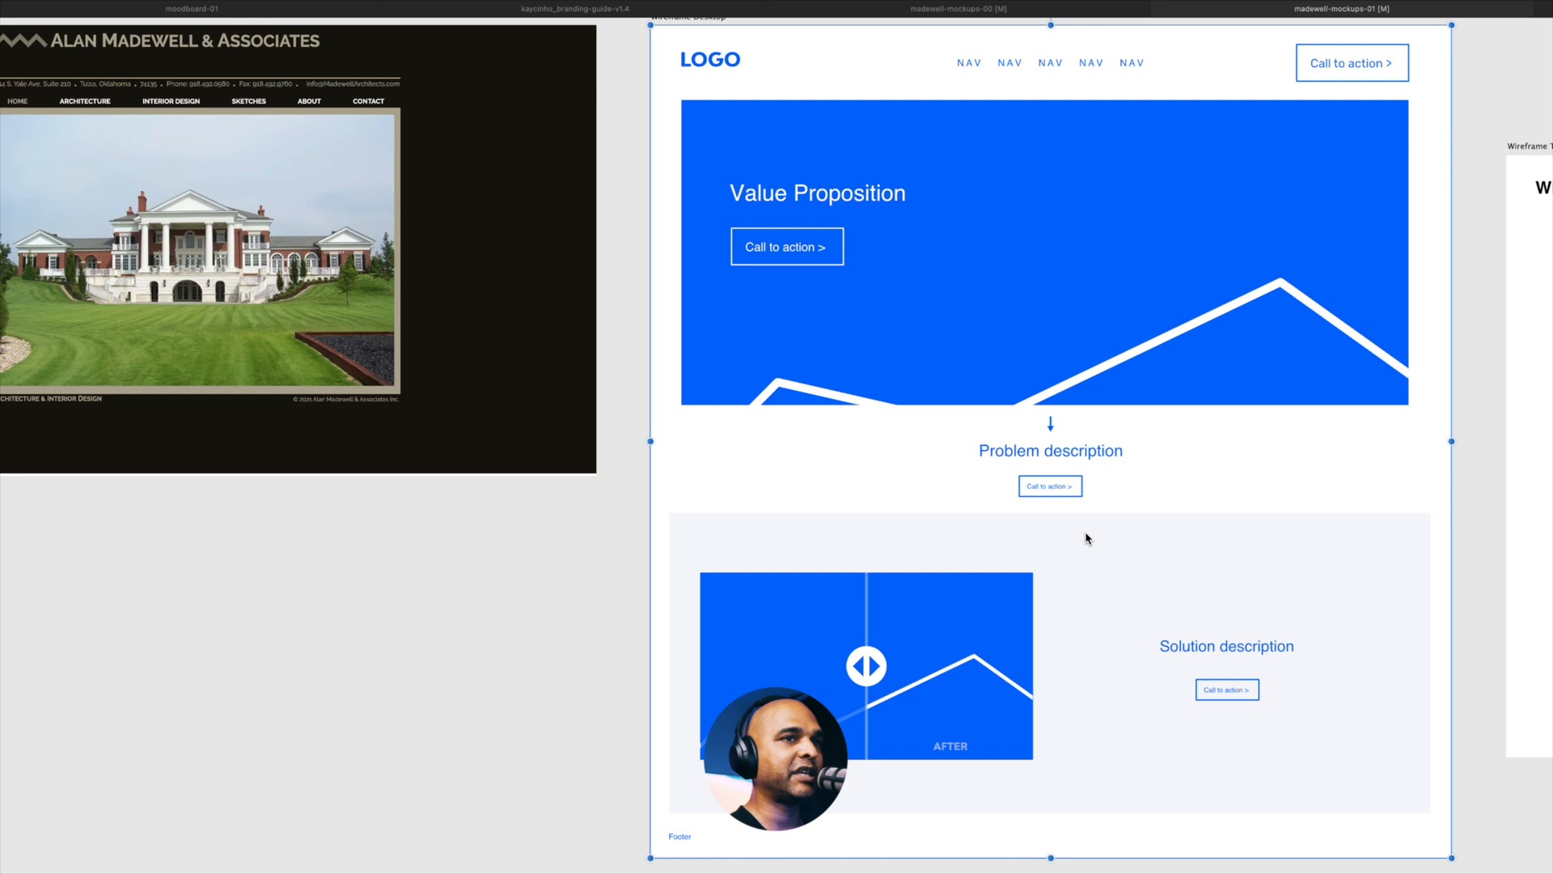
pyautogui.moveTo(1080, 665)
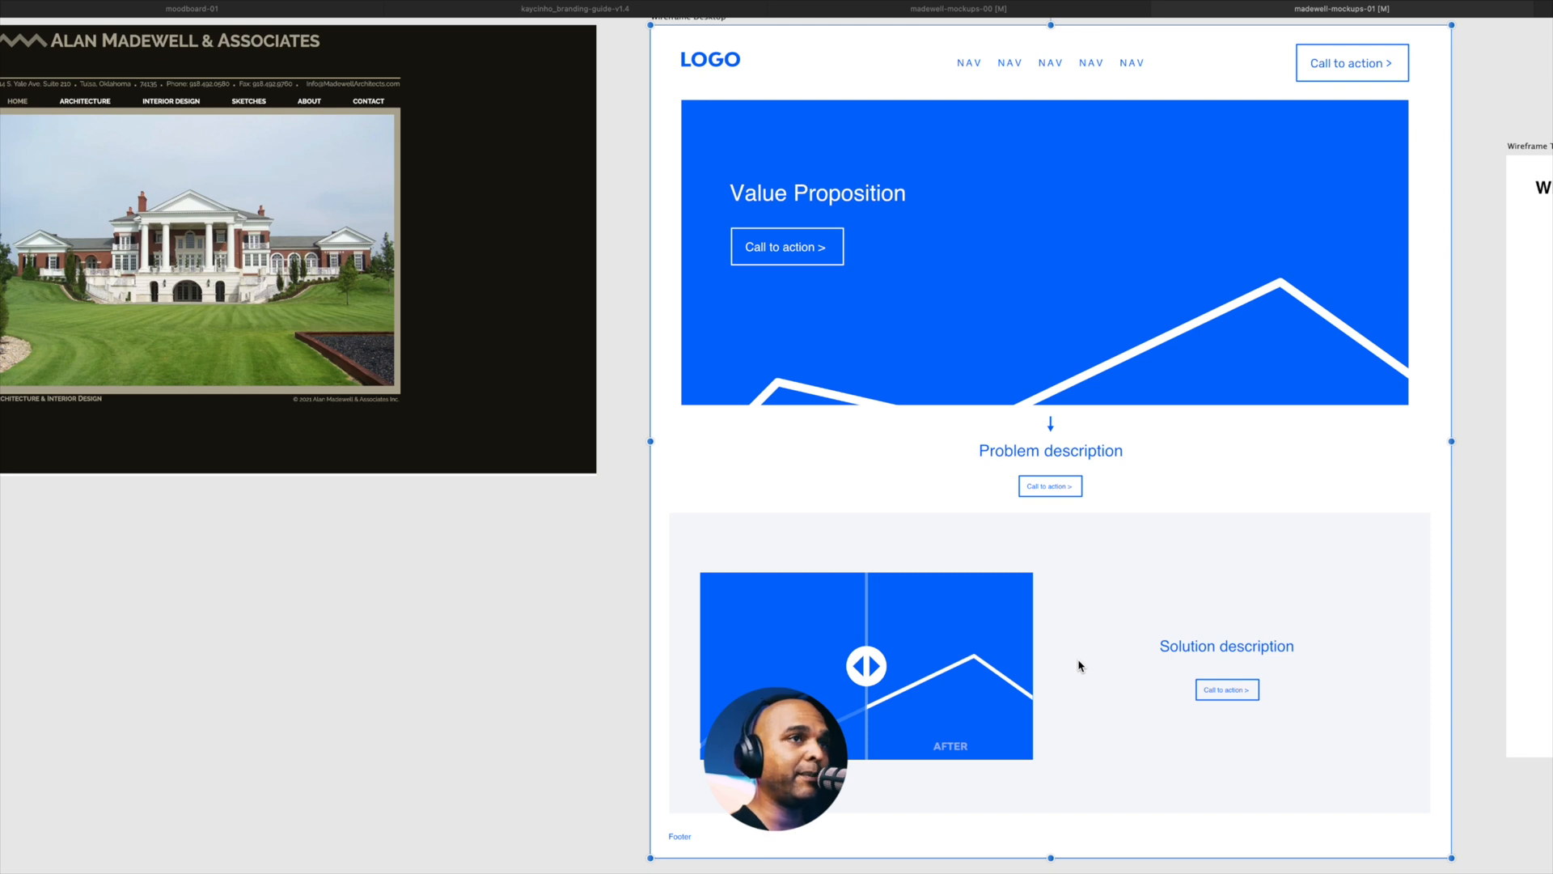
# Step: Zoom in on the desktop wireframe's before/after slider and solution section
pyautogui.click(1049, 450)
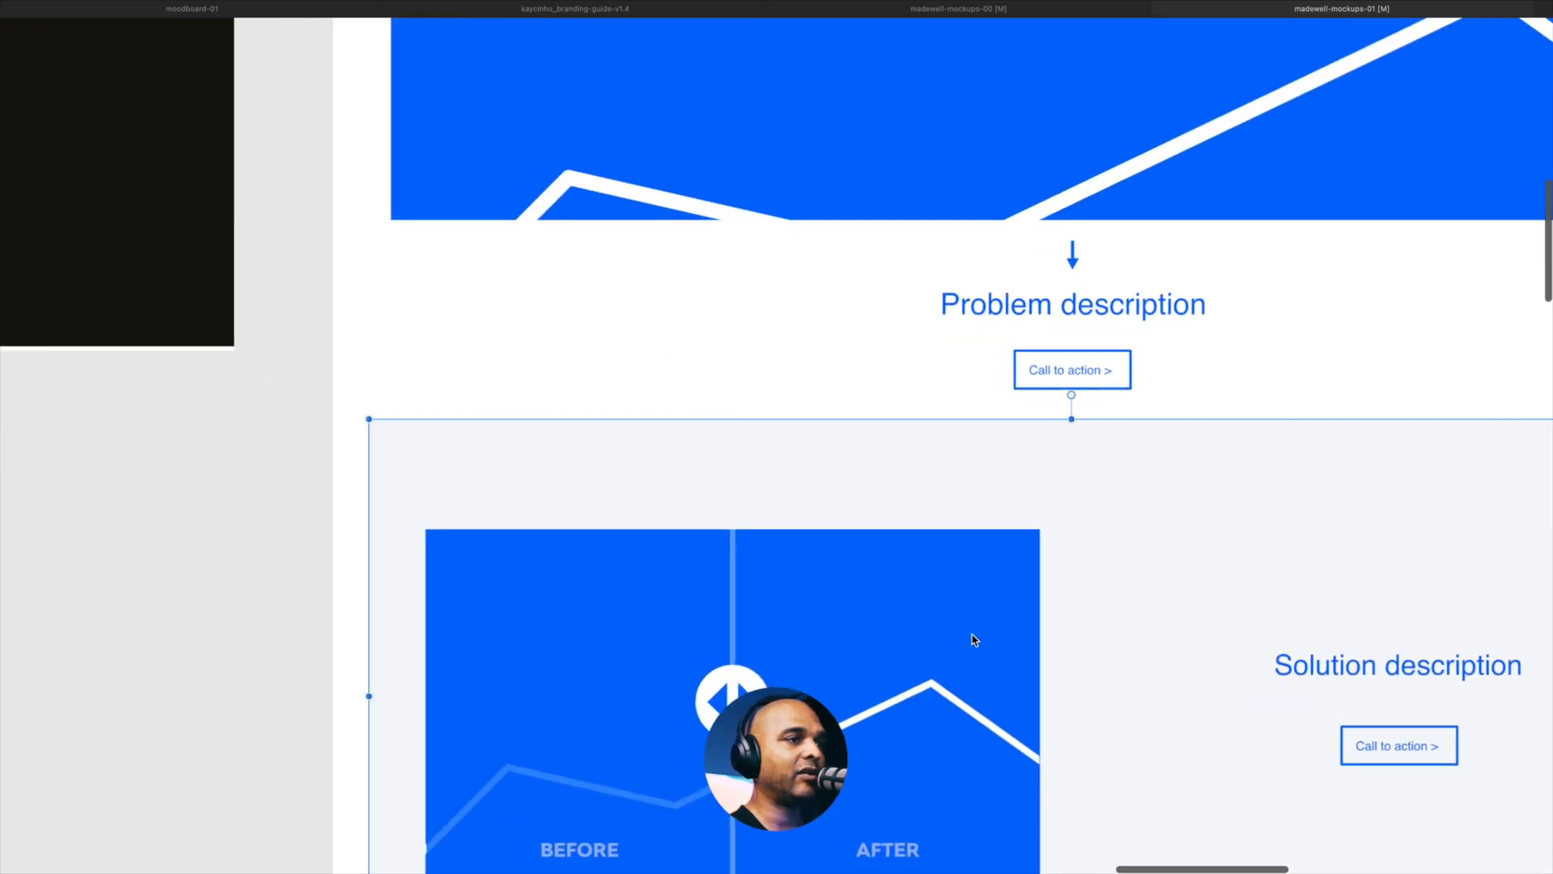
pyautogui.scroll(-3)
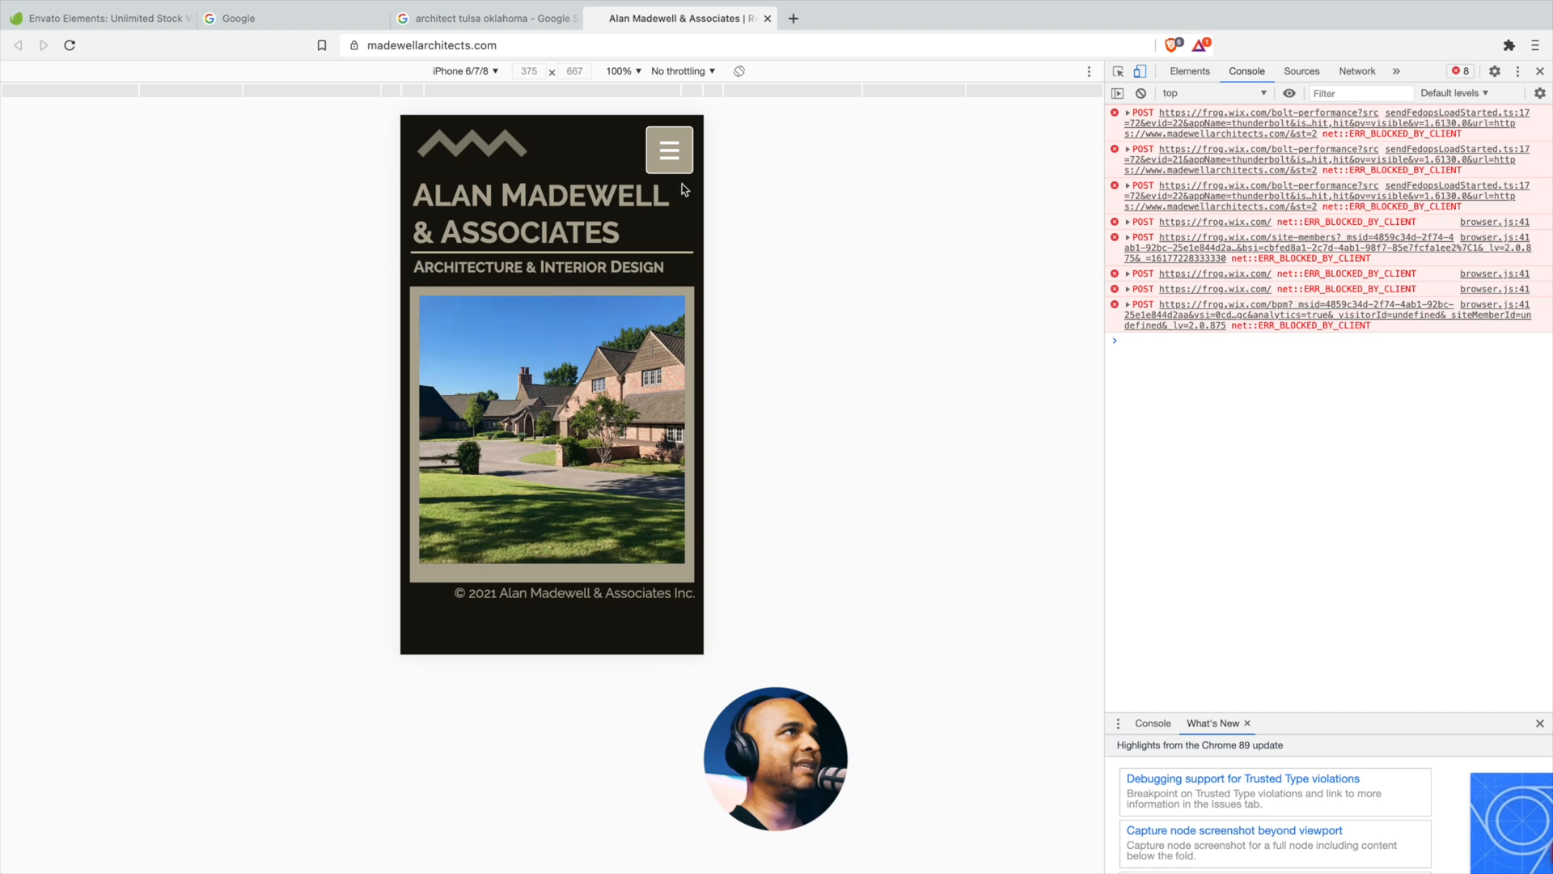
# Step: Open and close the old Madewell site's mobile hamburger menu in iPhone device mode
pyautogui.click(669, 150)
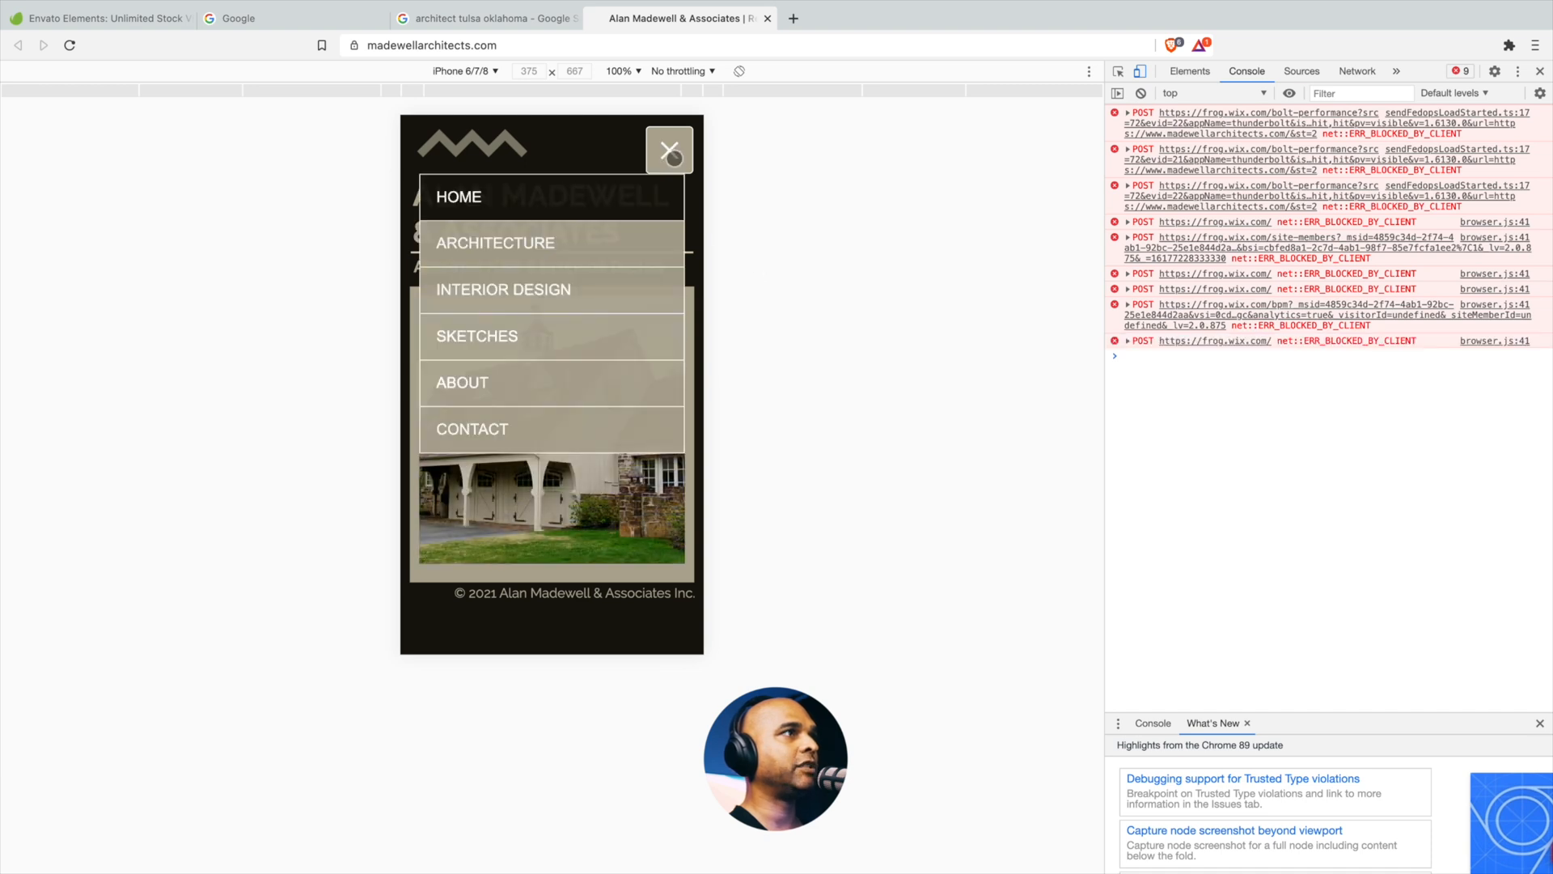
pyautogui.click(669, 150)
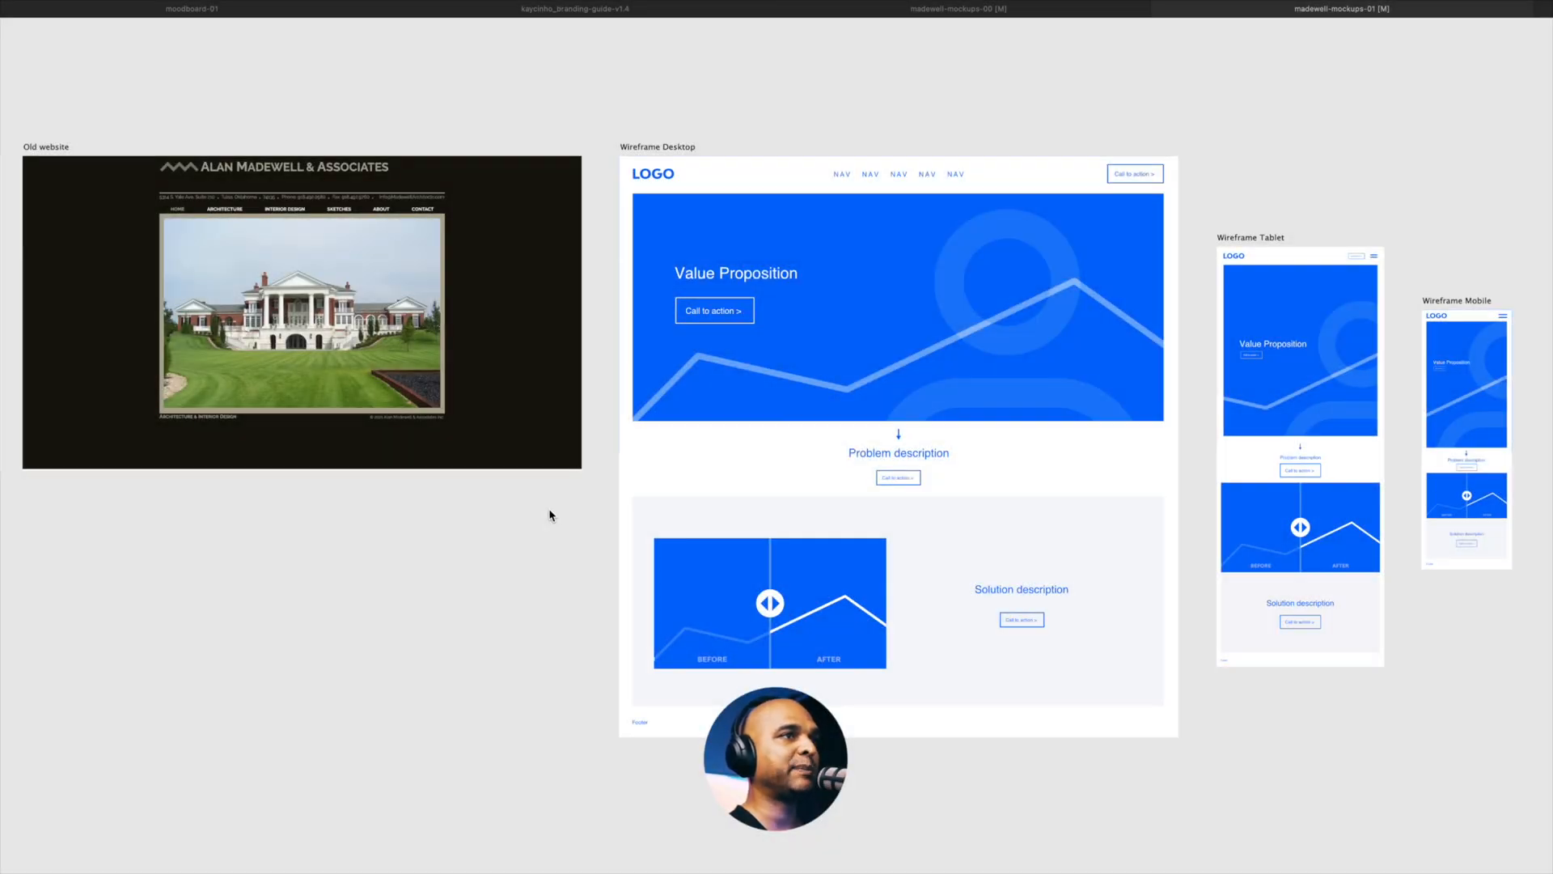
# Step: Switch to the moodboard-01 document with the fashion and architecture references
pyautogui.click(193, 9)
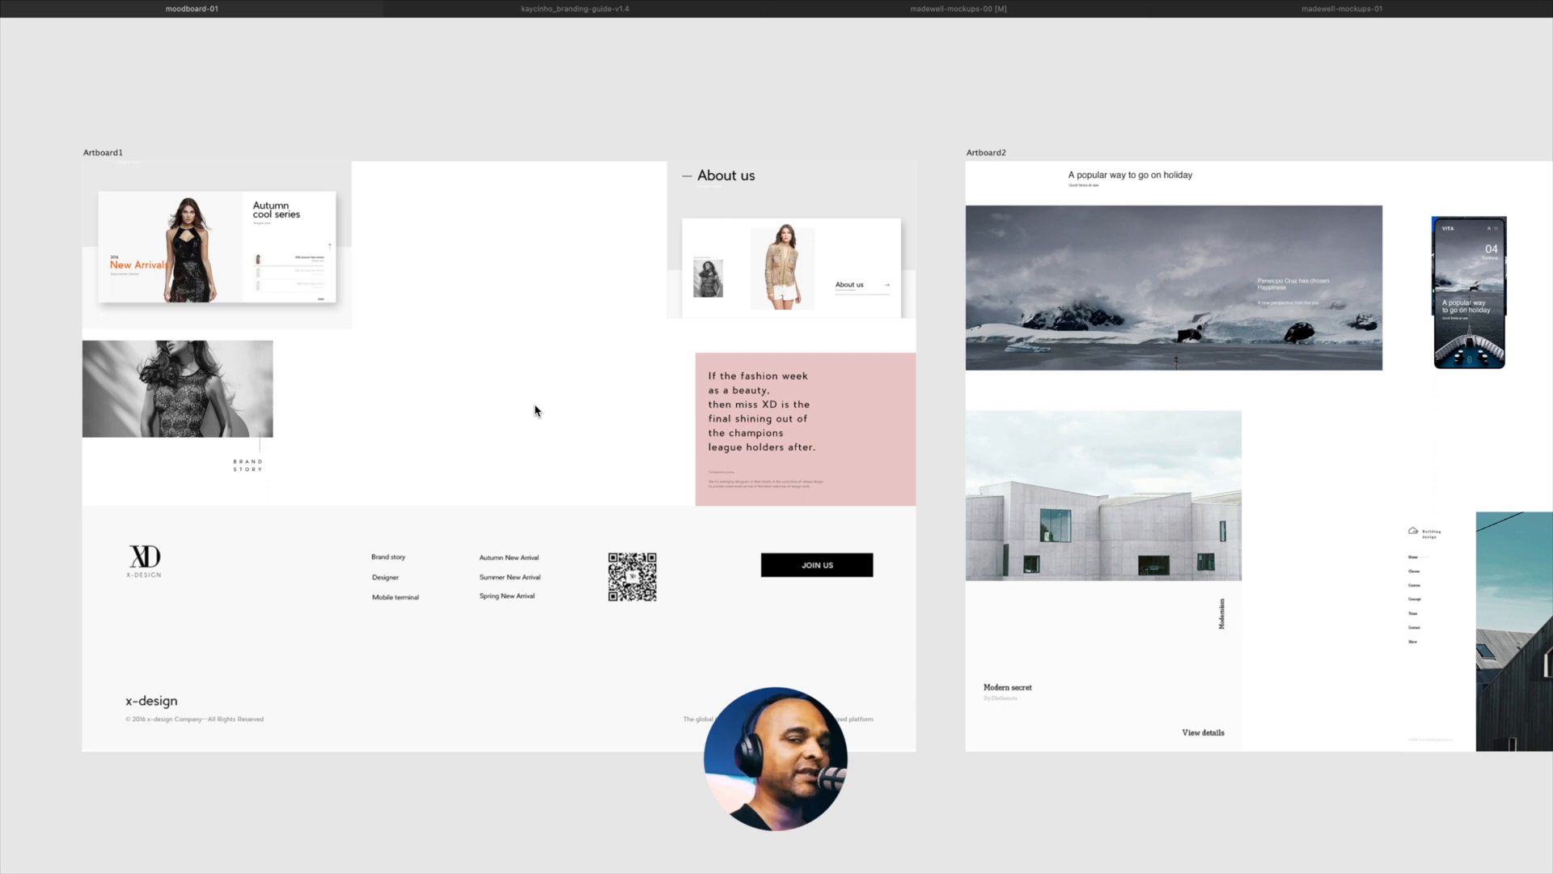
pyautogui.hscroll(3)
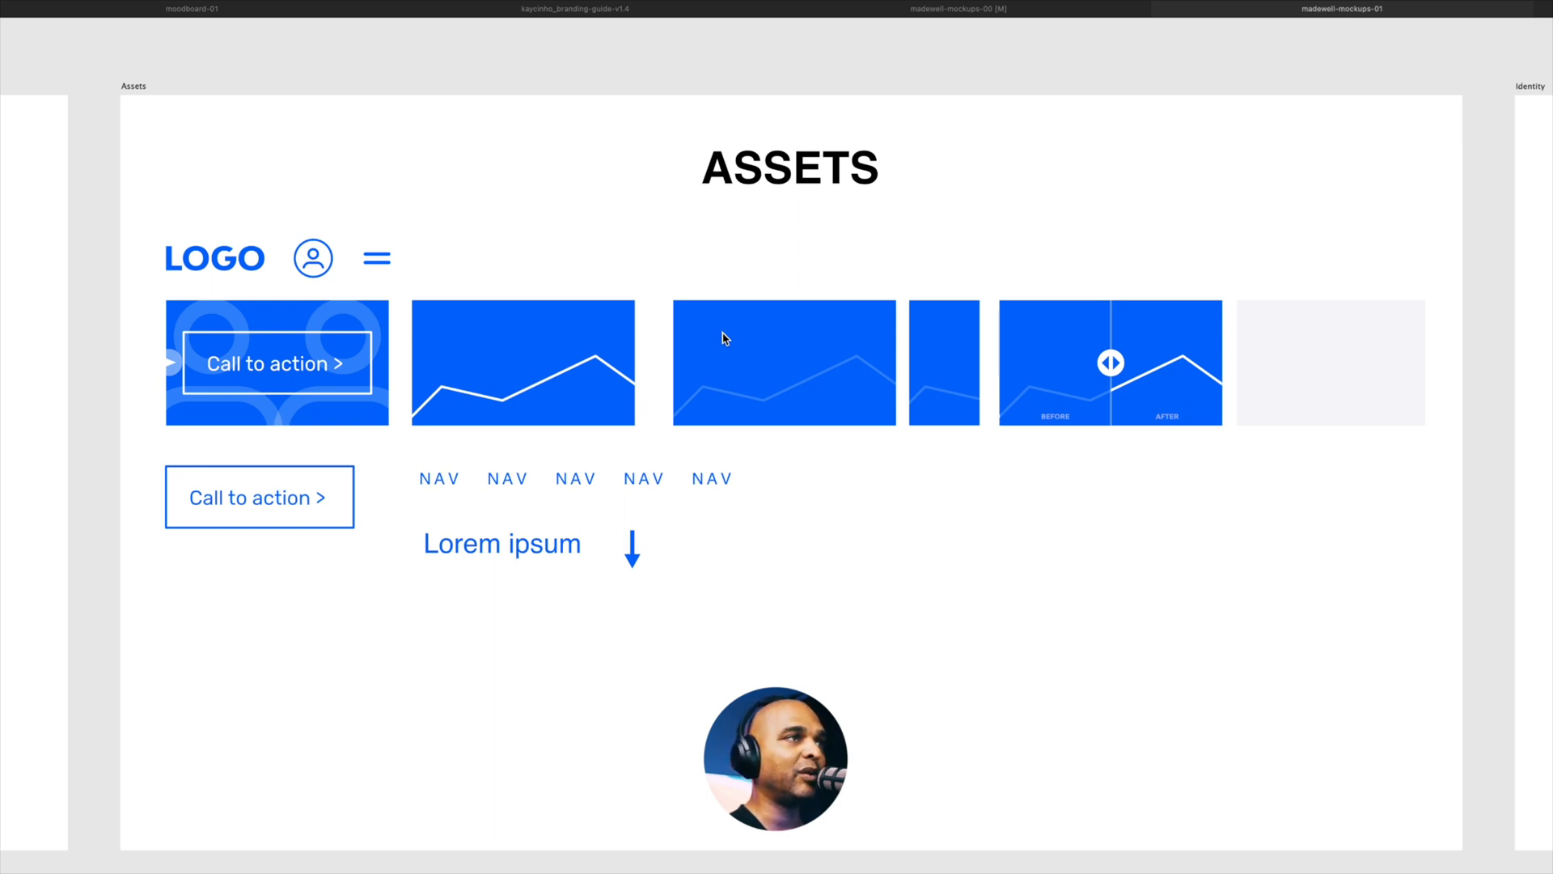
# Step: Scroll down to the Assets artboard with logo, buttons, nav links and slider
pyautogui.scroll(-3)
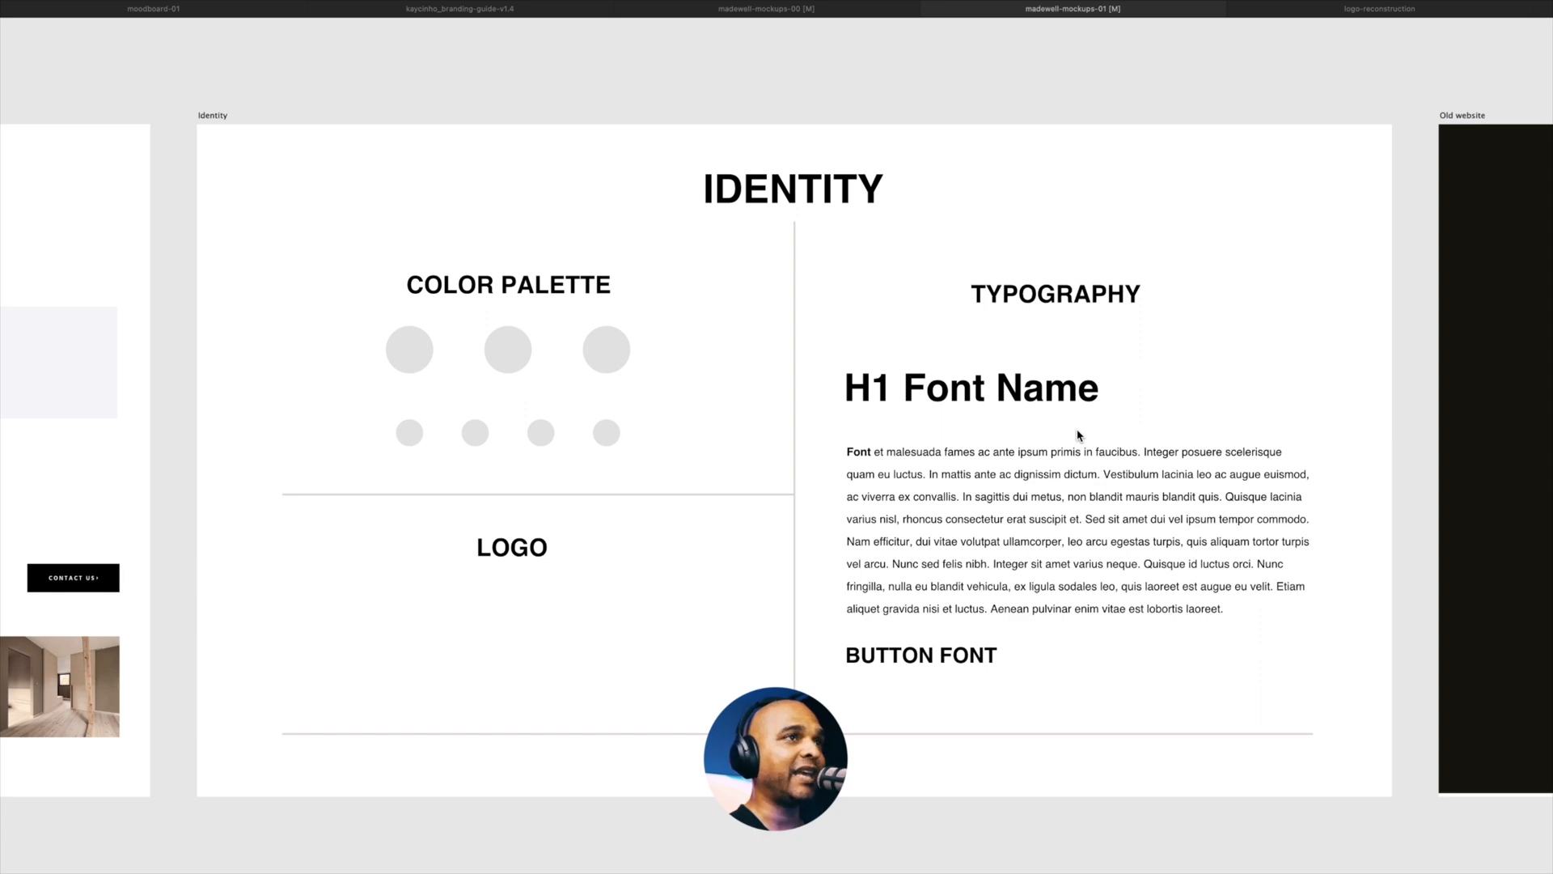
# Step: Move the canvas view over to the Identity artboard beside the Old website board
pyautogui.click(1379, 9)
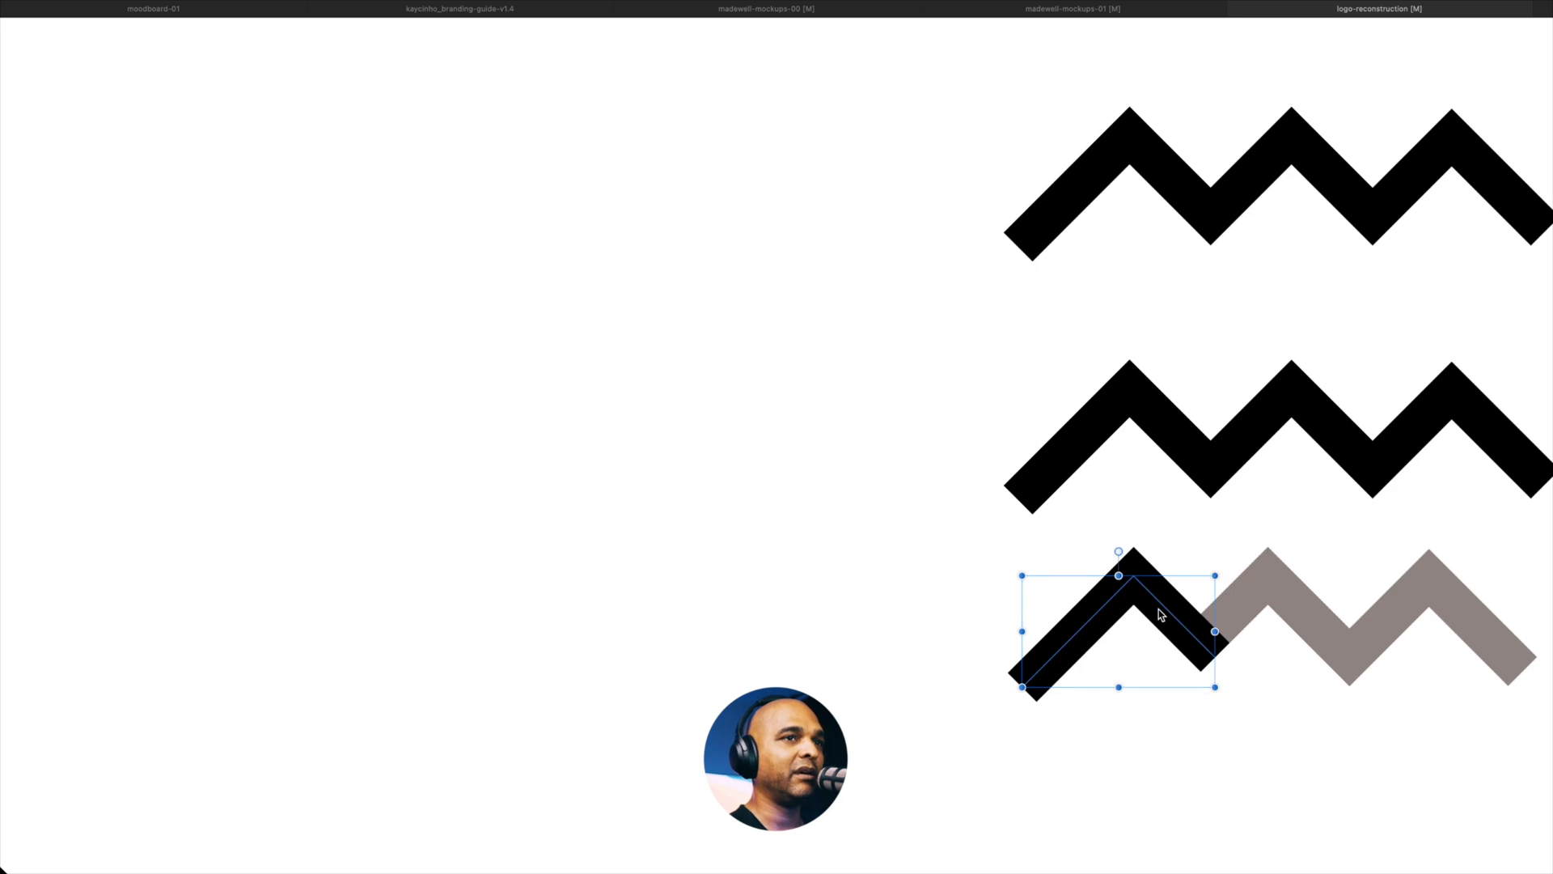
pyautogui.moveTo(1152, 623)
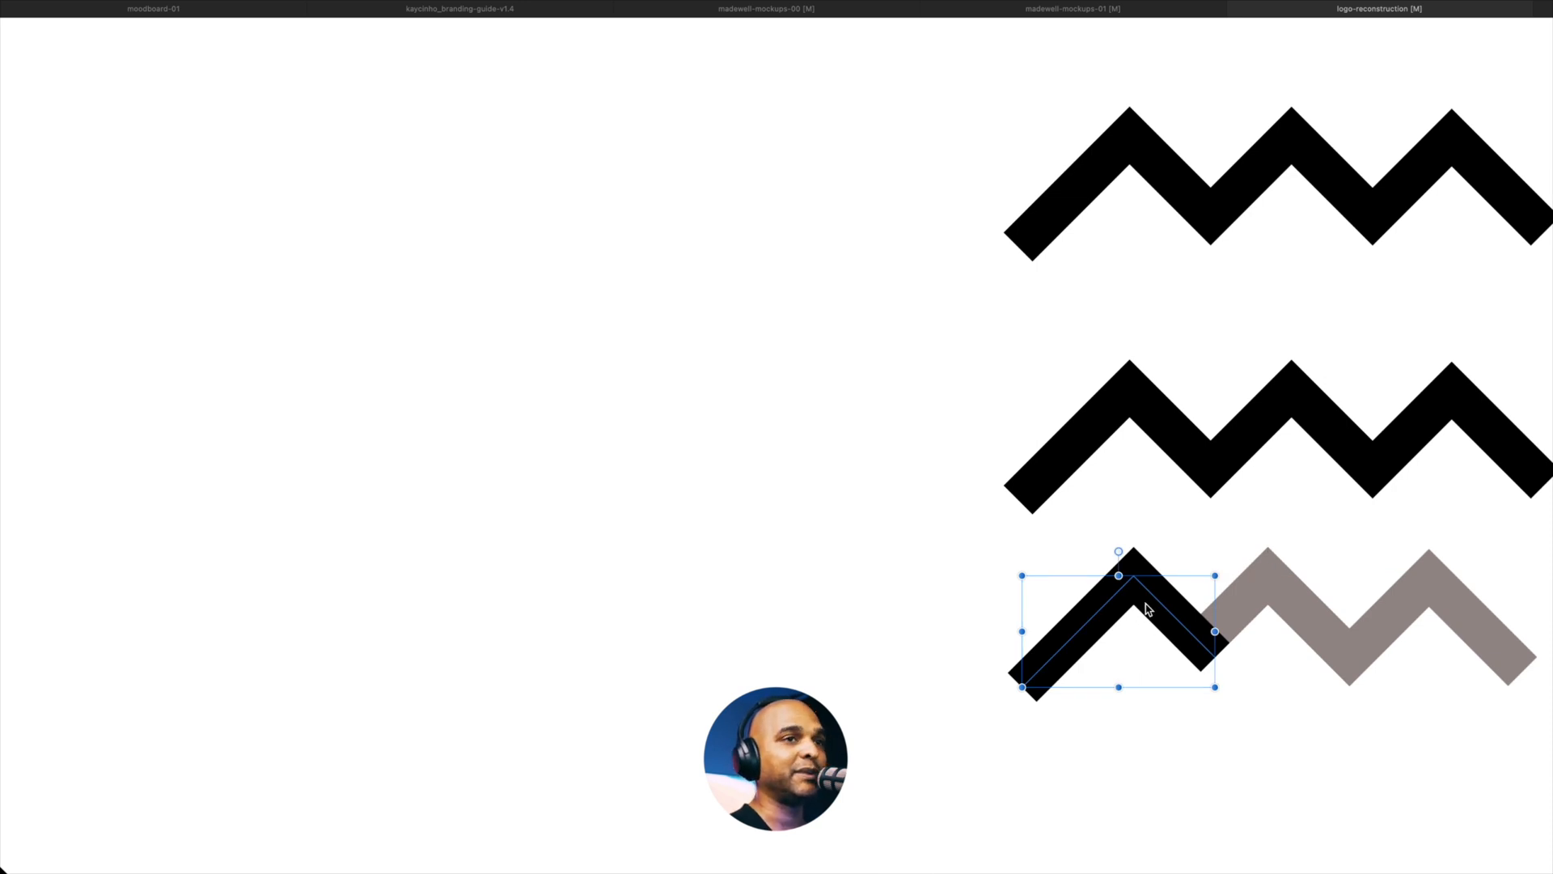
# Step: Browse through the AM logo reconstruction sketches, peak marks and lettering artboards
pyautogui.scroll(-3)
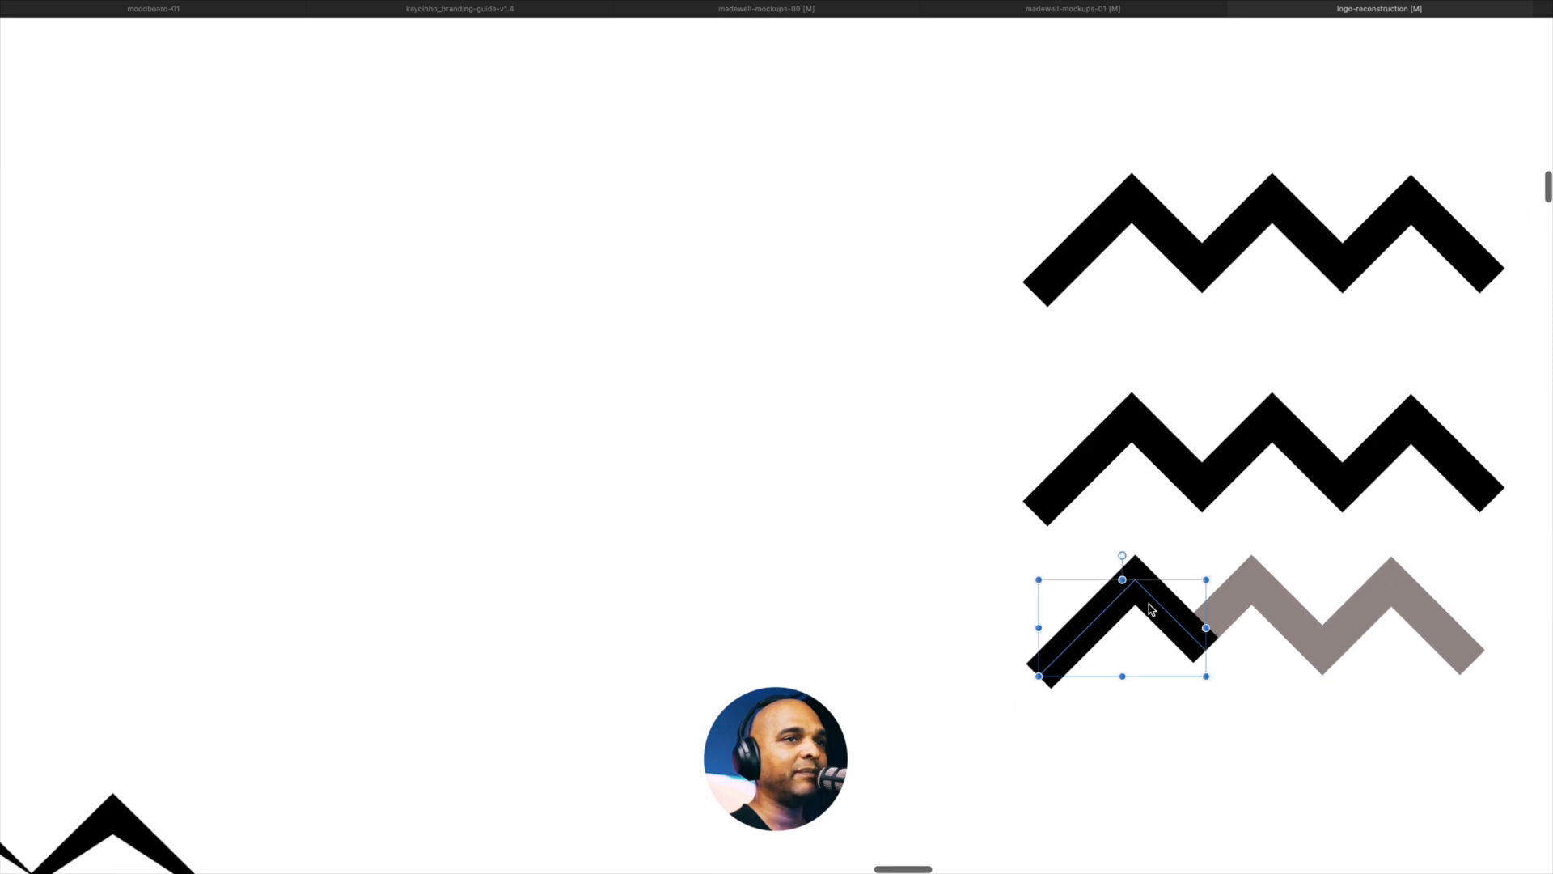
pyautogui.moveTo(1119, 624); pyautogui.dragTo(1278, 605)
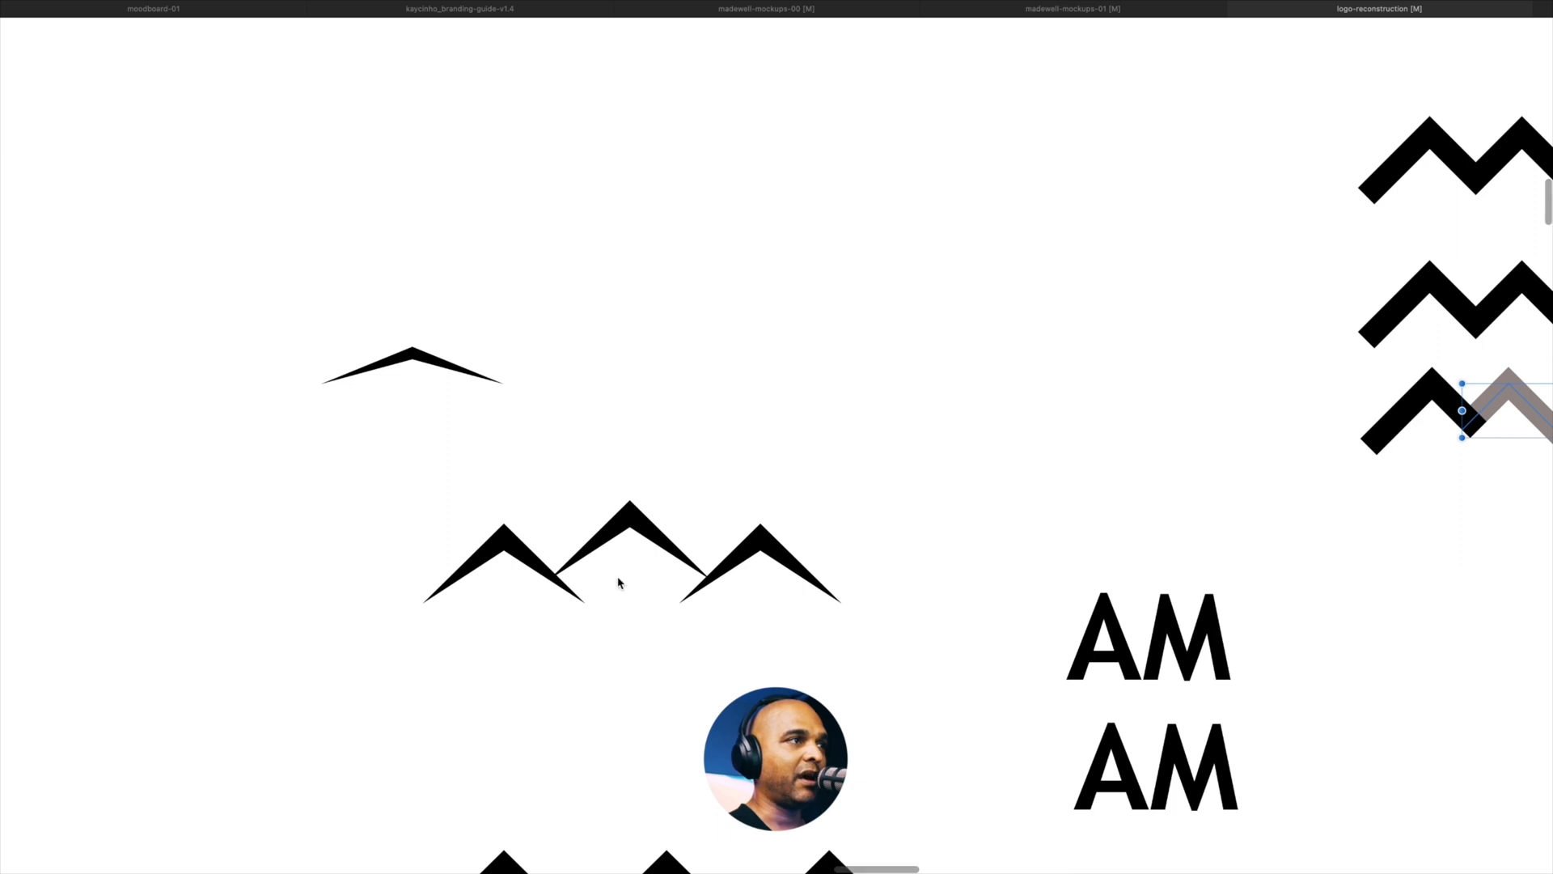
pyautogui.scroll(-3)
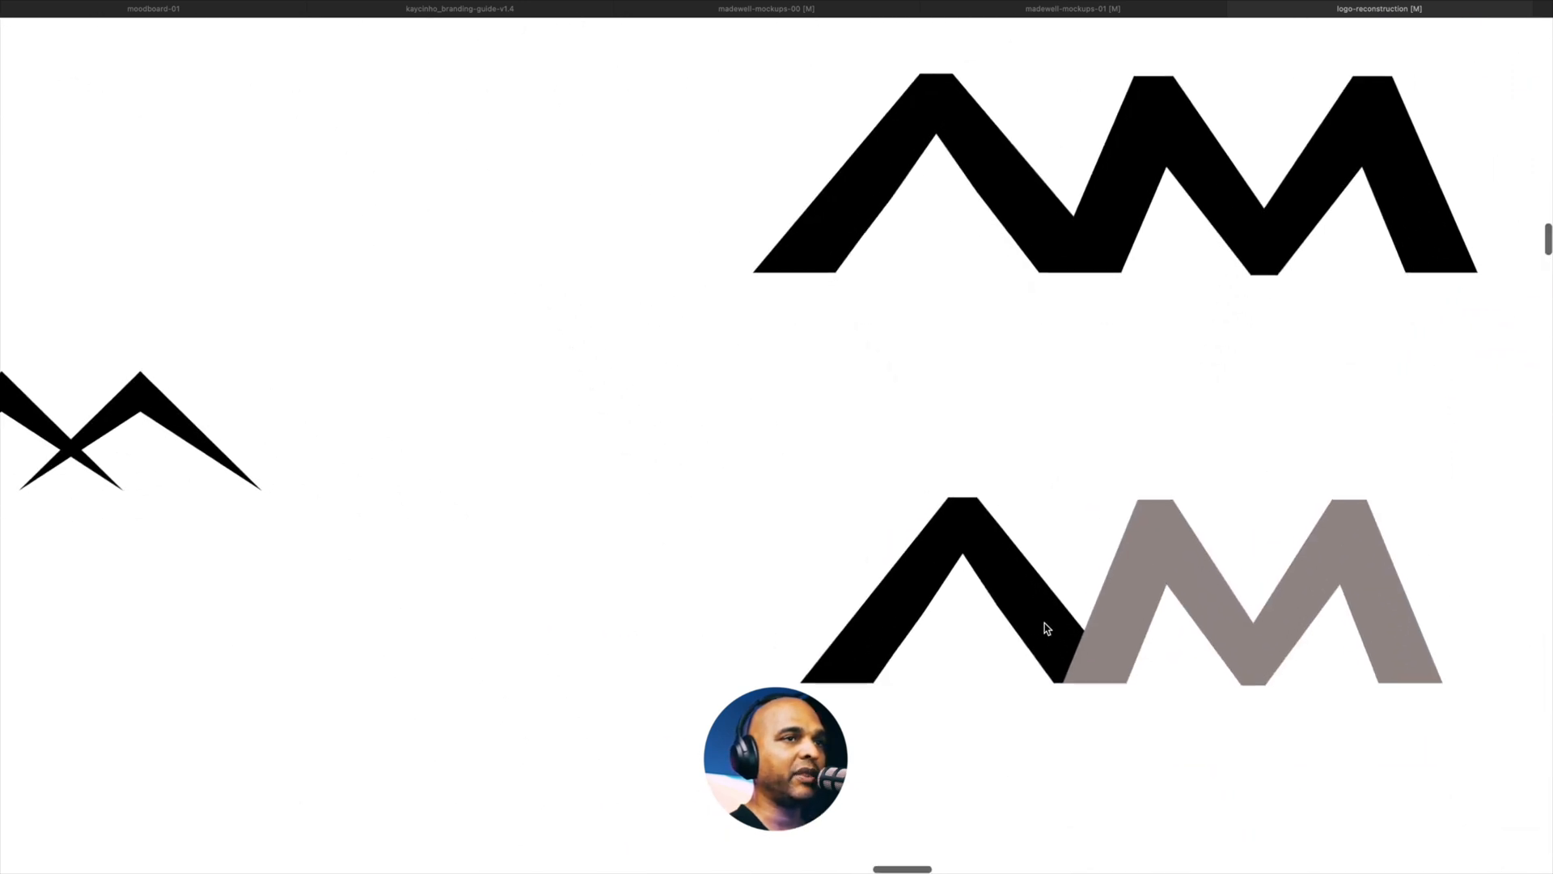
pyautogui.click(1045, 629)
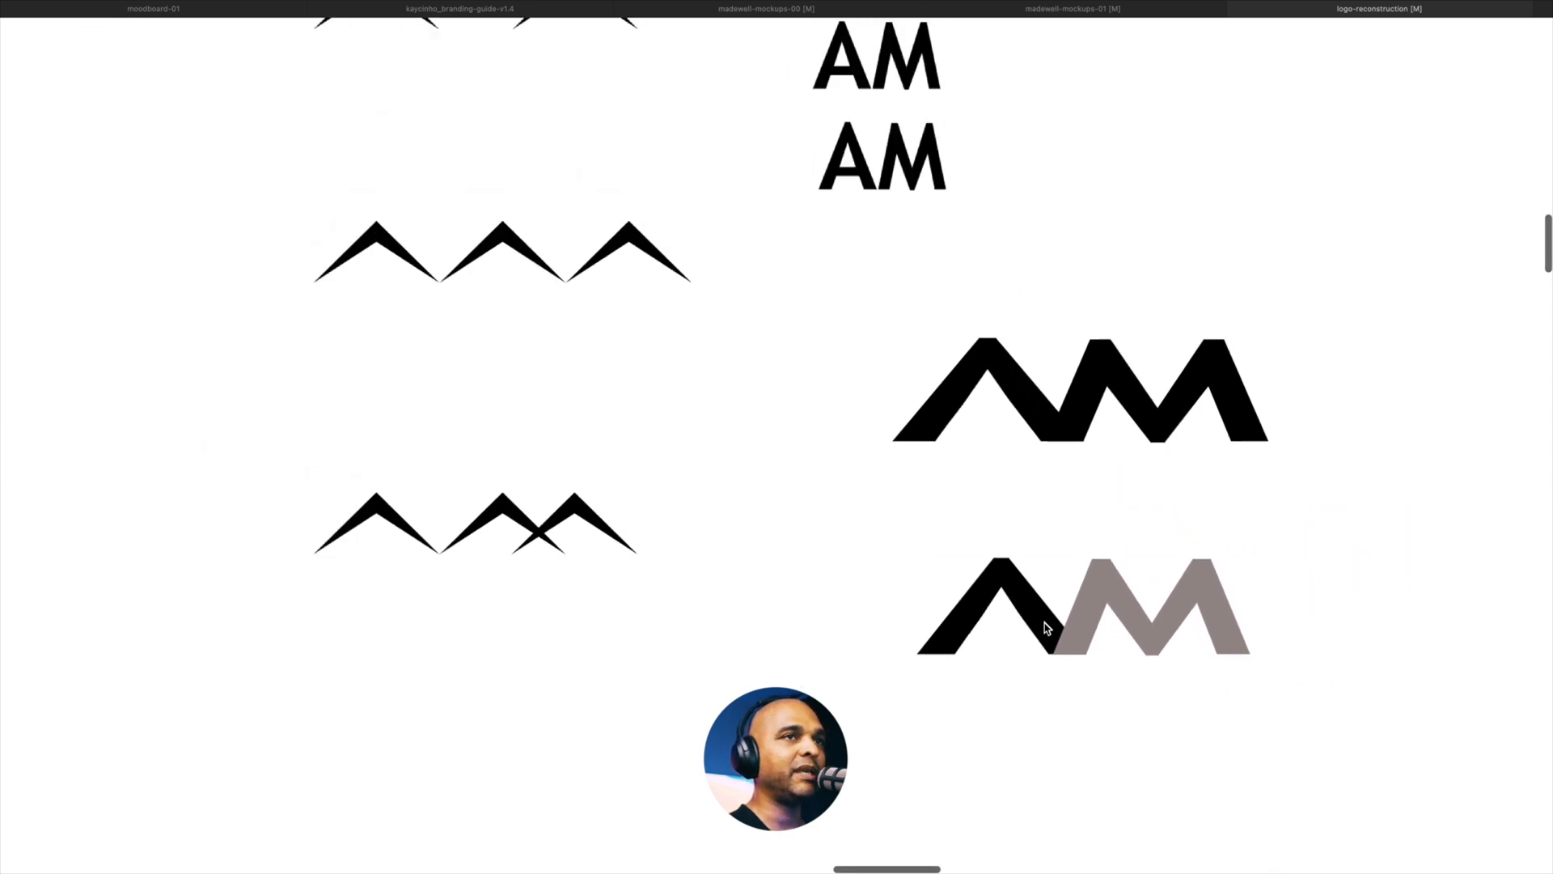
pyautogui.scroll(-3)
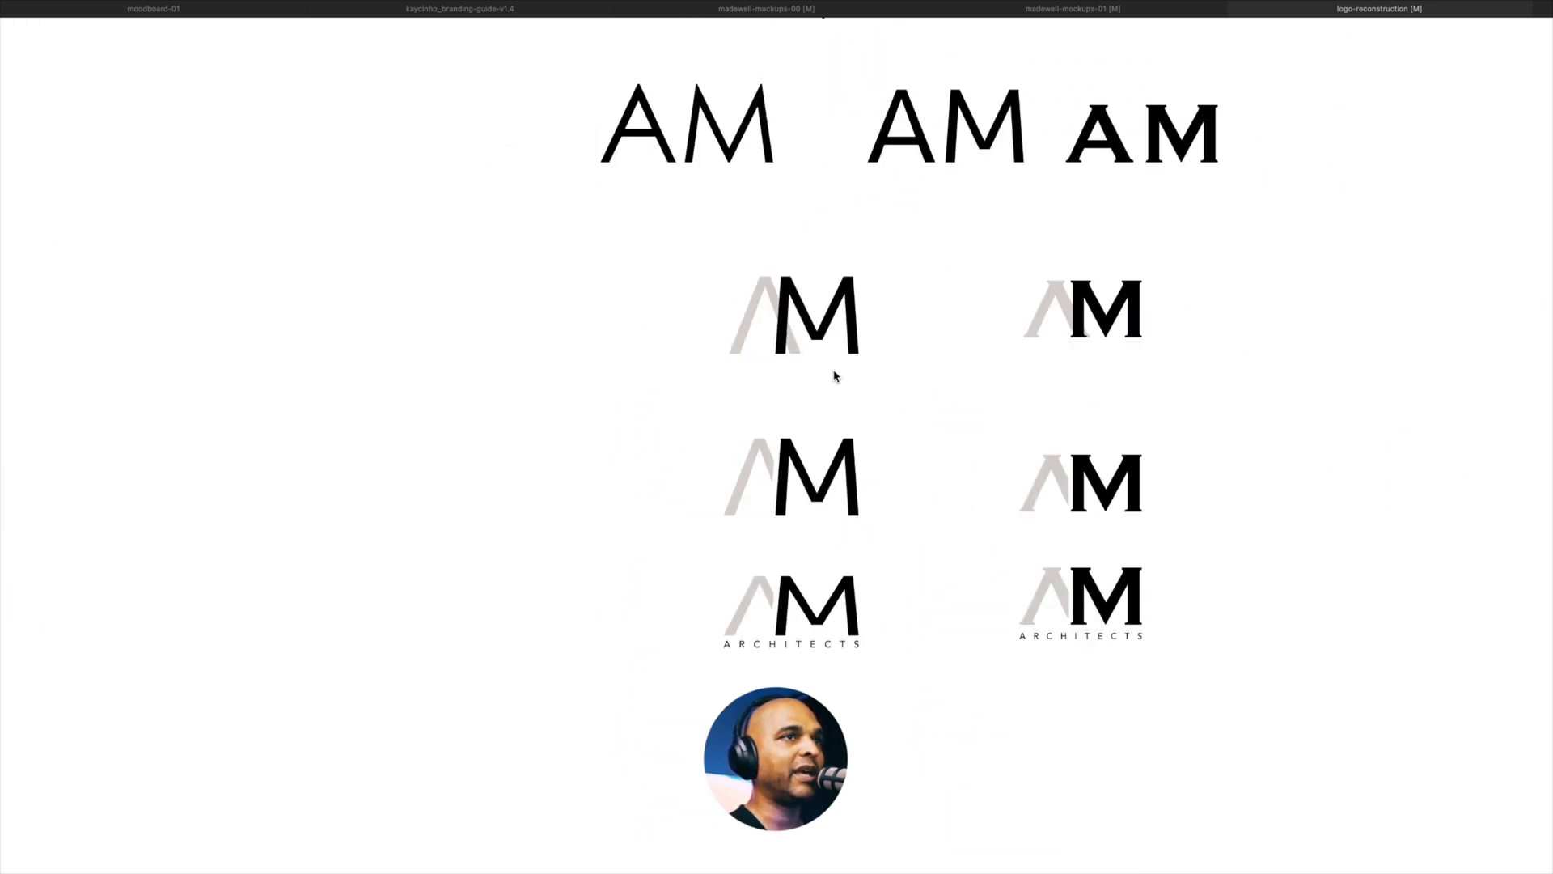
pyautogui.scroll(-3)
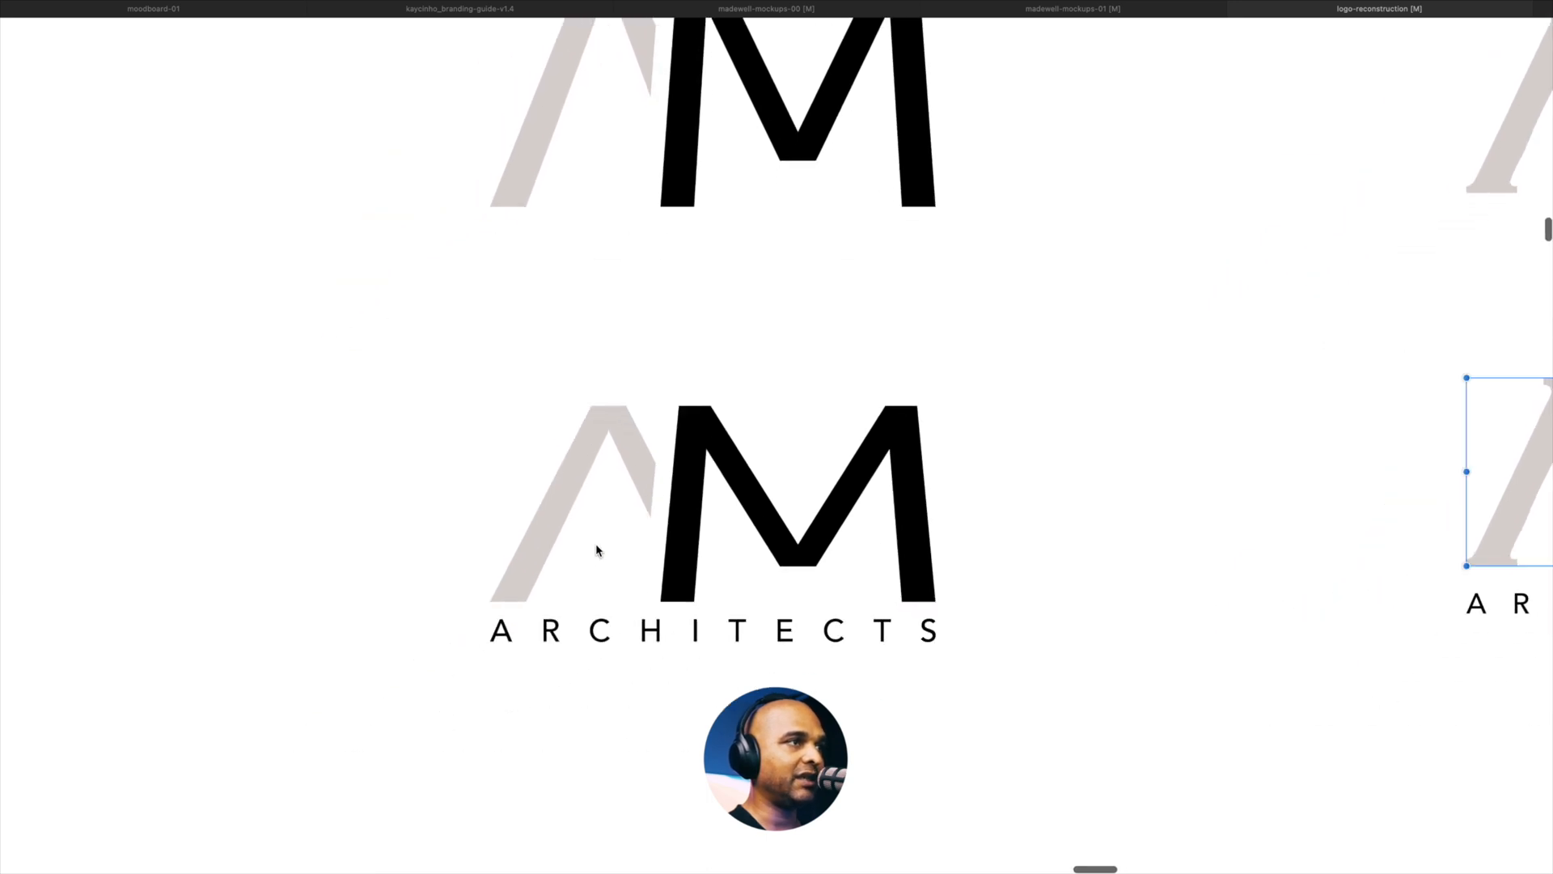
# Step: Return to the madewell-mockups-01 document showing the empty Identity artboard
pyautogui.click(1071, 9)
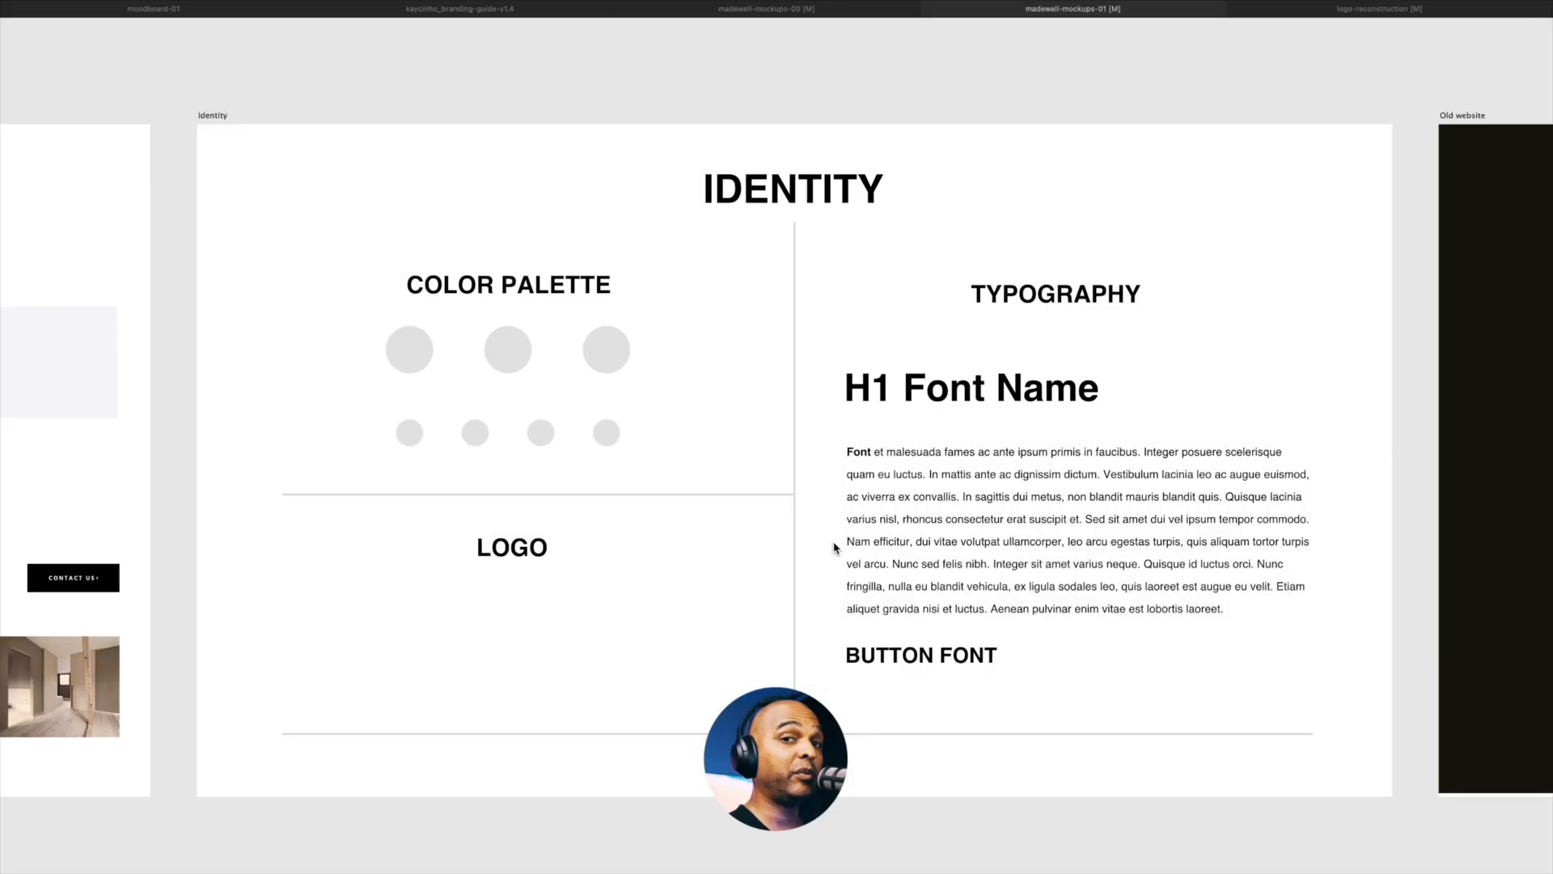
# Step: Browse the kaycinho branding guide's logo artboards as reference for the Identity board
pyautogui.click(837, 542)
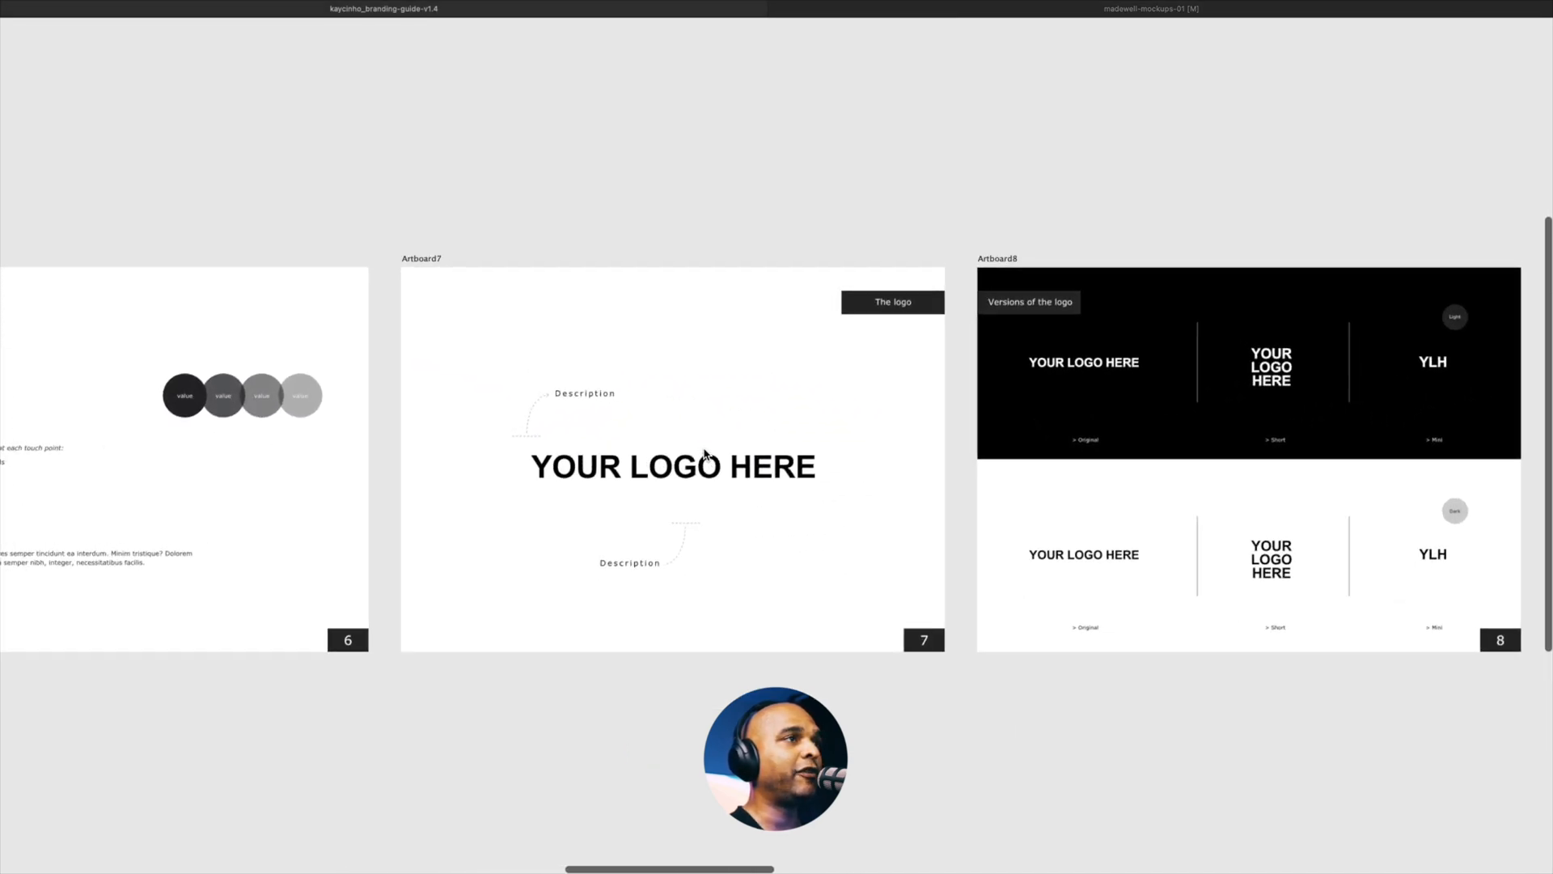
pyautogui.hscroll(3)
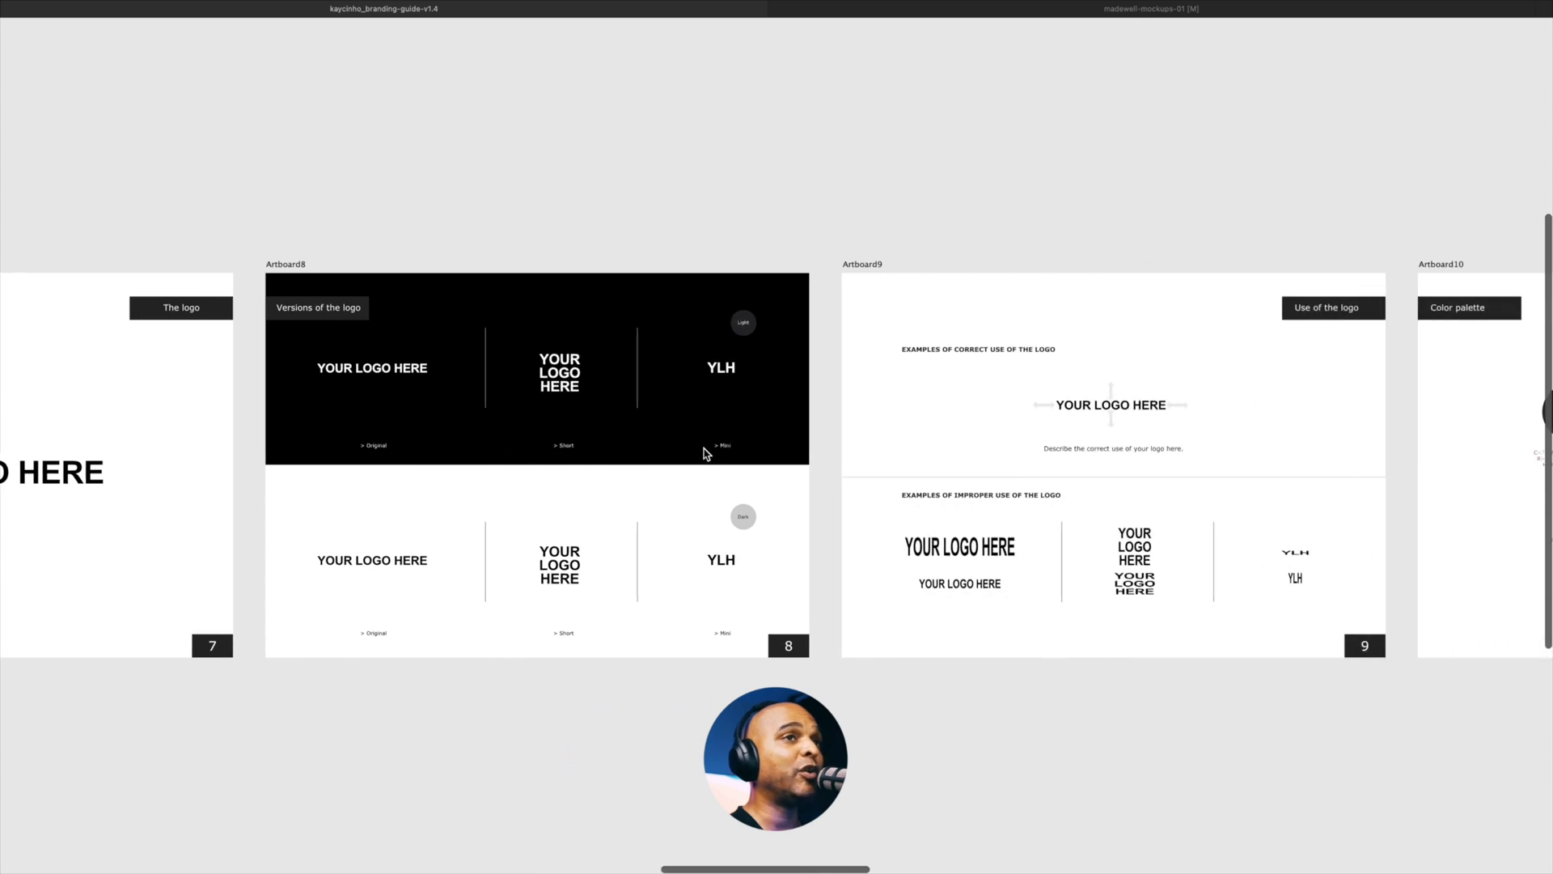
pyautogui.hscroll(3)
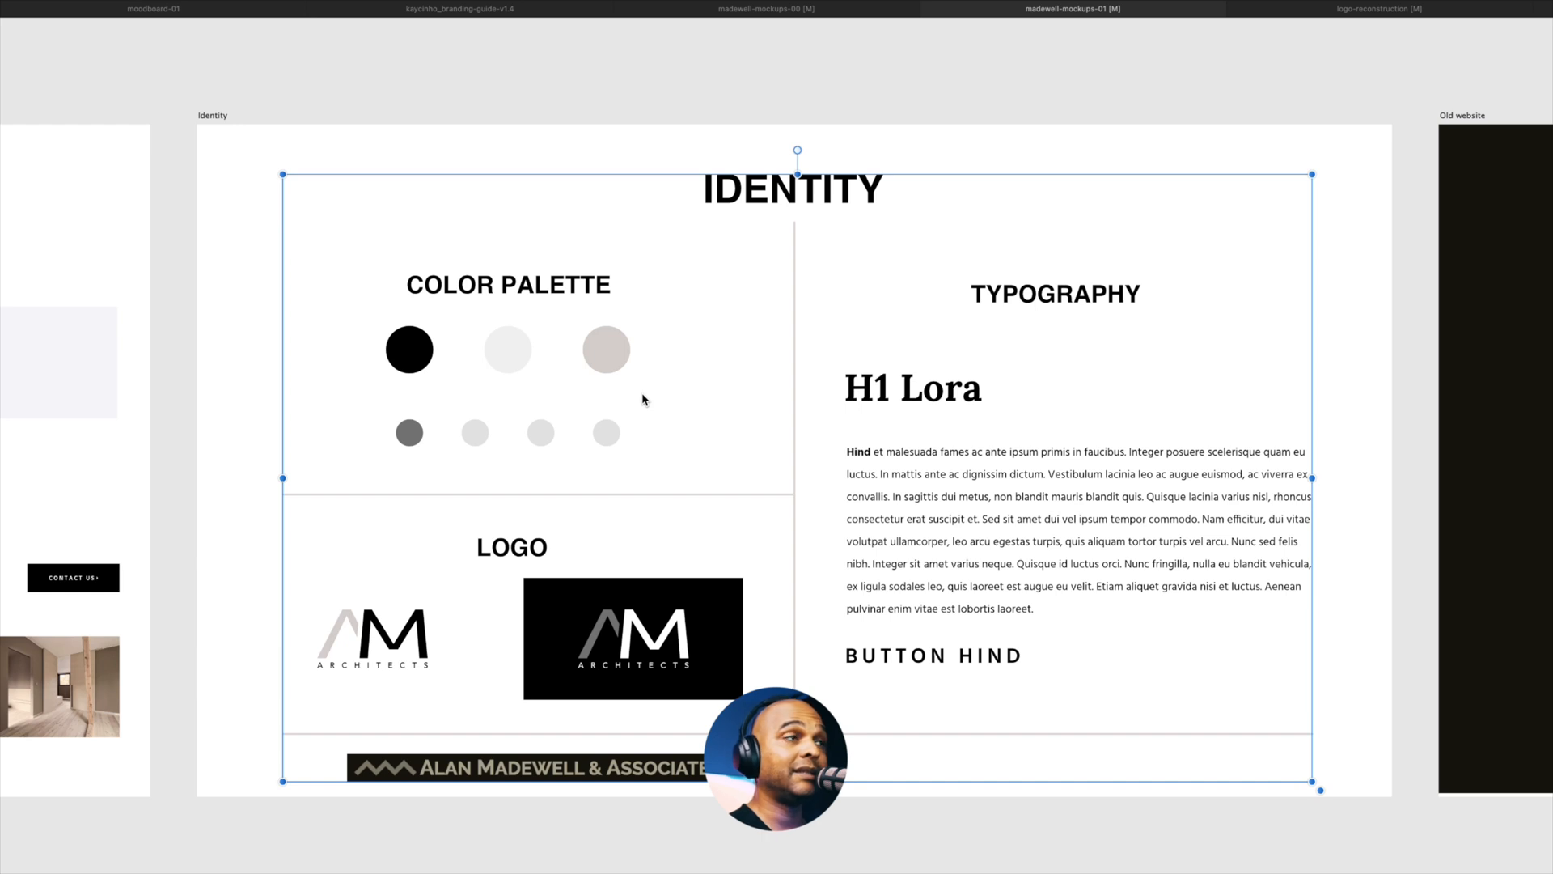
pyautogui.moveTo(570, 379)
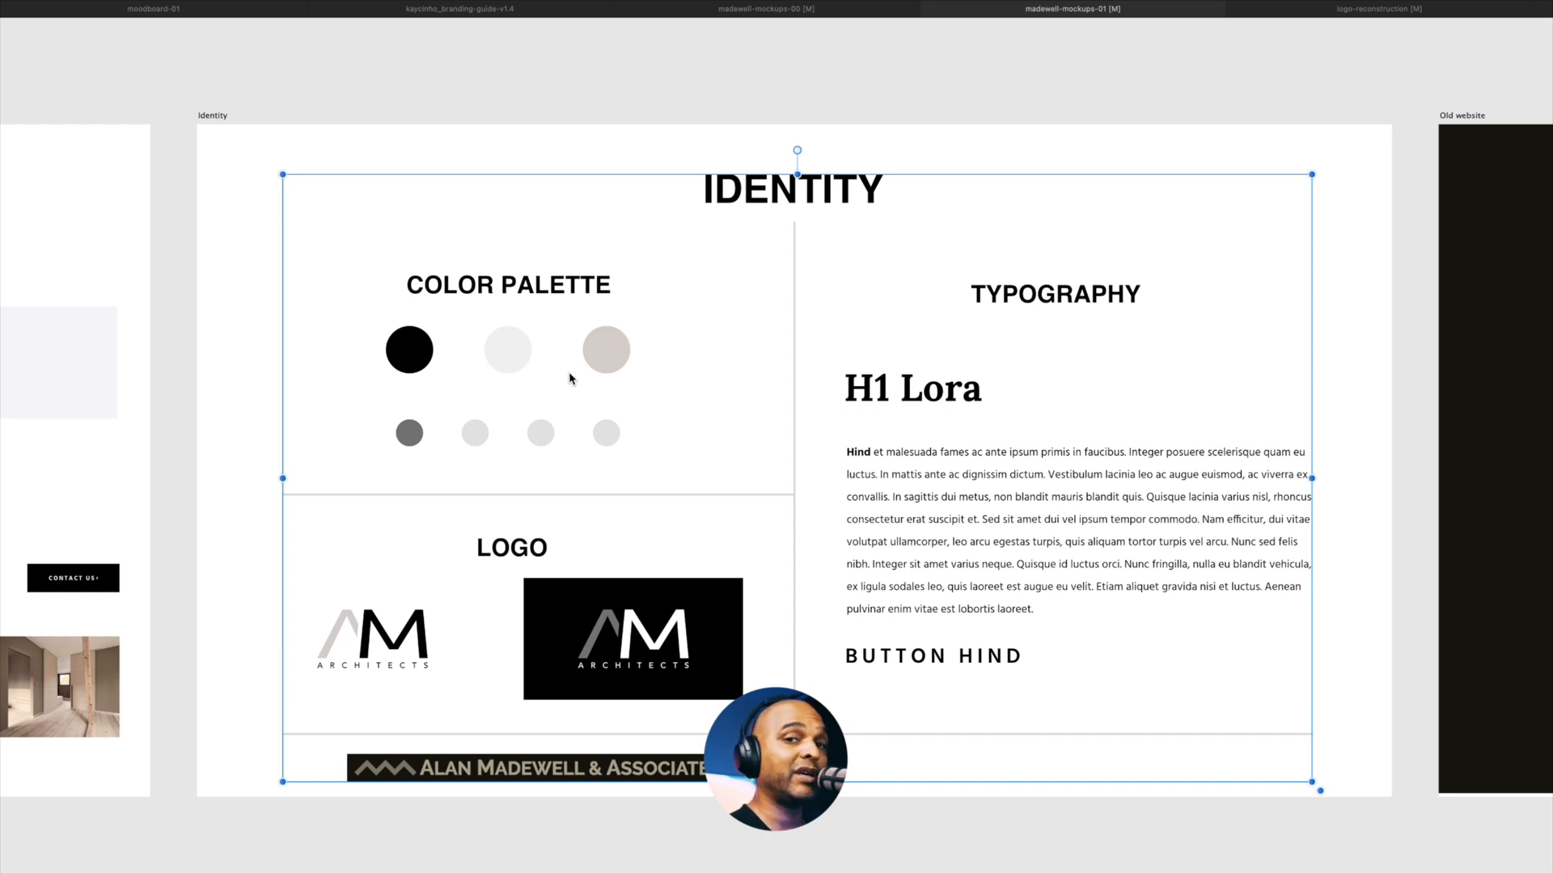
pyautogui.moveTo(558, 380)
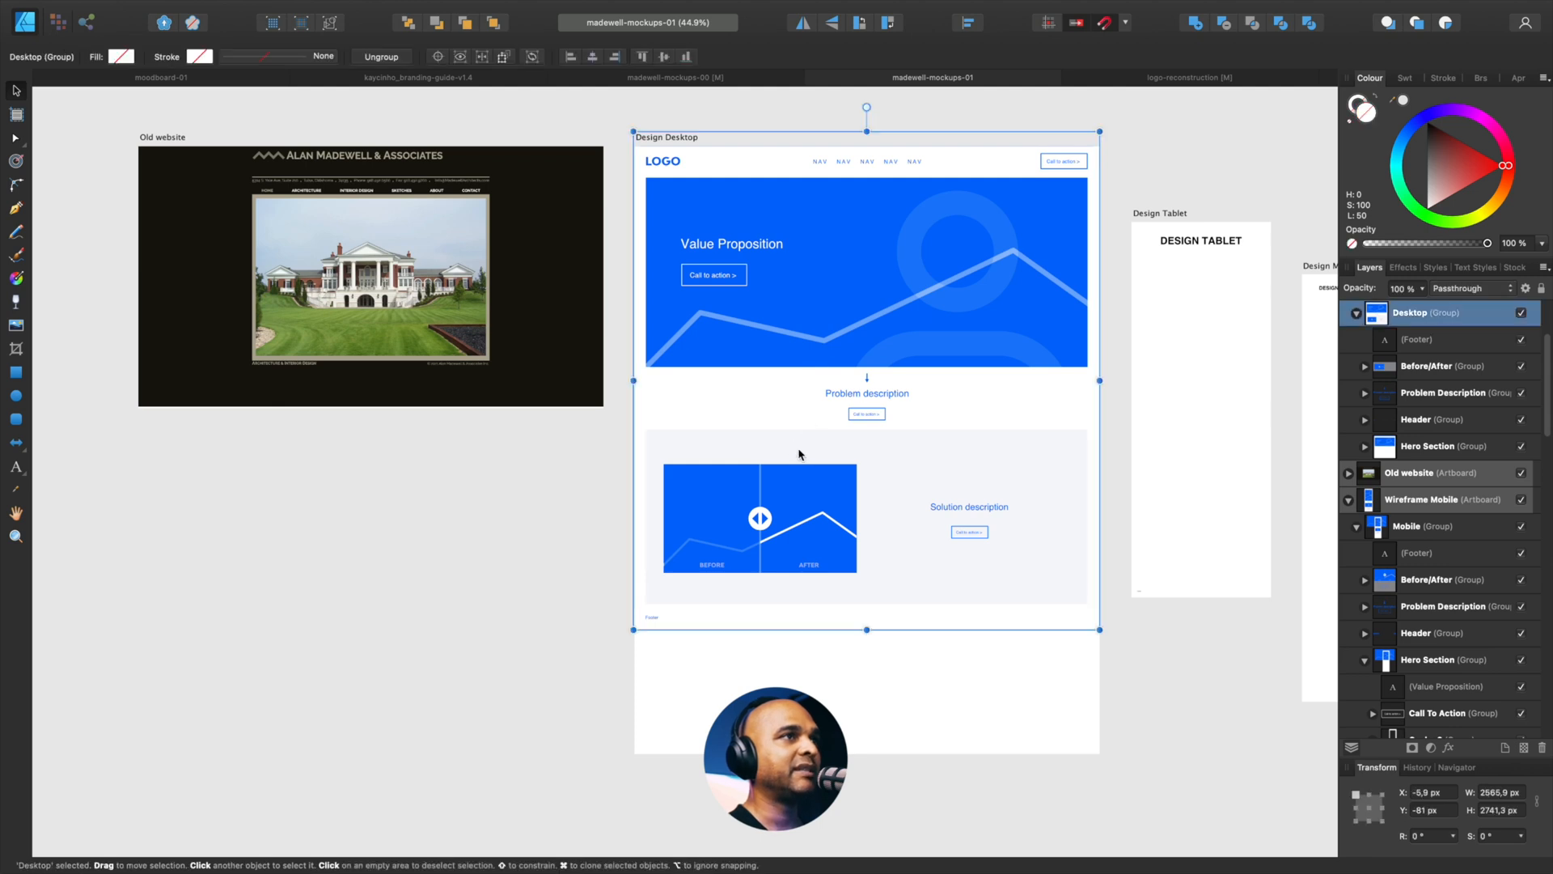
# Step: Drag the Desktop header and photo strip objects down below the Old website artboard
pyautogui.click(759, 516)
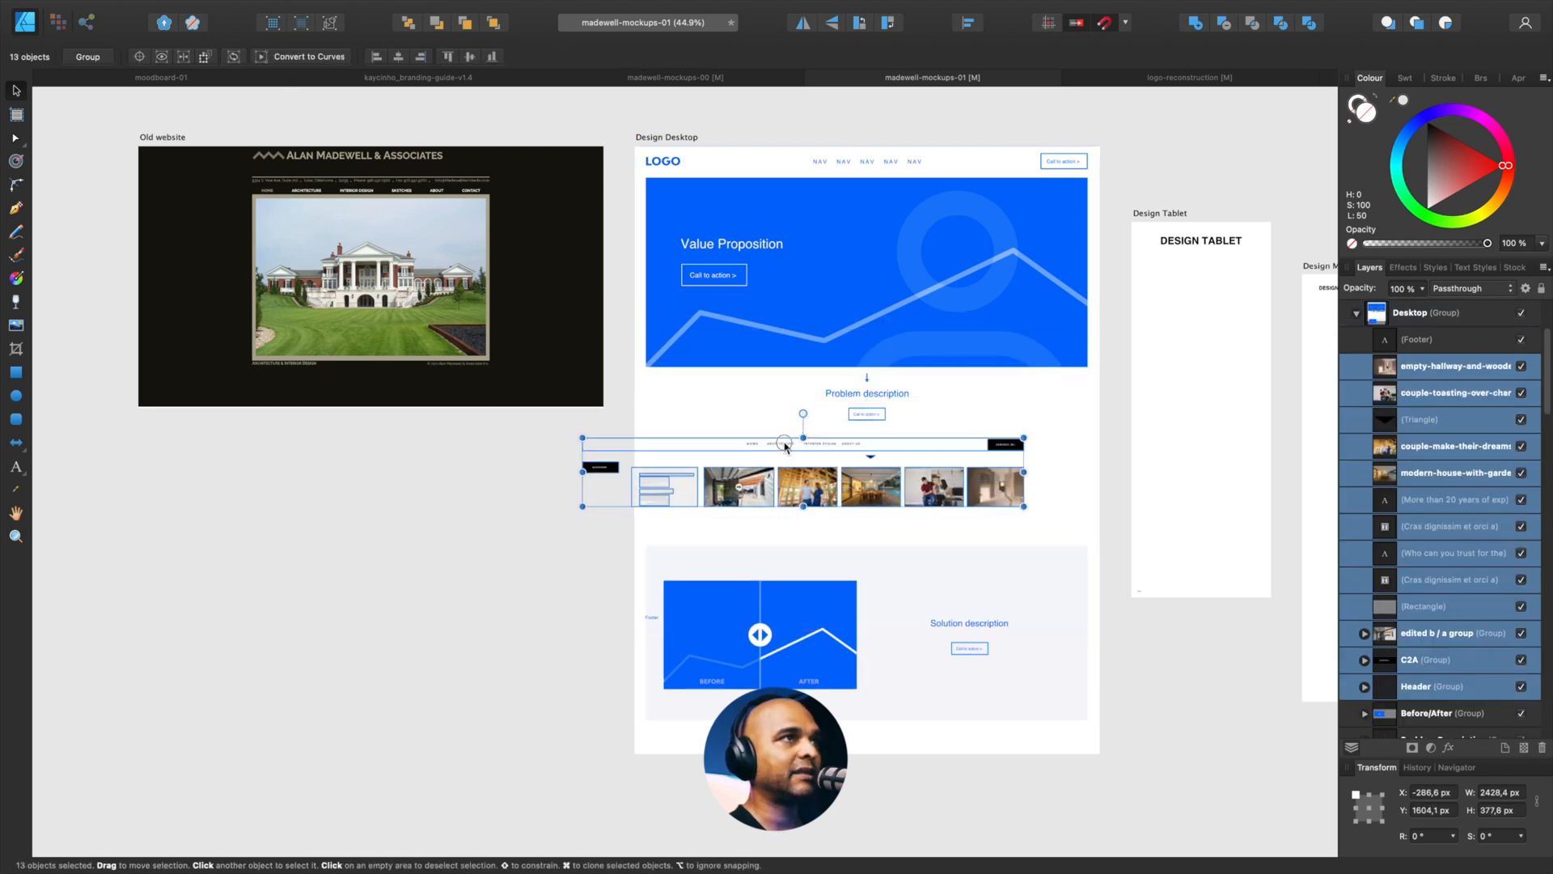
pyautogui.moveTo(786, 447); pyautogui.dragTo(436, 483)
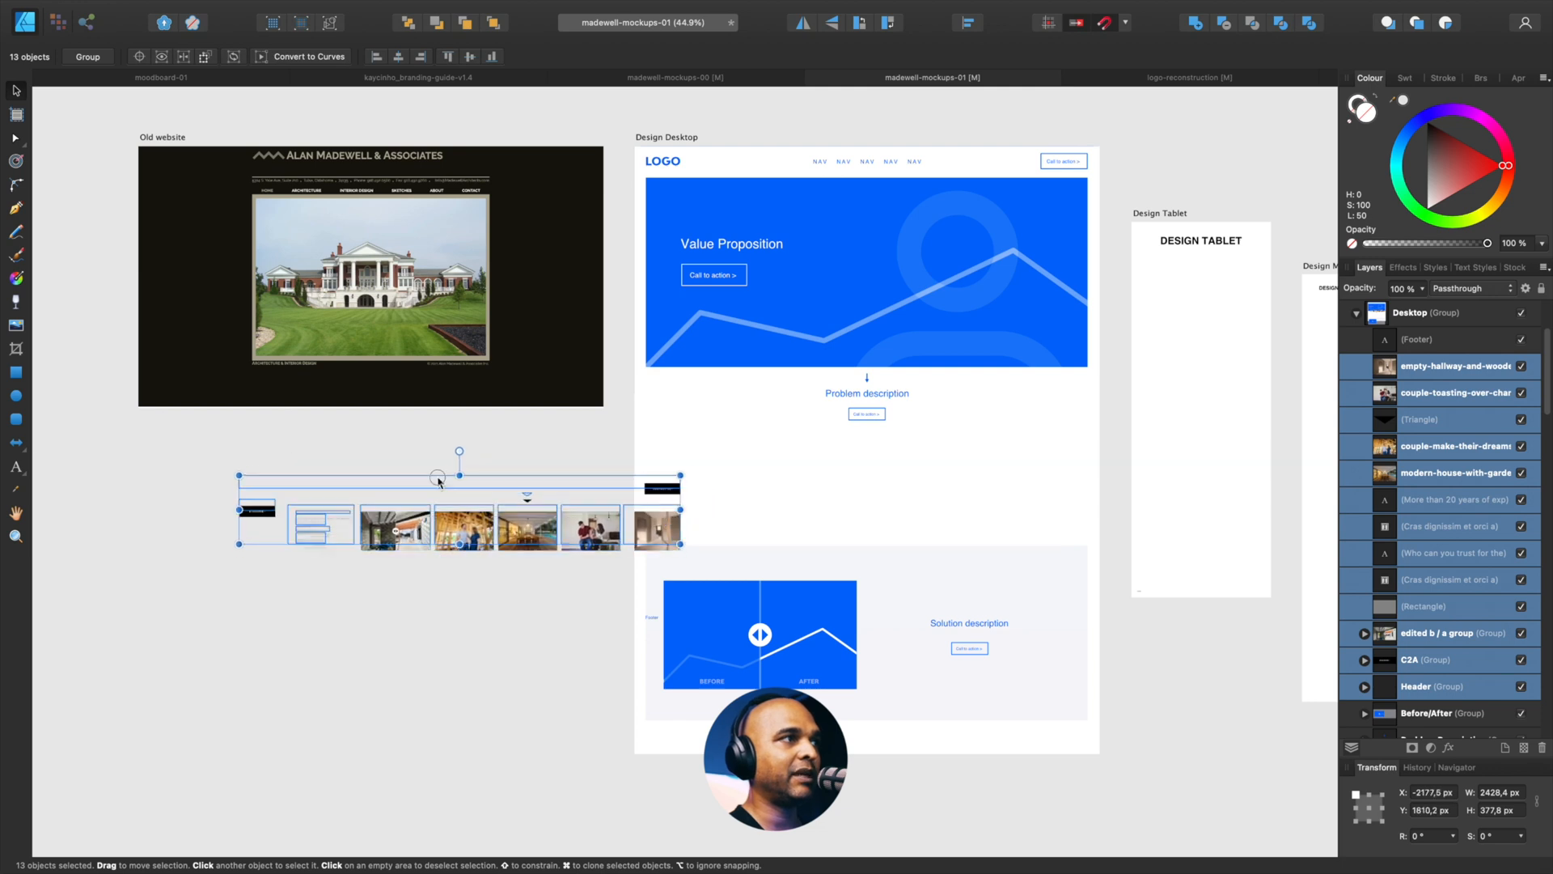
pyautogui.moveTo(459, 476); pyautogui.dragTo(394, 427)
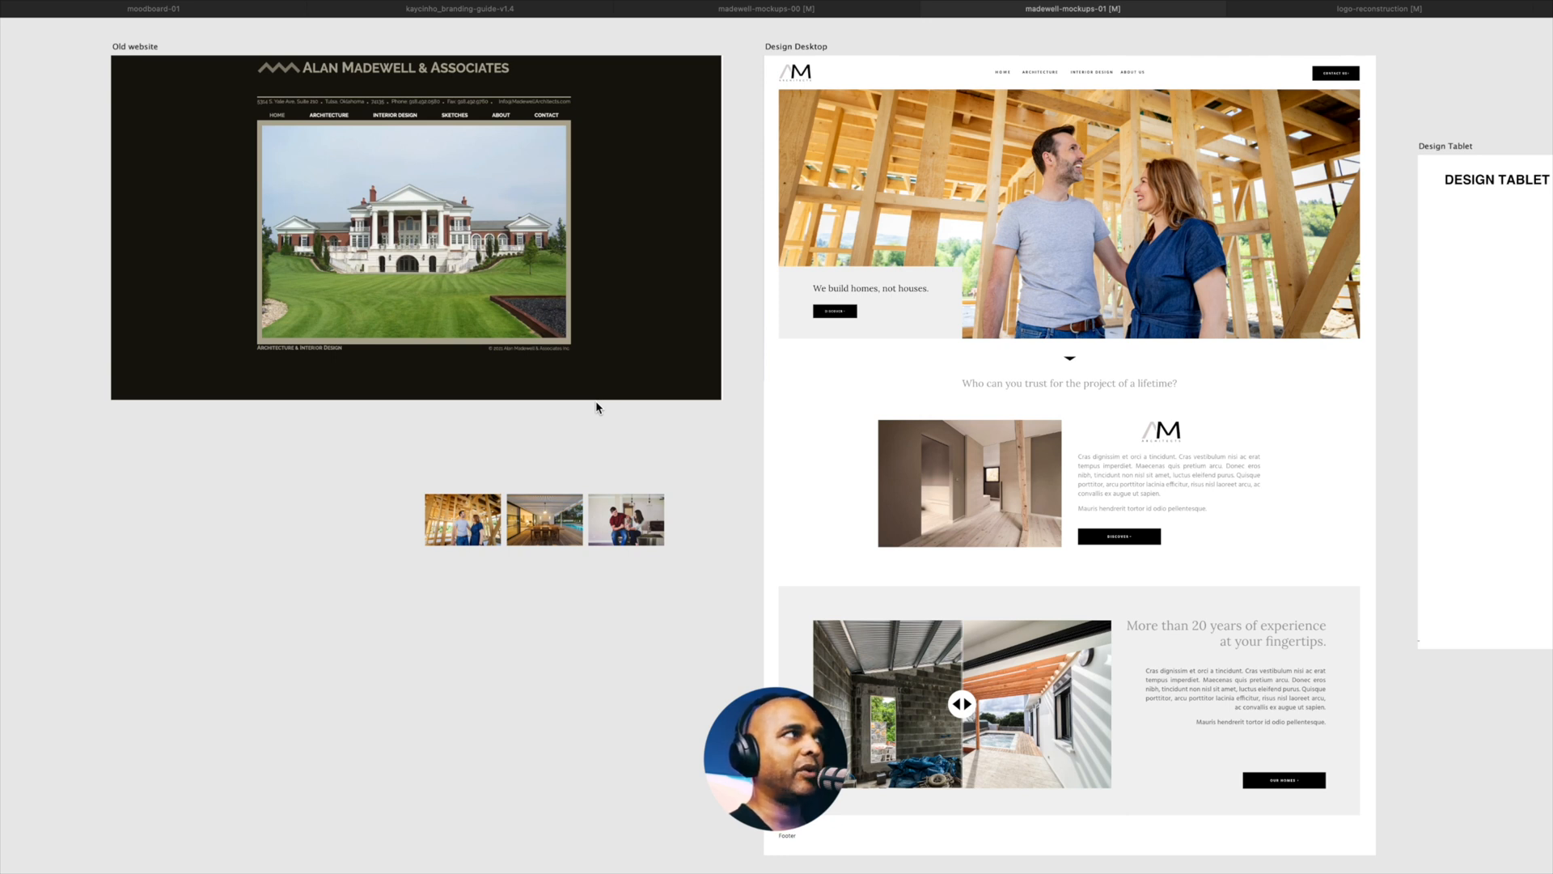
pyautogui.moveTo(526, 467)
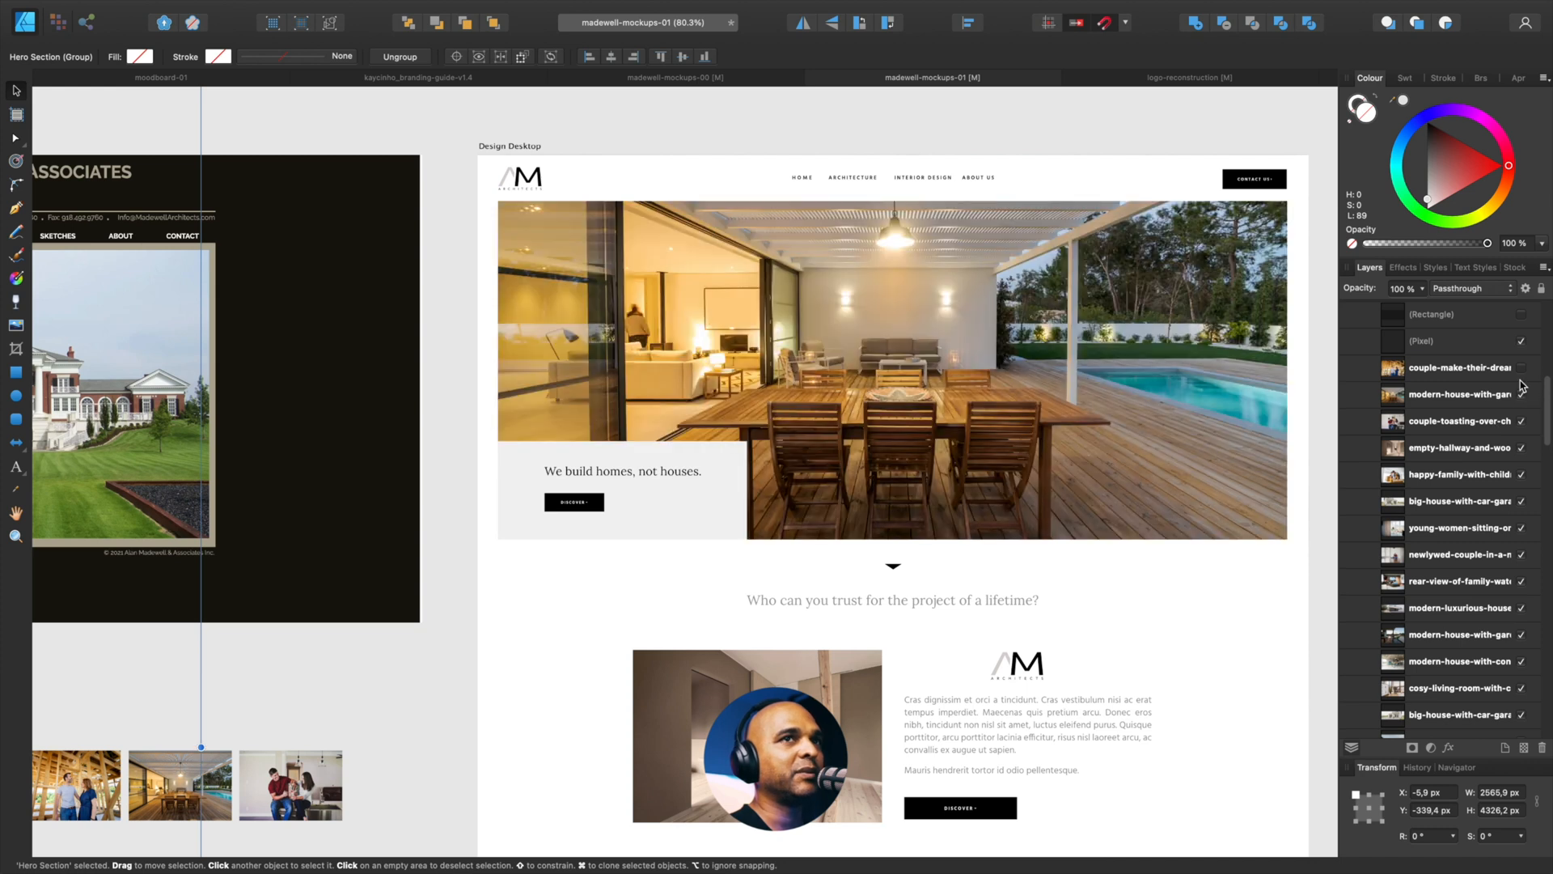
# Step: Toggle image layer visibility so the pool house photo fills the Hero Section
pyautogui.click(1541, 368)
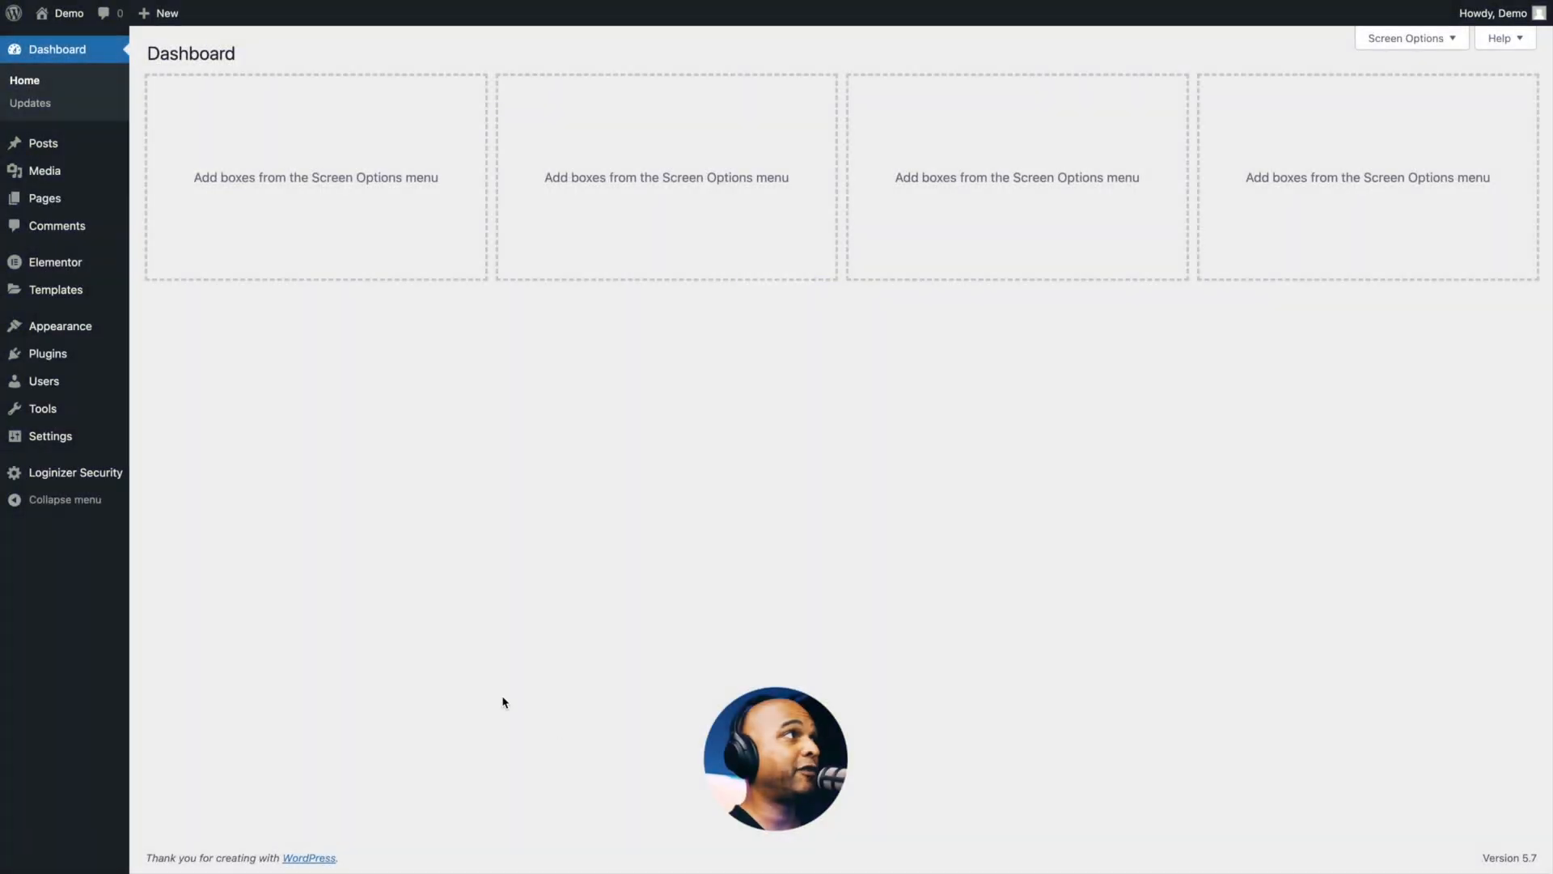
pyautogui.moveTo(395, 622)
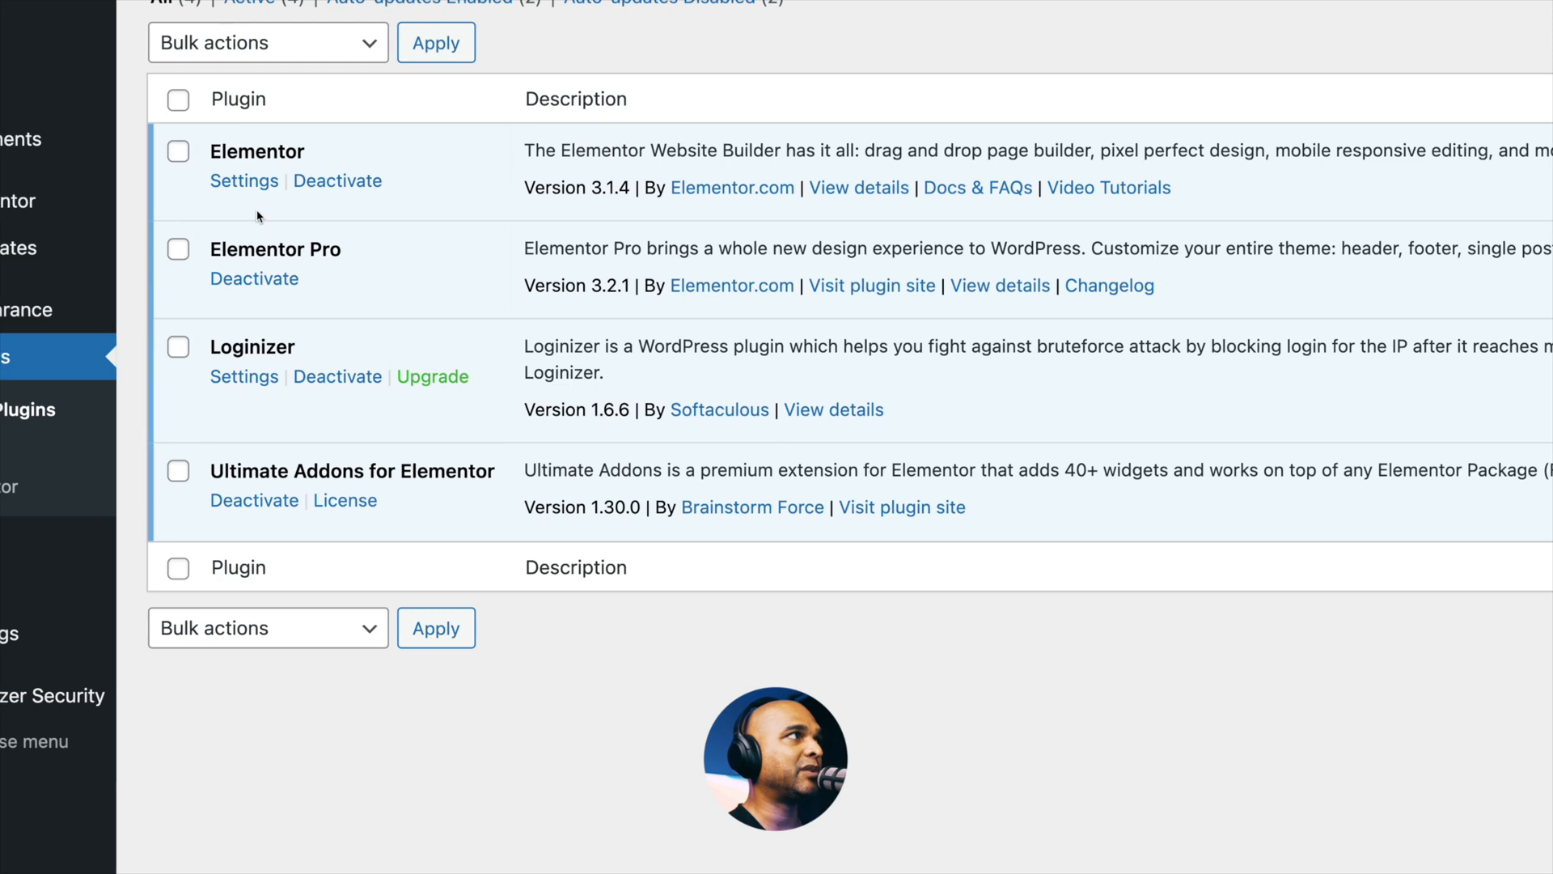
pyautogui.moveTo(360, 288)
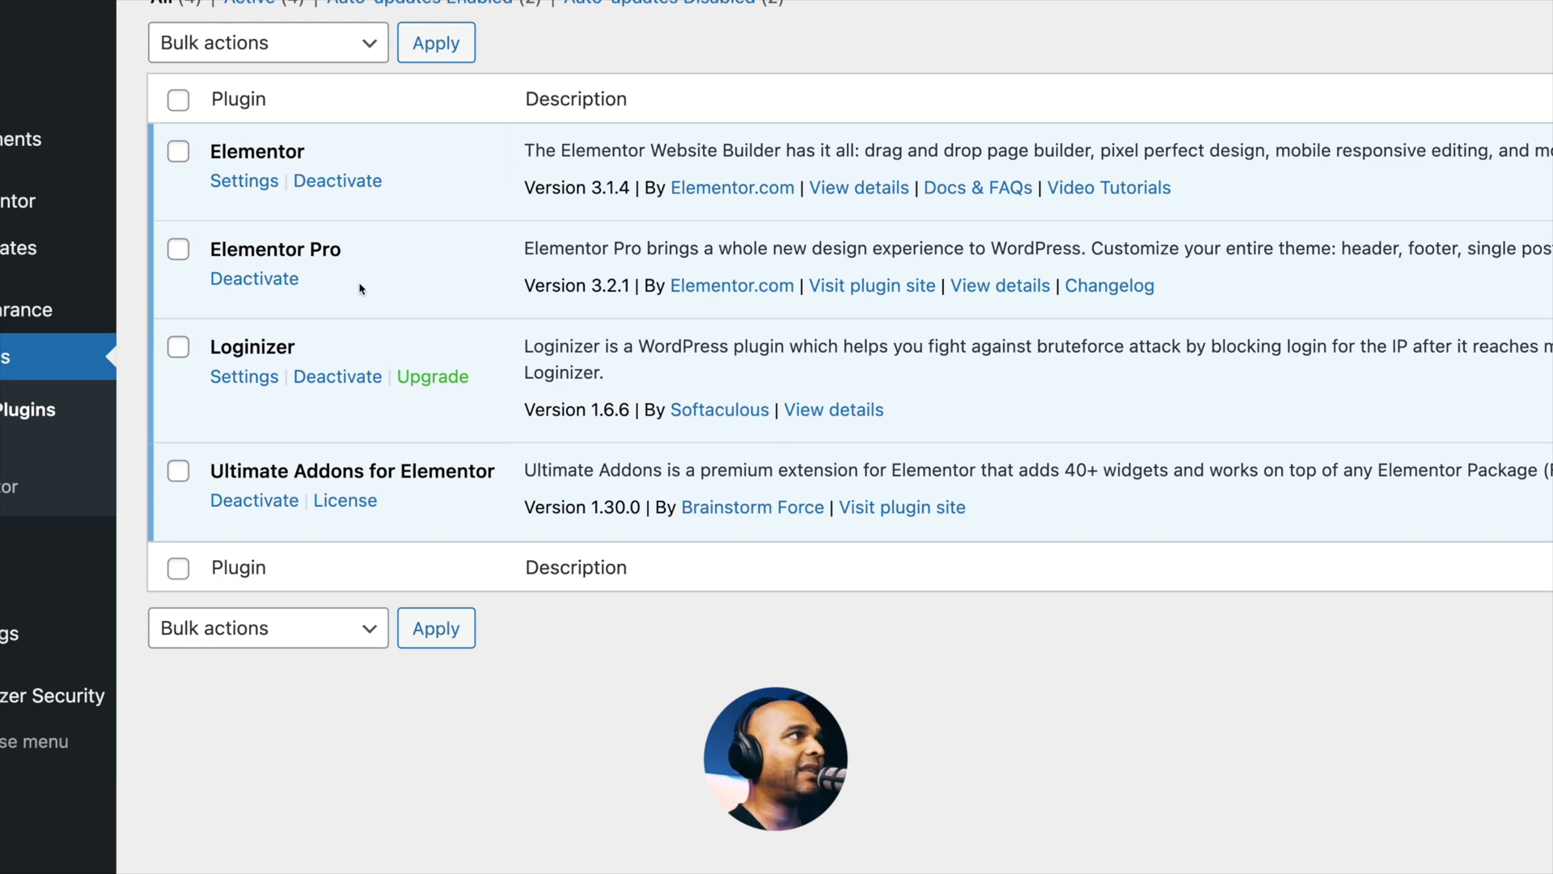
# Step: Scroll the installed plugins list to confirm Elementor, Elementor Pro, Loginizer and Ultimate Addons are active
pyautogui.scroll(-3)
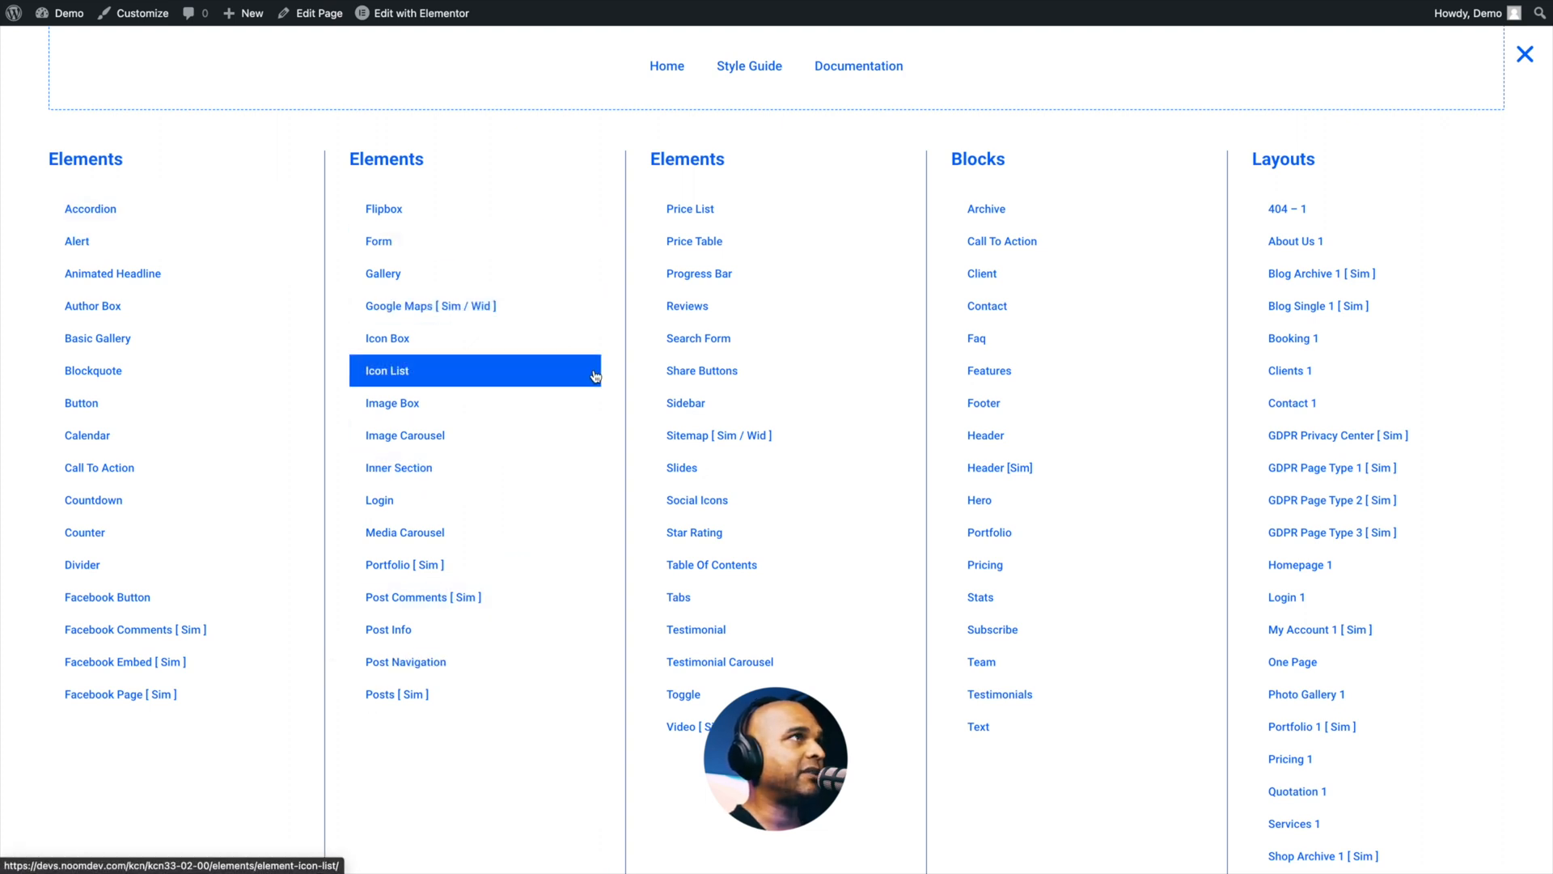
pyautogui.moveTo(702, 370)
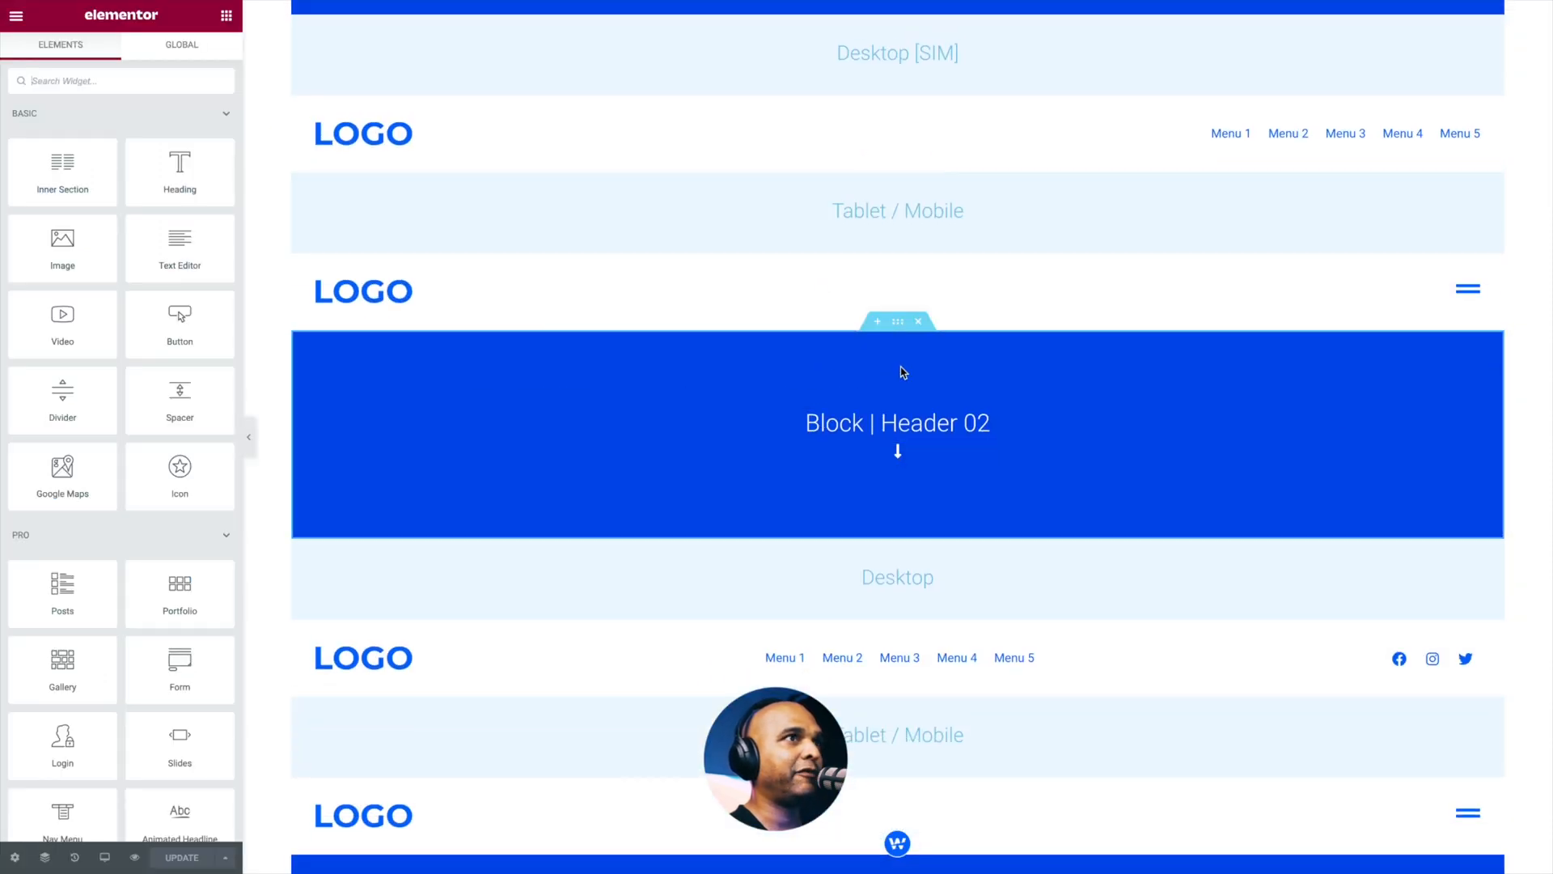
# Step: Pick a header wireframe block with four nav links from the WireMentor library
pyautogui.scroll(-3)
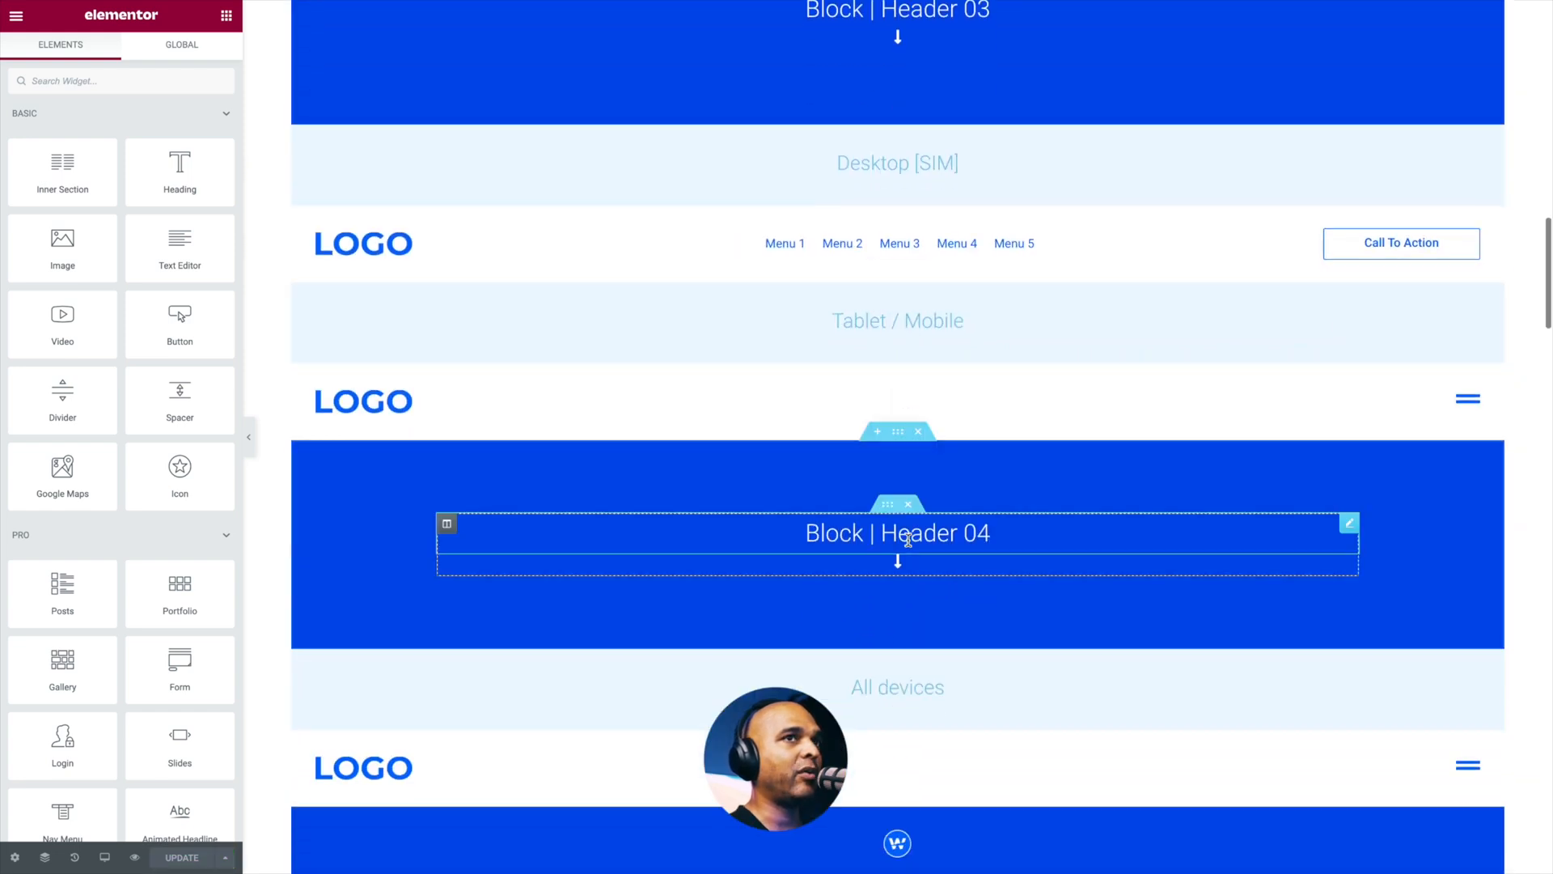
pyautogui.click(897, 353)
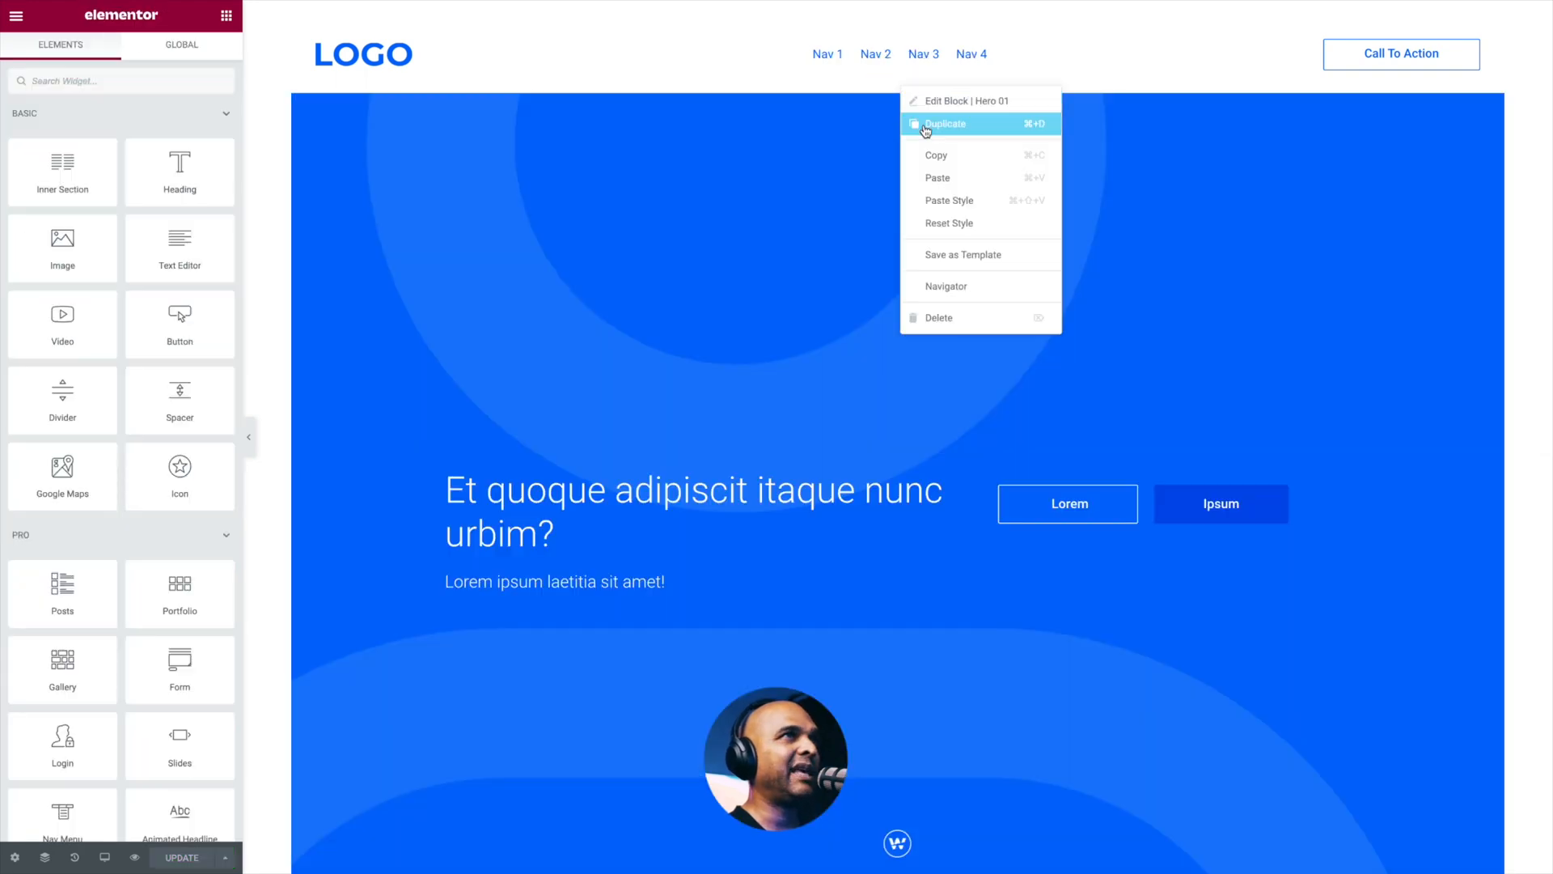
# Step: Duplicate the Hero 01 block from its context menu
pyautogui.click(946, 124)
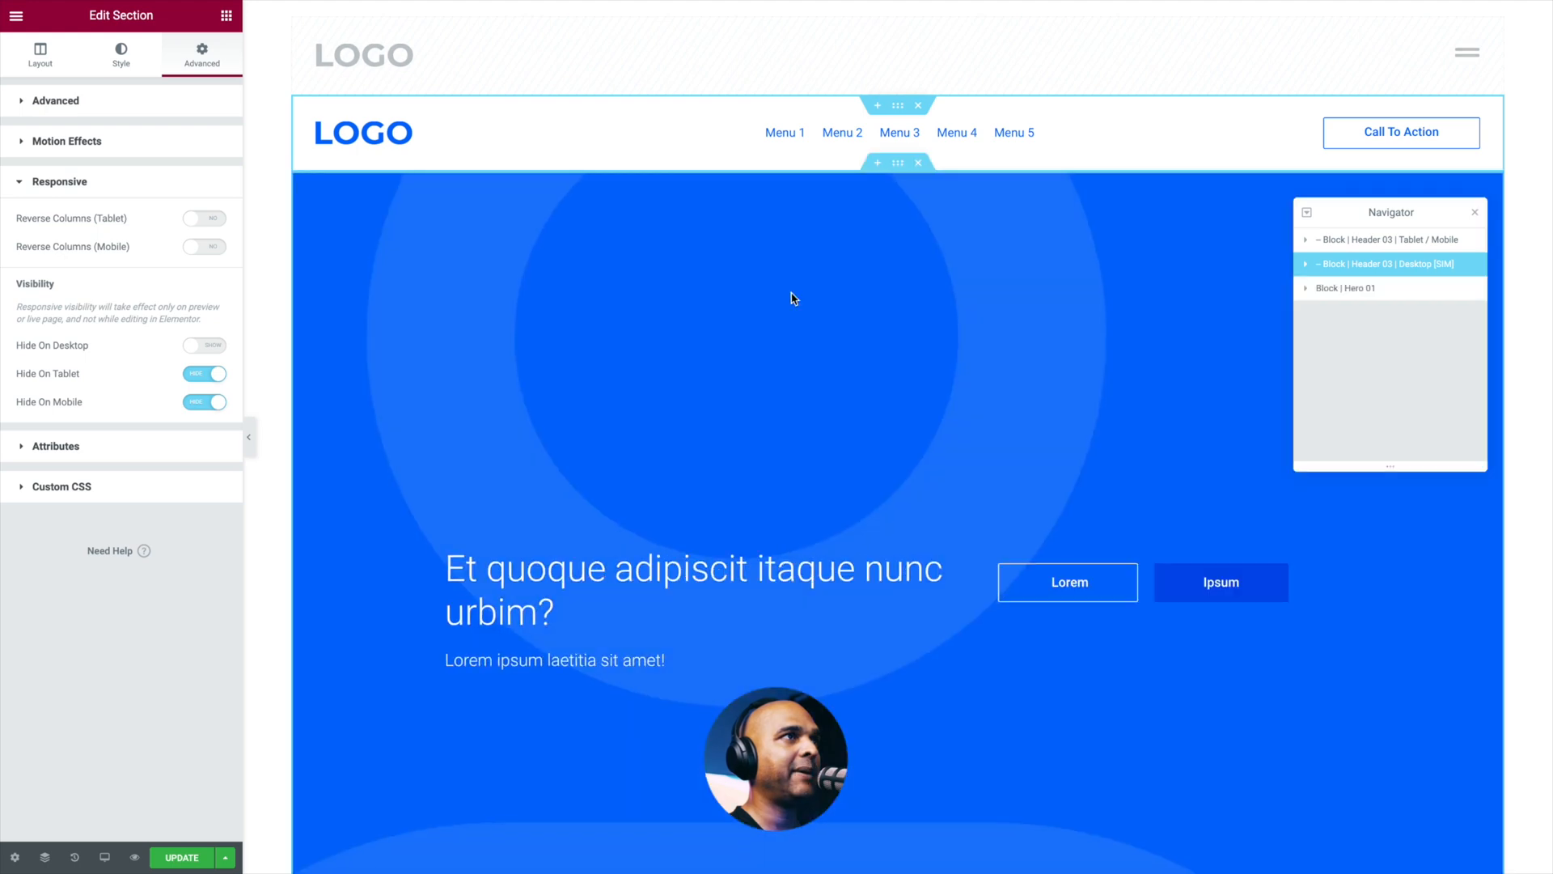
pyautogui.moveTo(703, 508)
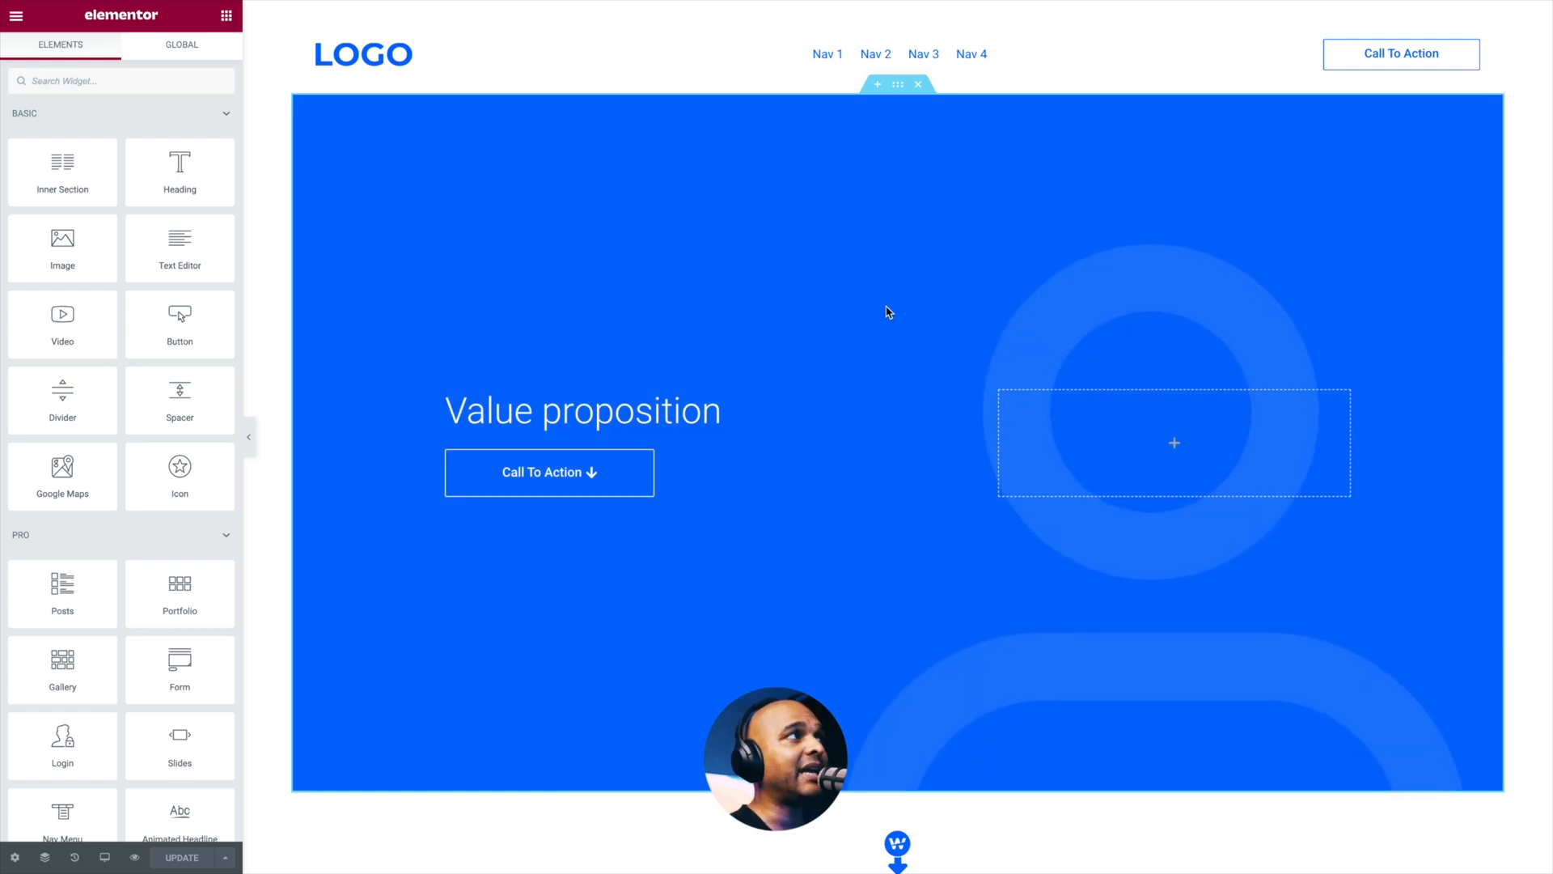
pyautogui.scroll(-3)
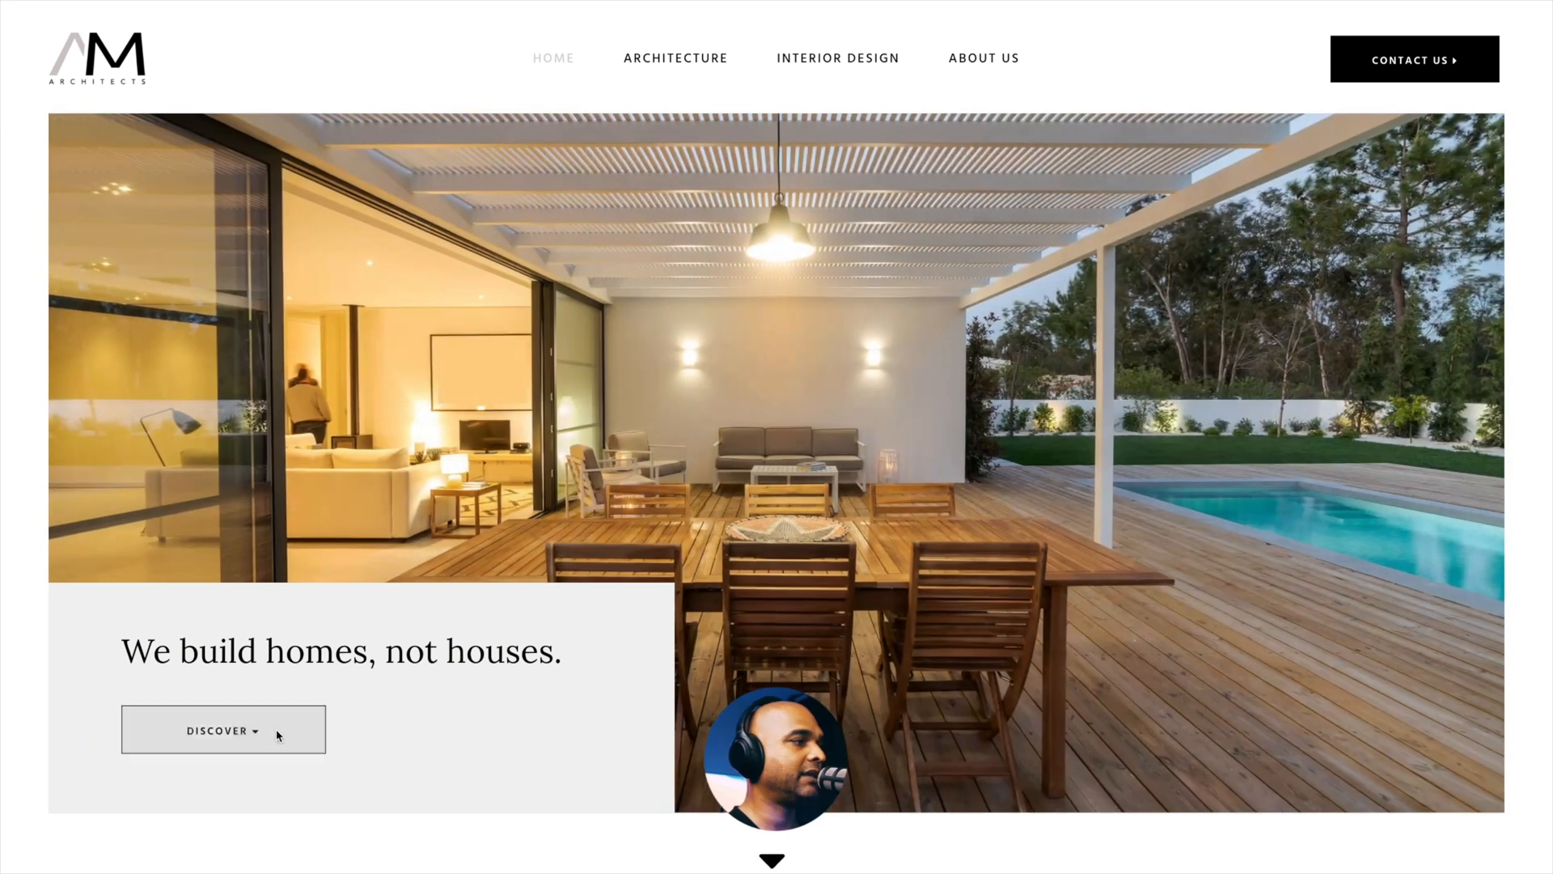
# Step: Scroll the live AM Architects homepage from the hero down to the Who can you trust section
pyautogui.scroll(-3)
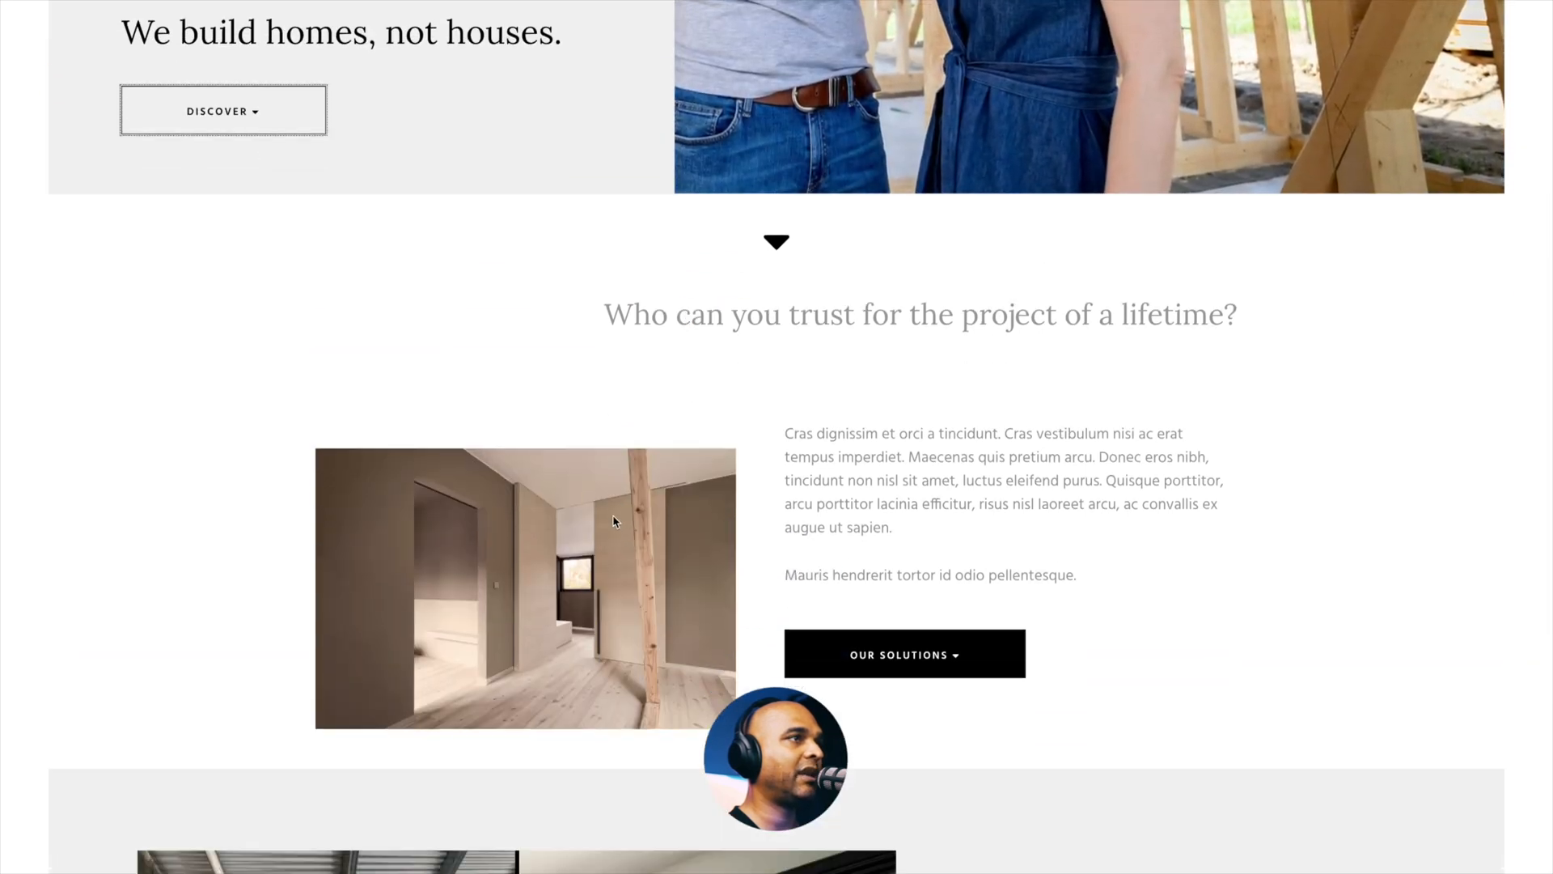
pyautogui.scroll(-3)
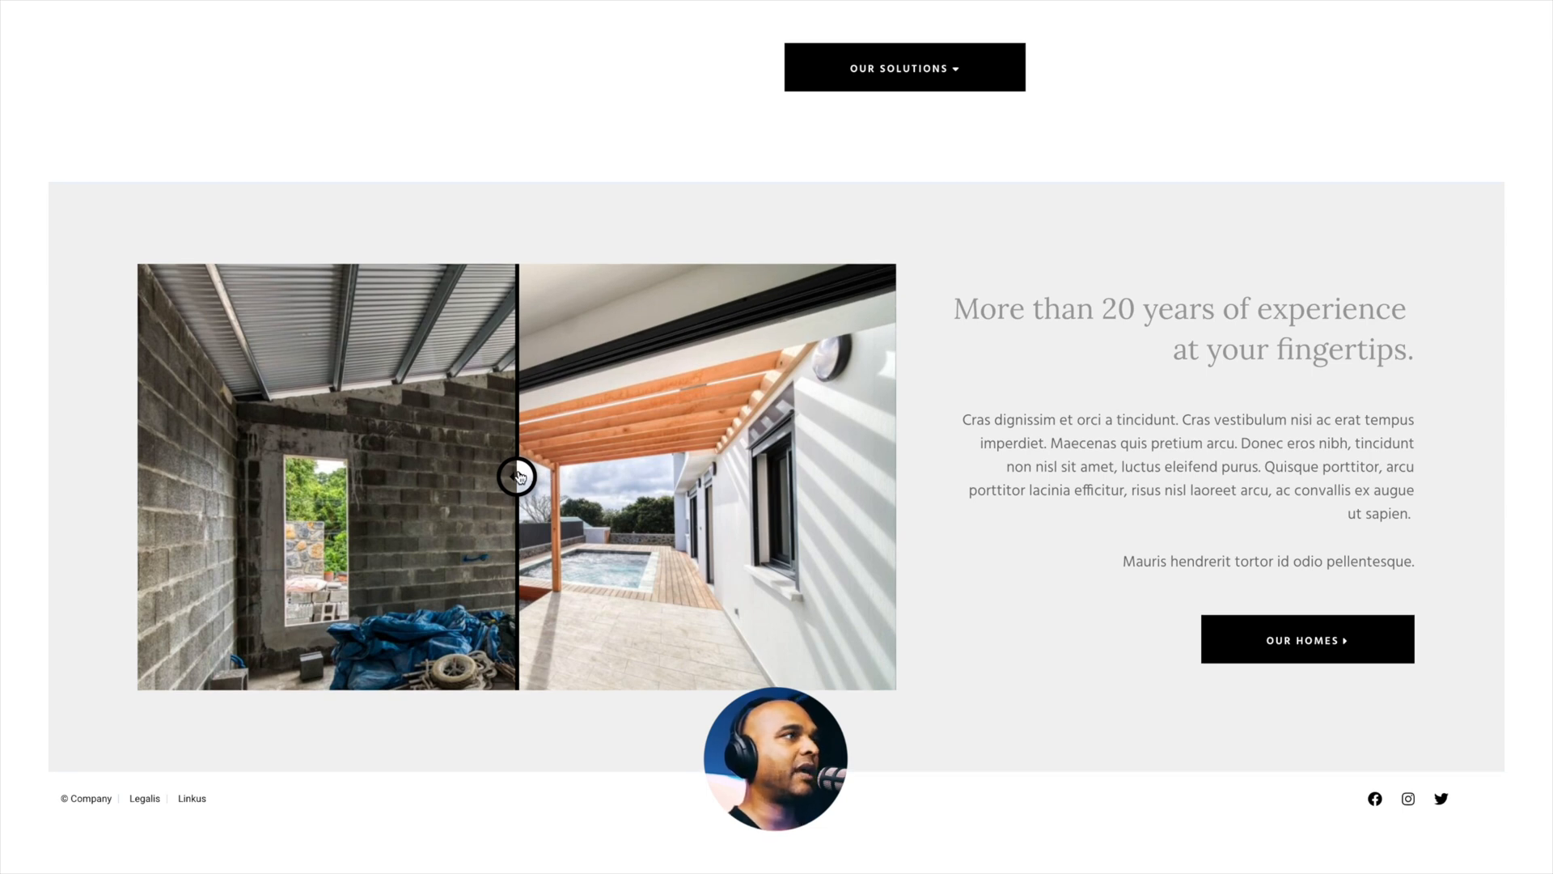
# Step: Drag the before/after slider handle left and right to compare the unfinished and renovated photos
pyautogui.moveTo(515, 476); pyautogui.dragTo(391, 476)
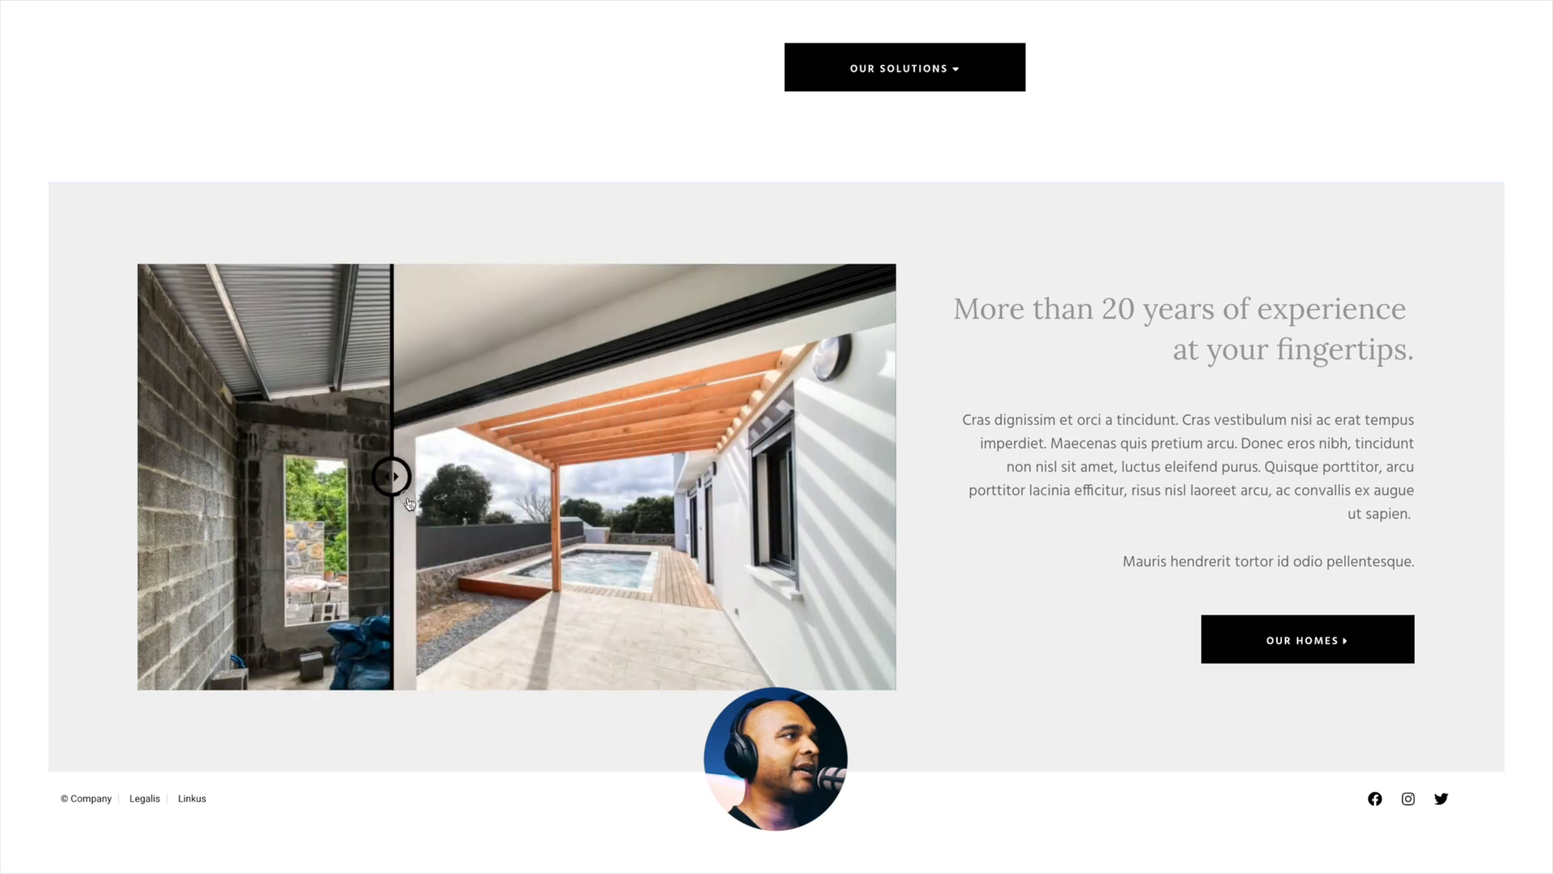
pyautogui.moveTo(392, 475); pyautogui.dragTo(860, 476)
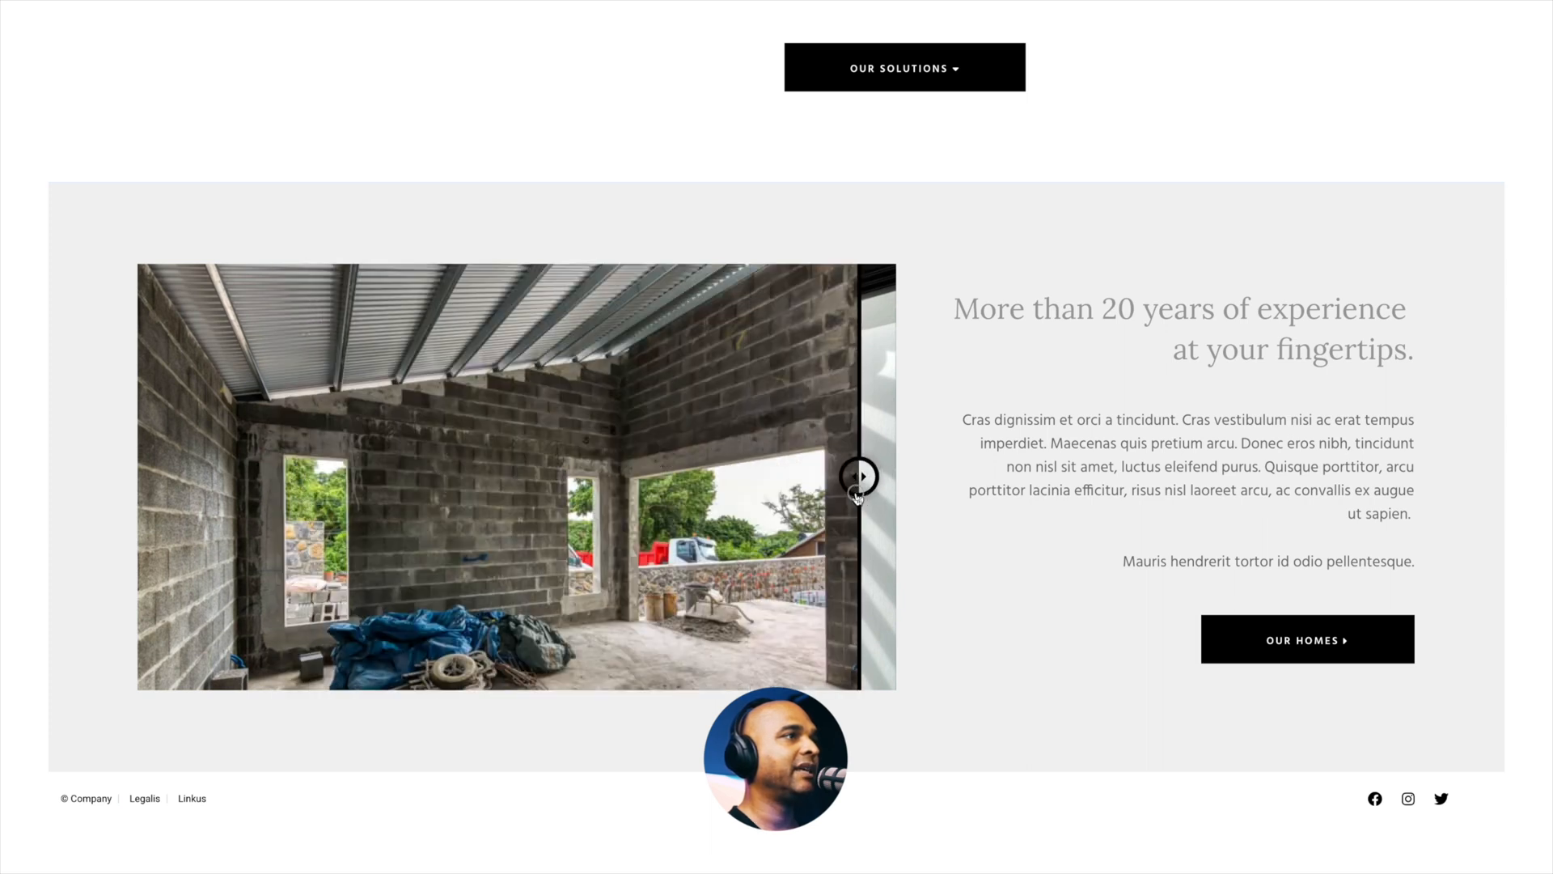
pyautogui.moveTo(860, 476); pyautogui.dragTo(546, 475)
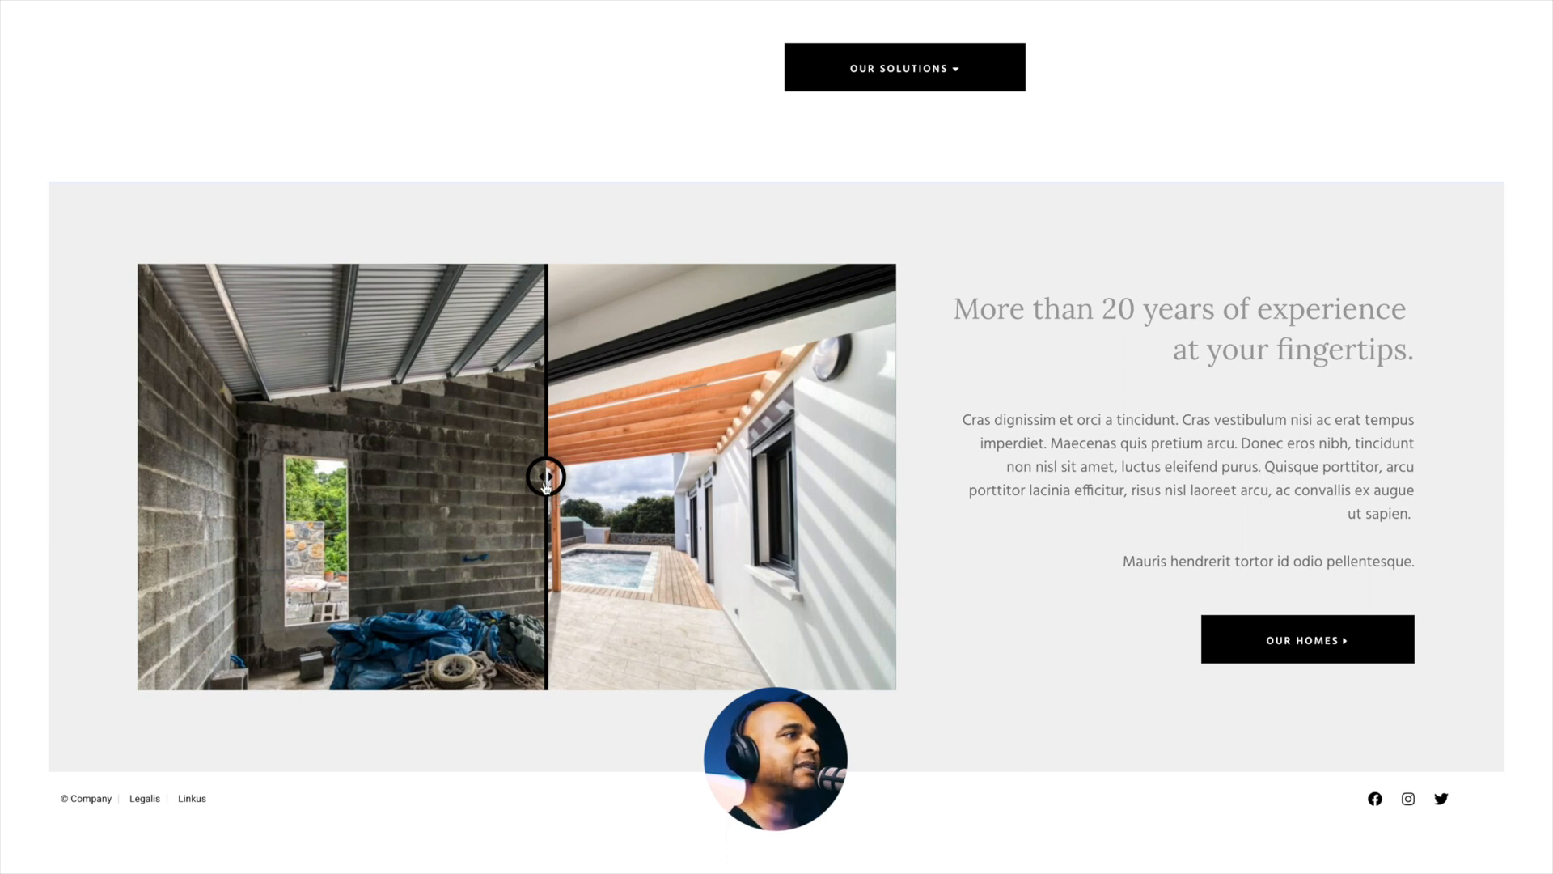
pyautogui.moveTo(669, 485)
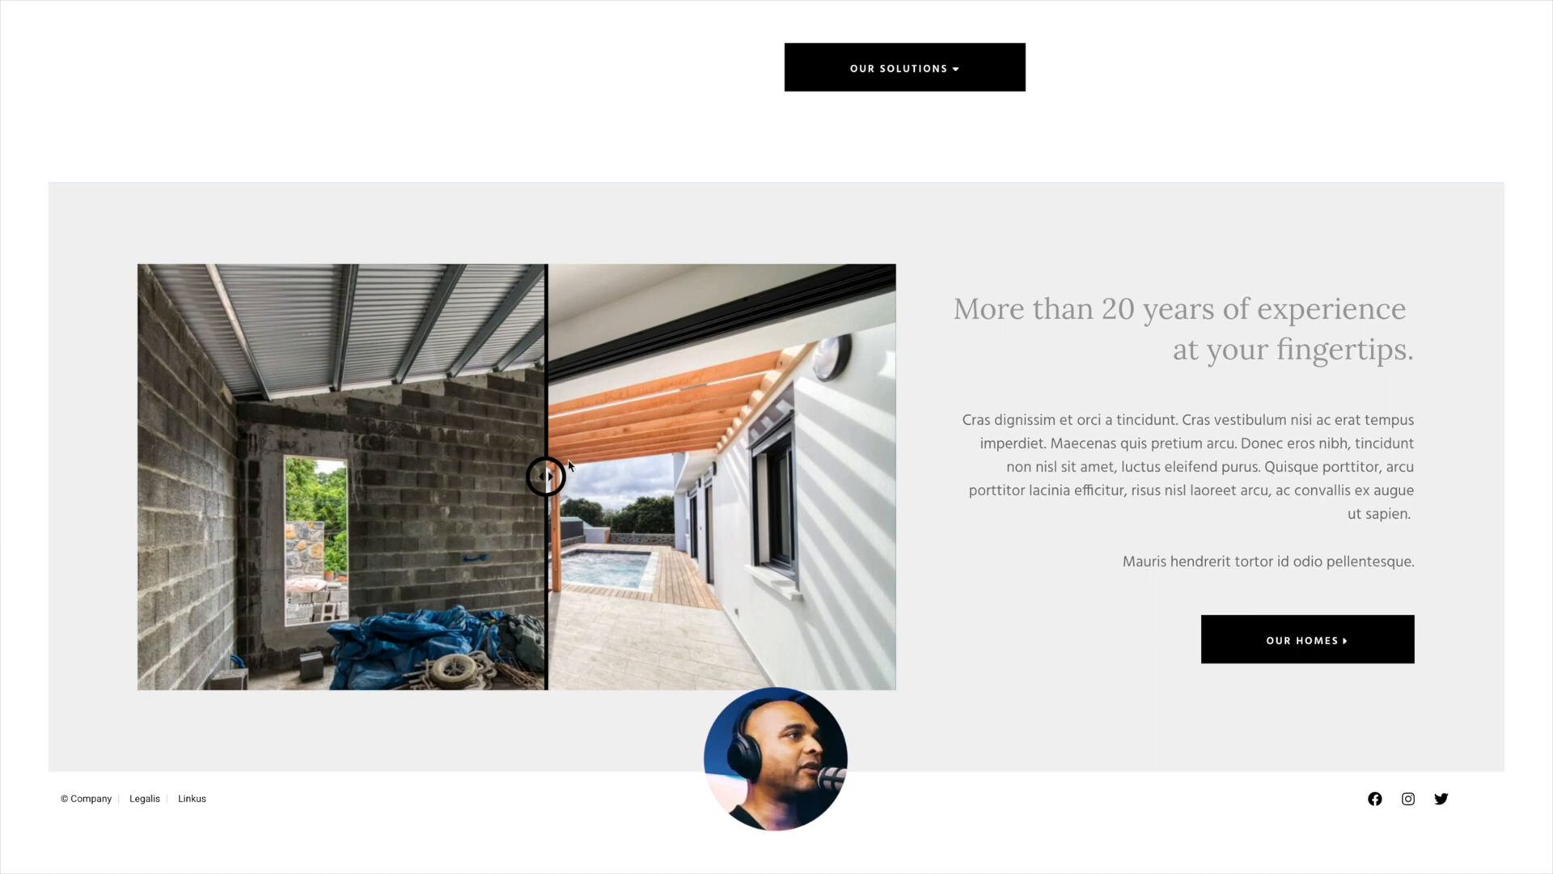
pyautogui.moveTo(550, 476); pyautogui.dragTo(513, 477)
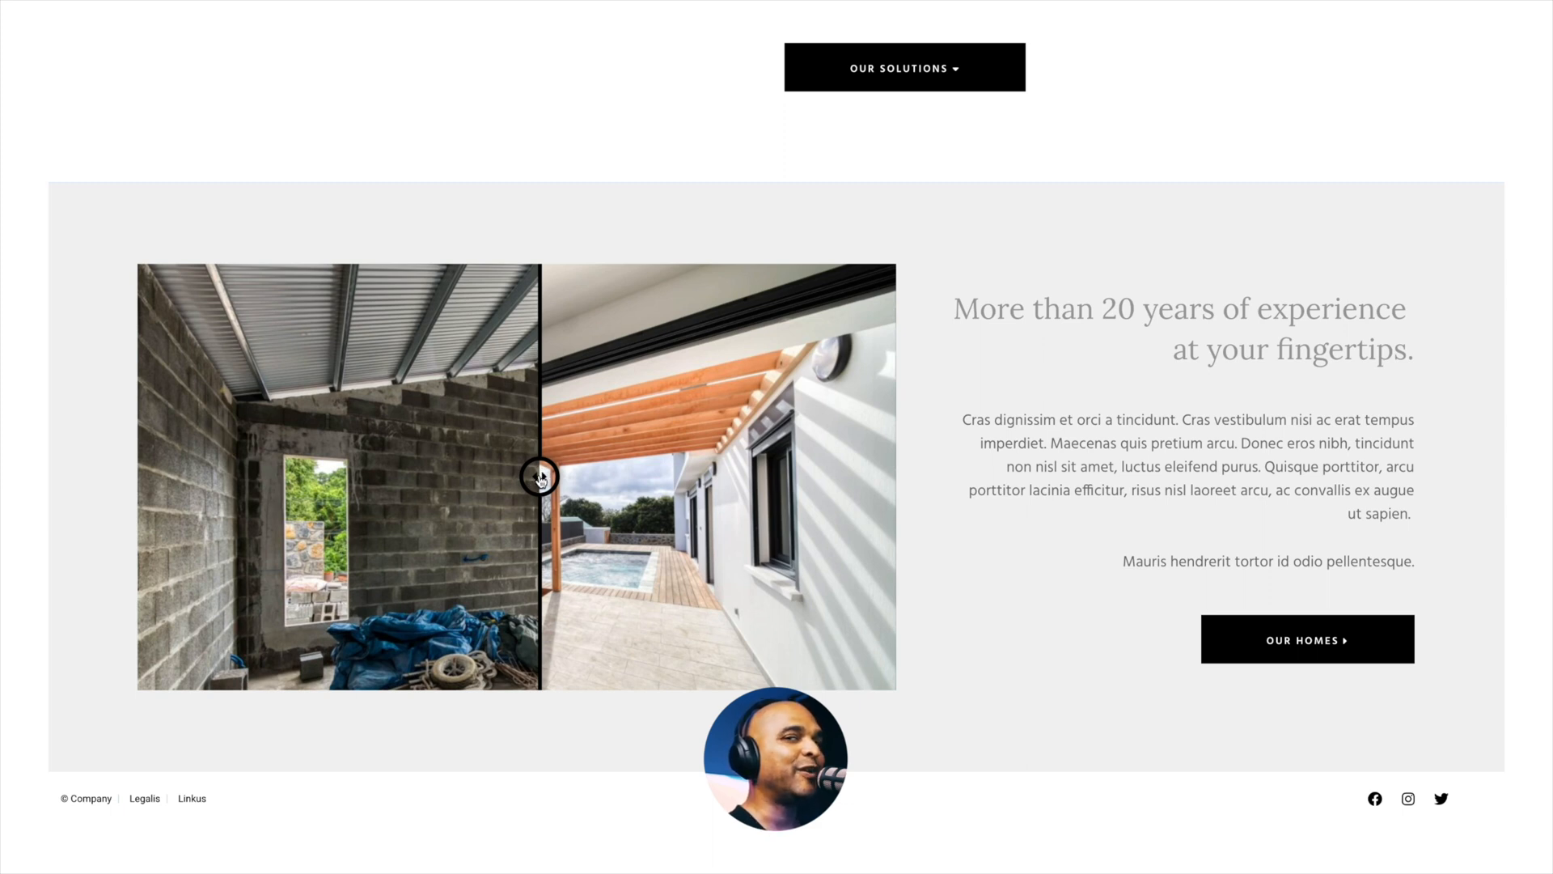
pyautogui.moveTo(540, 476); pyautogui.dragTo(600, 476)
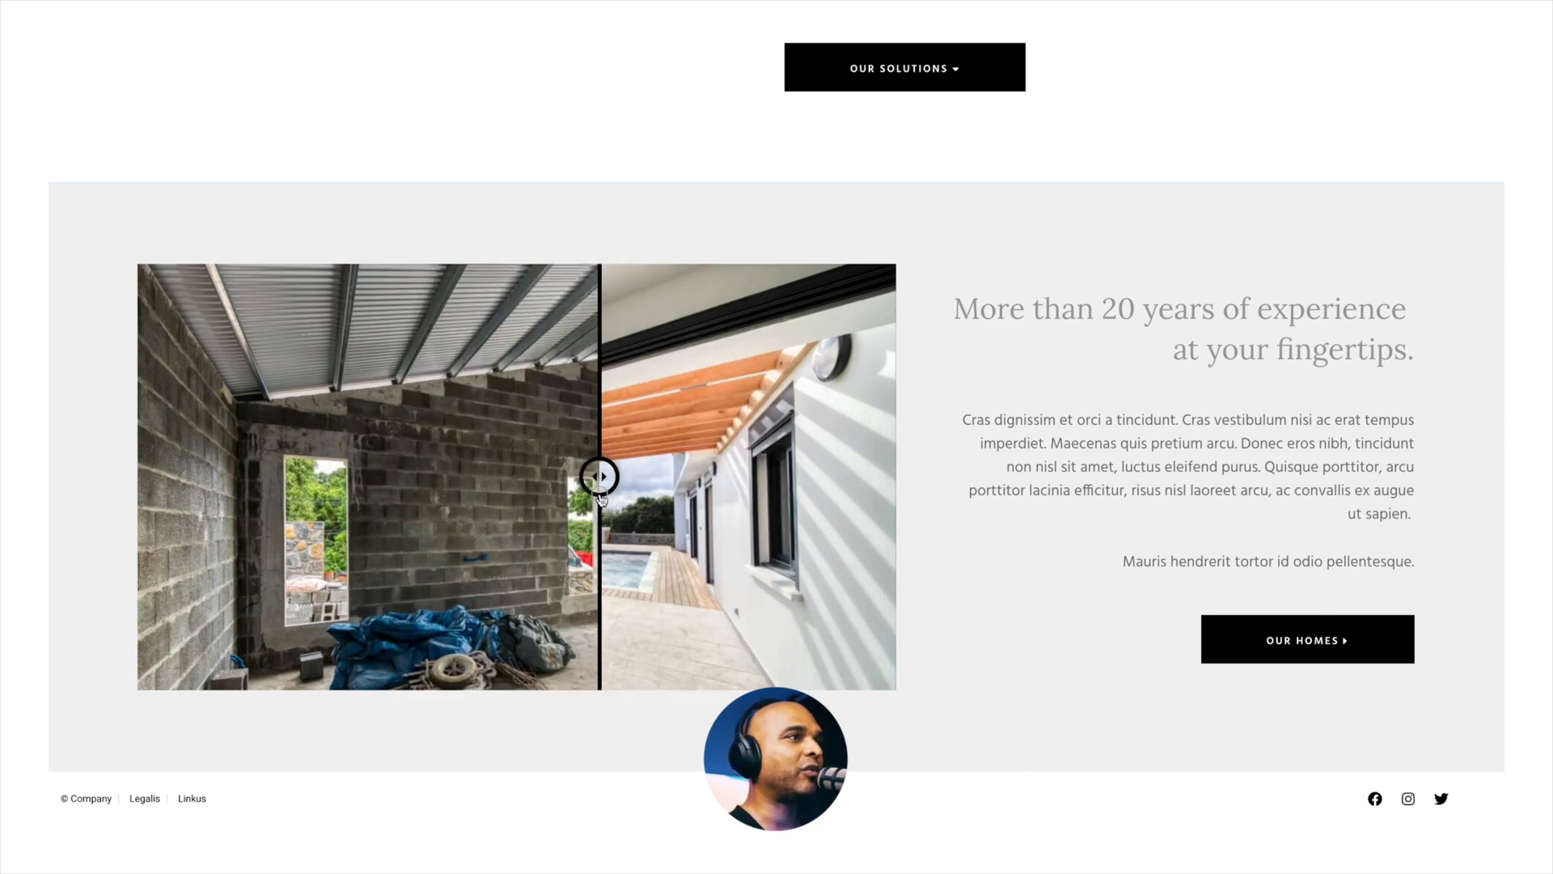
pyautogui.moveTo(599, 475); pyautogui.dragTo(211, 477)
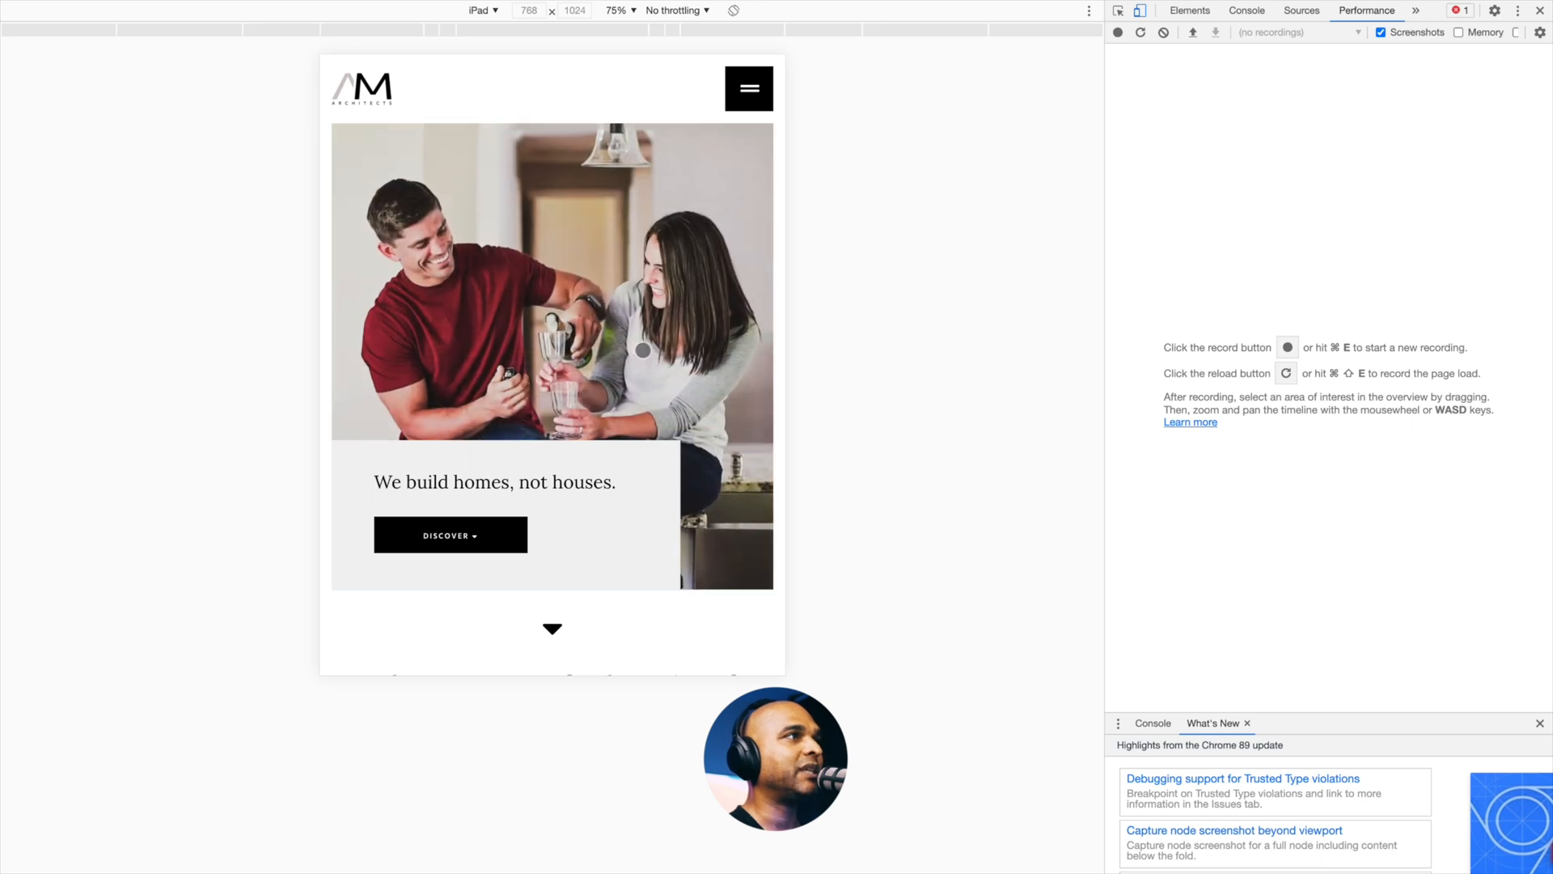
# Step: Scroll the iPad-size preview to the slider, then switch the device to iPhone 6/7/8
pyautogui.scroll(-3)
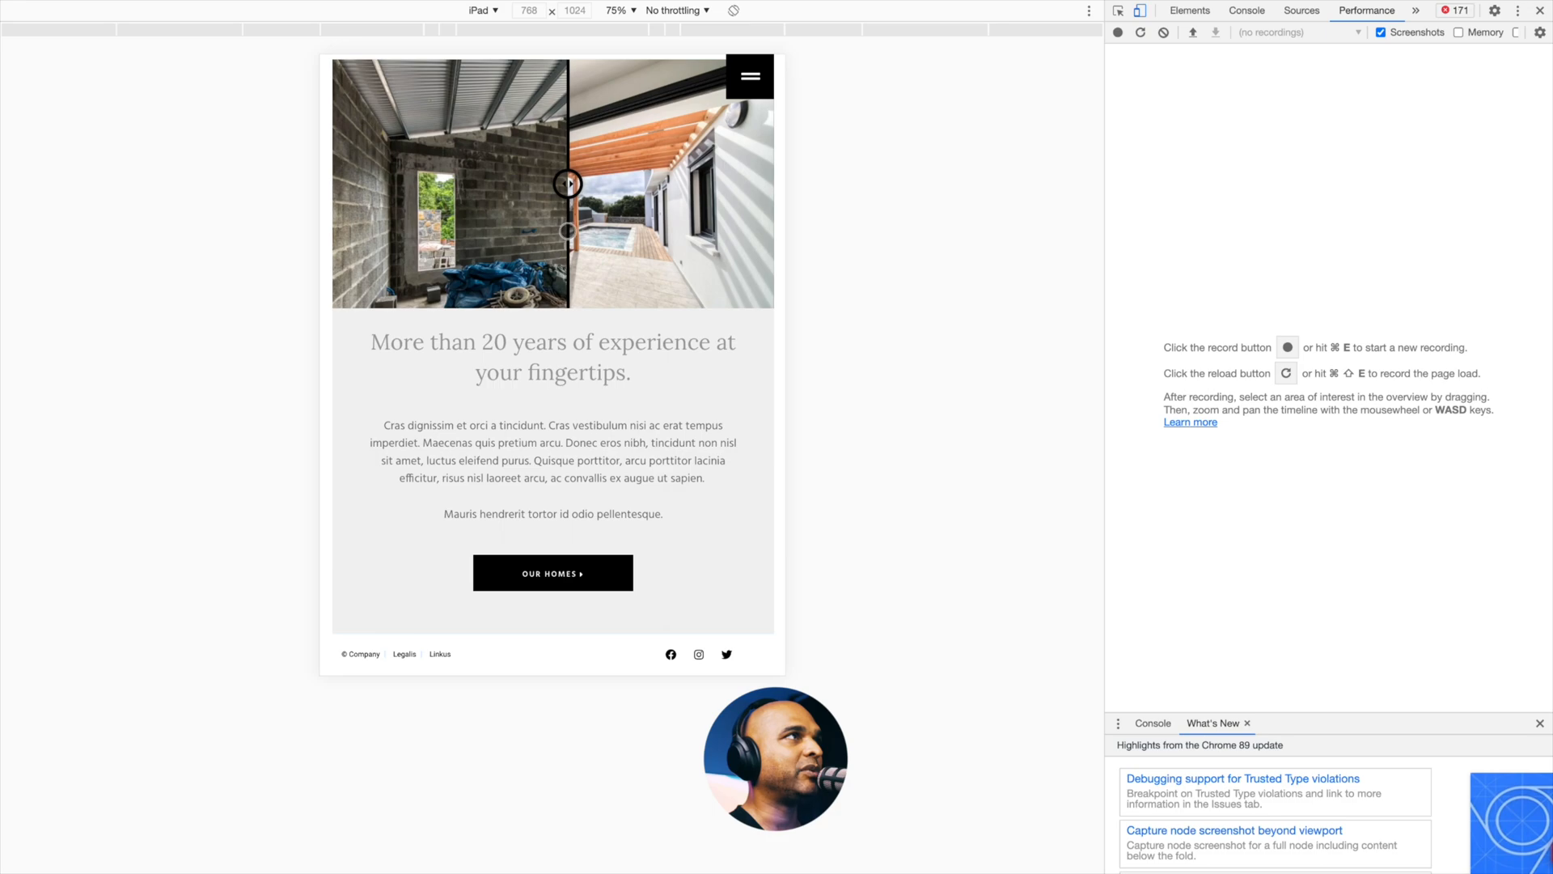
pyautogui.click(480, 11)
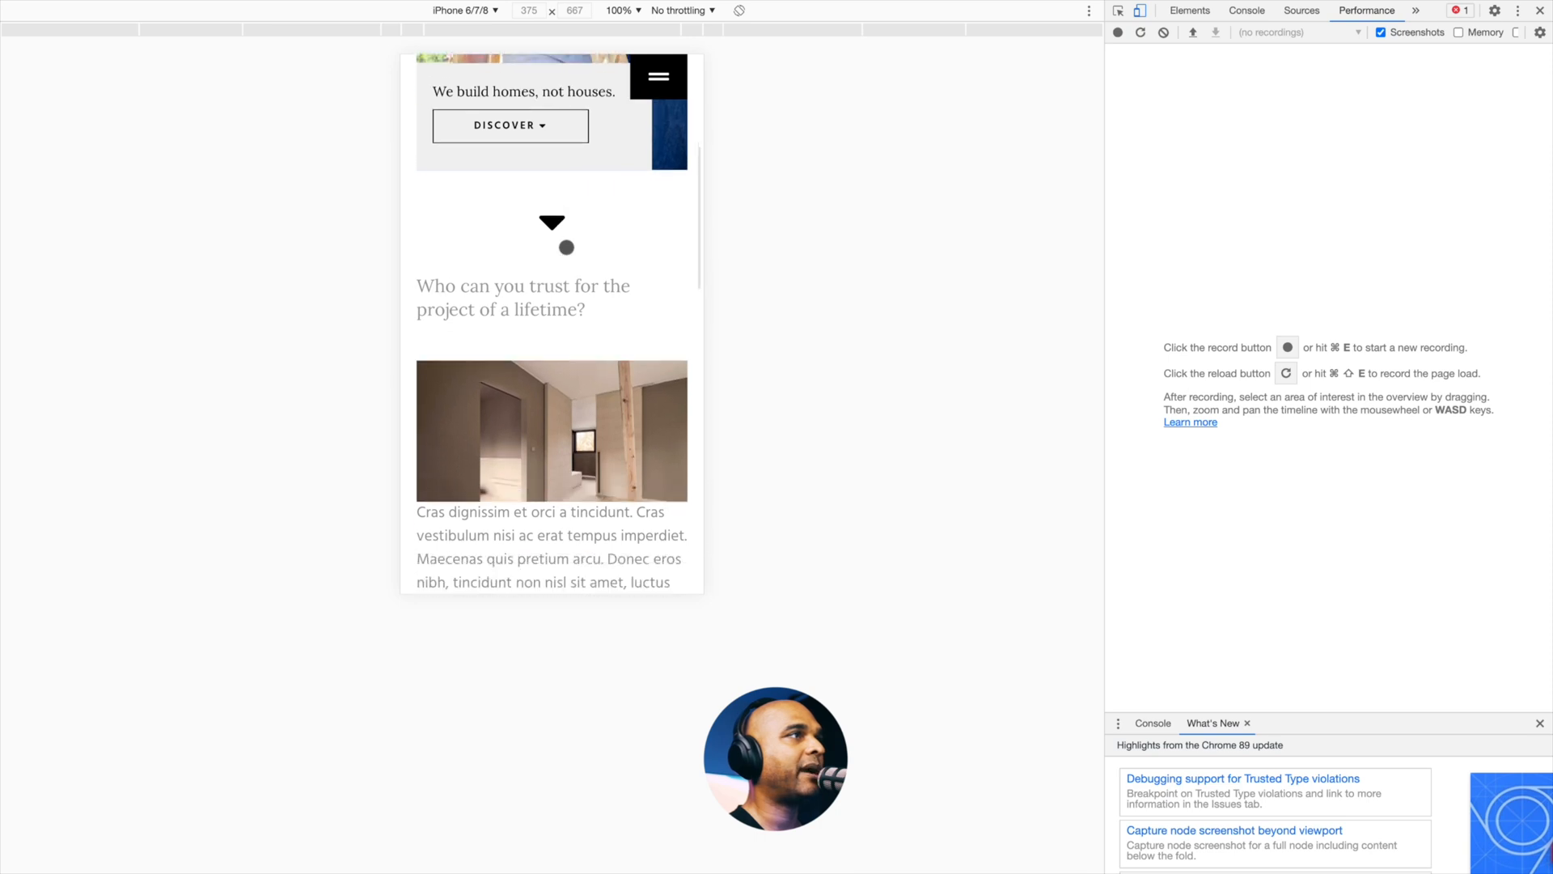
# Step: Scroll the iPhone-size preview down to the before/after slider and experience section
pyautogui.scroll(-3)
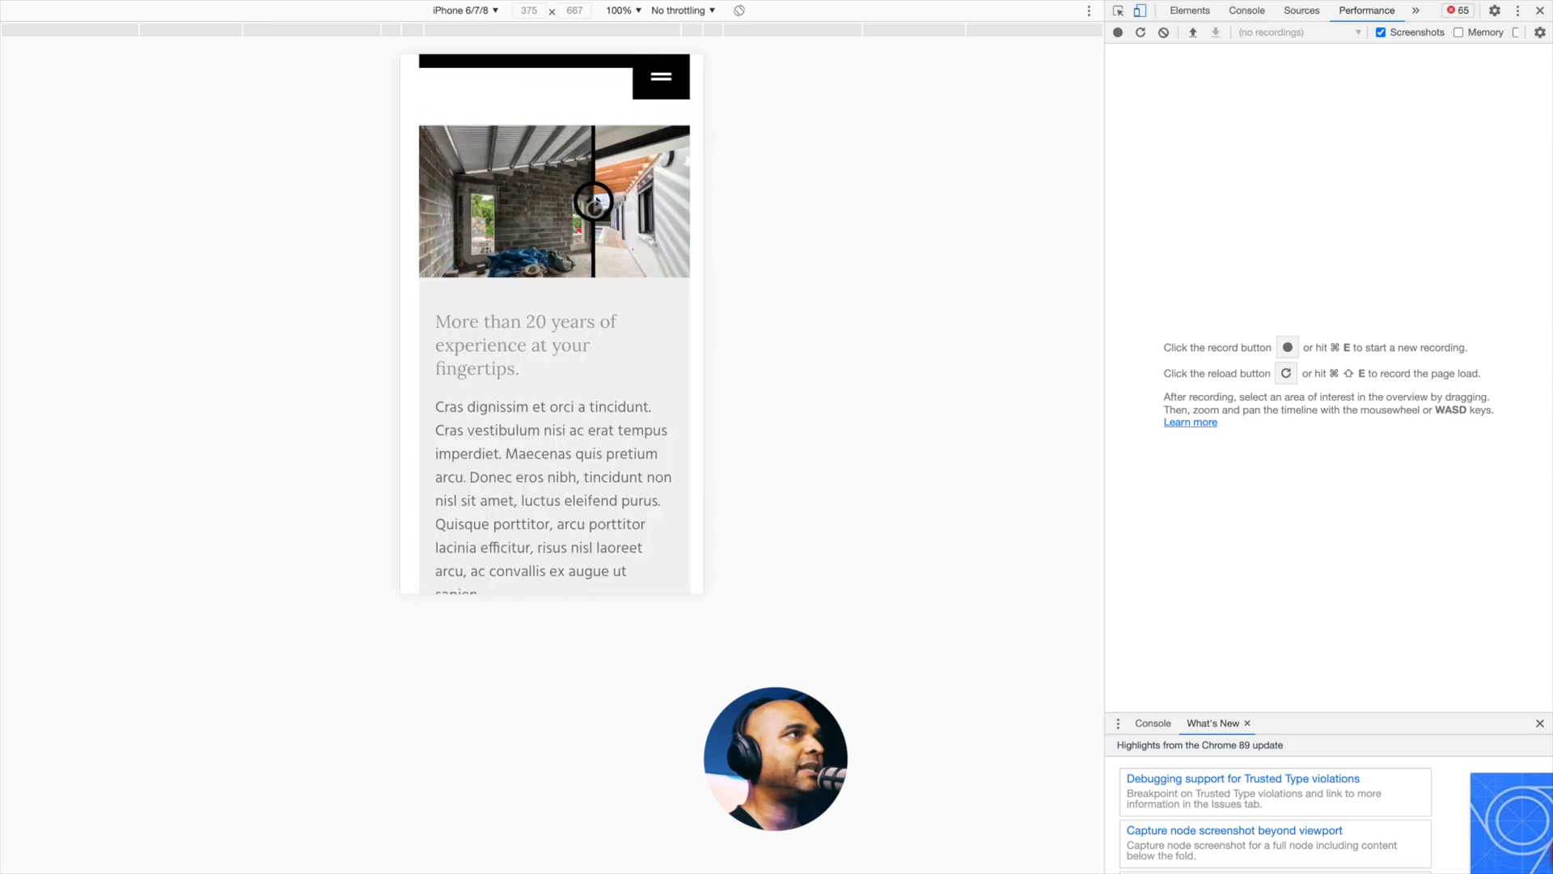